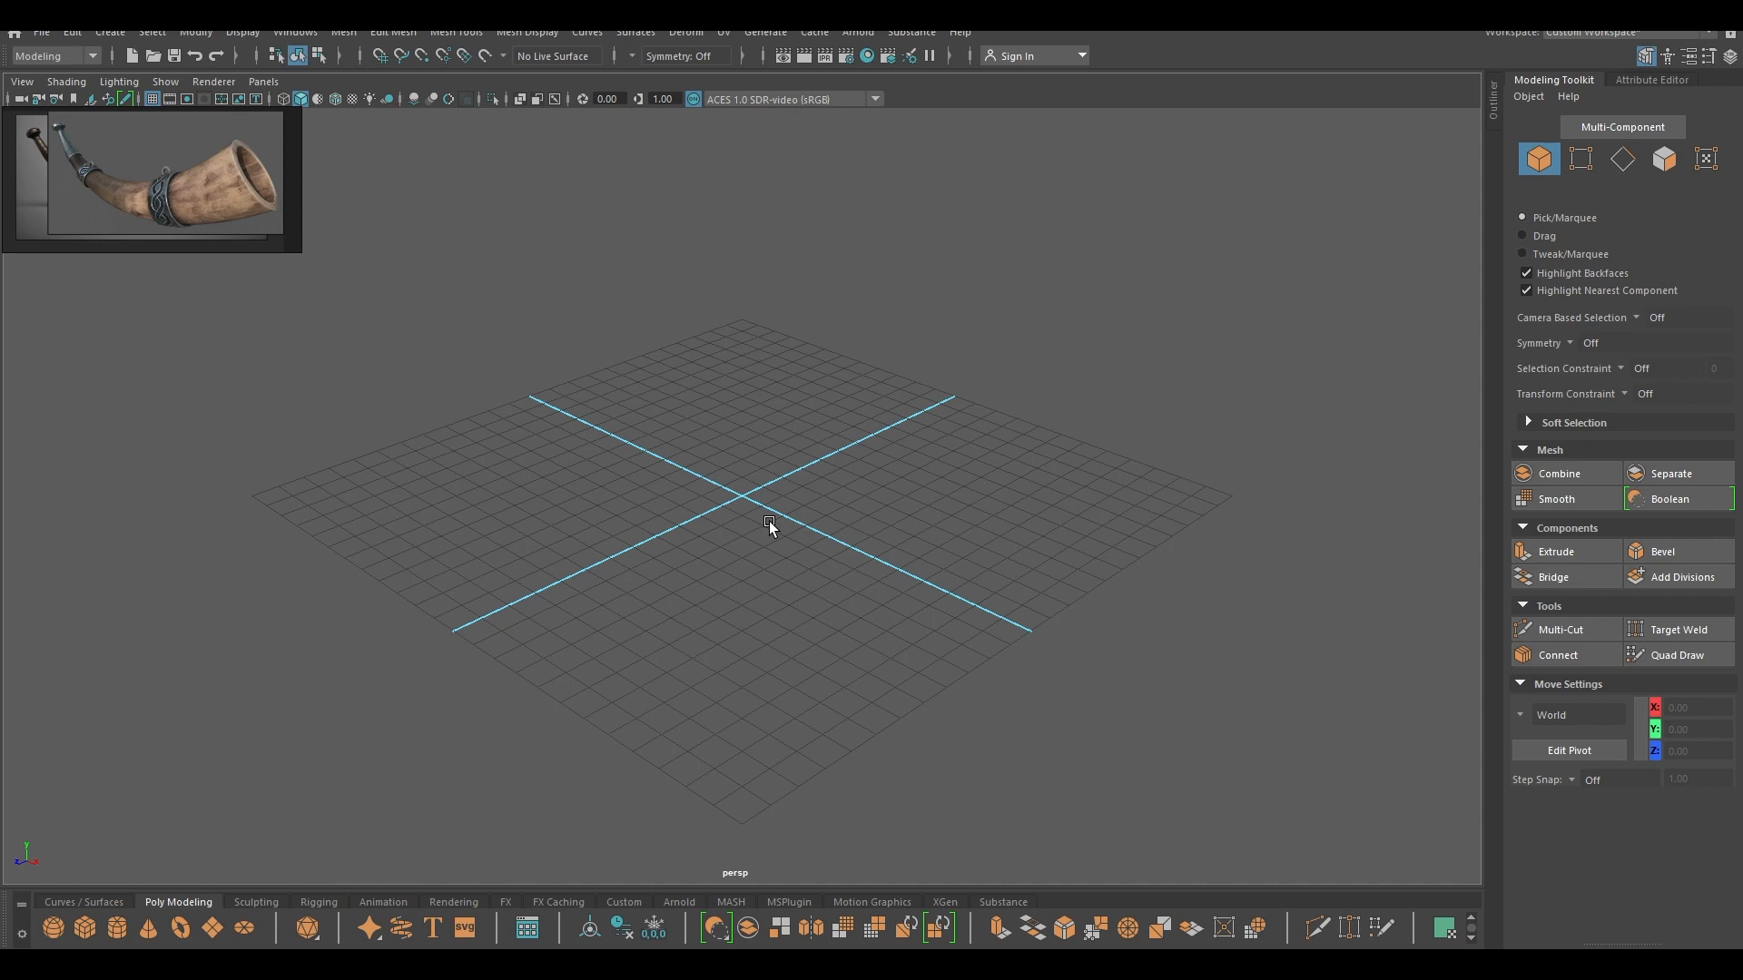
- Create a polygon pipe with radius 2.5, height 50 and 20 height subdivisions
right_click(767, 523)
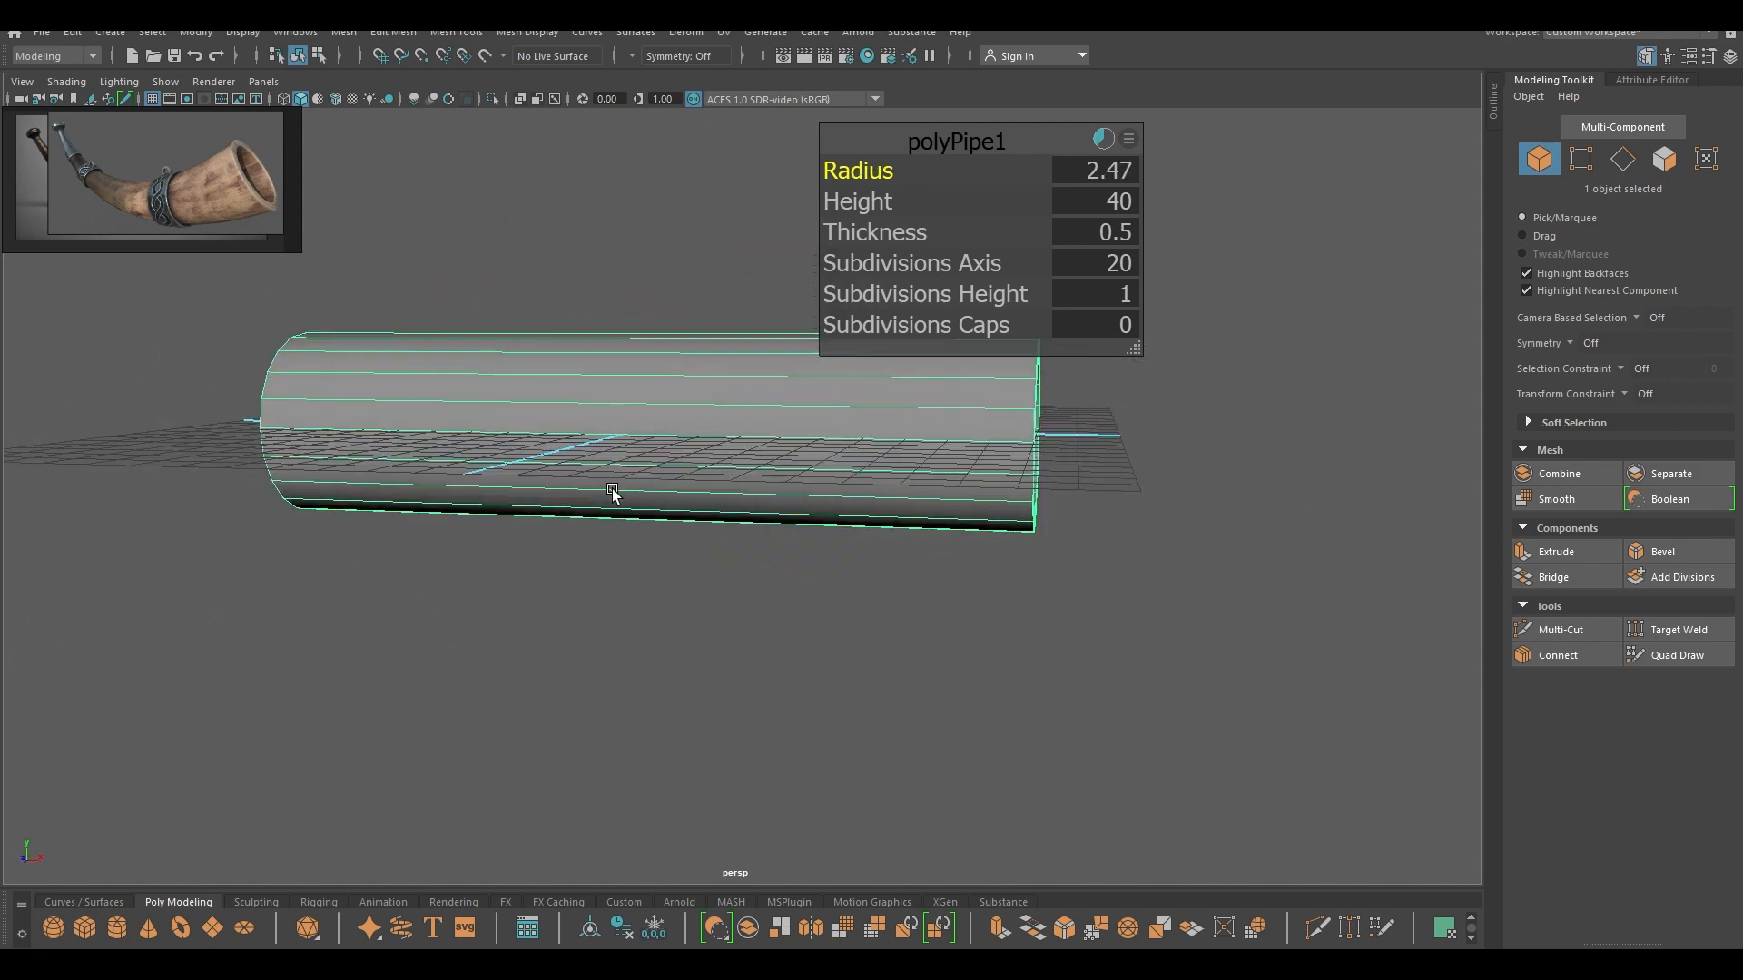
click(1093, 170)
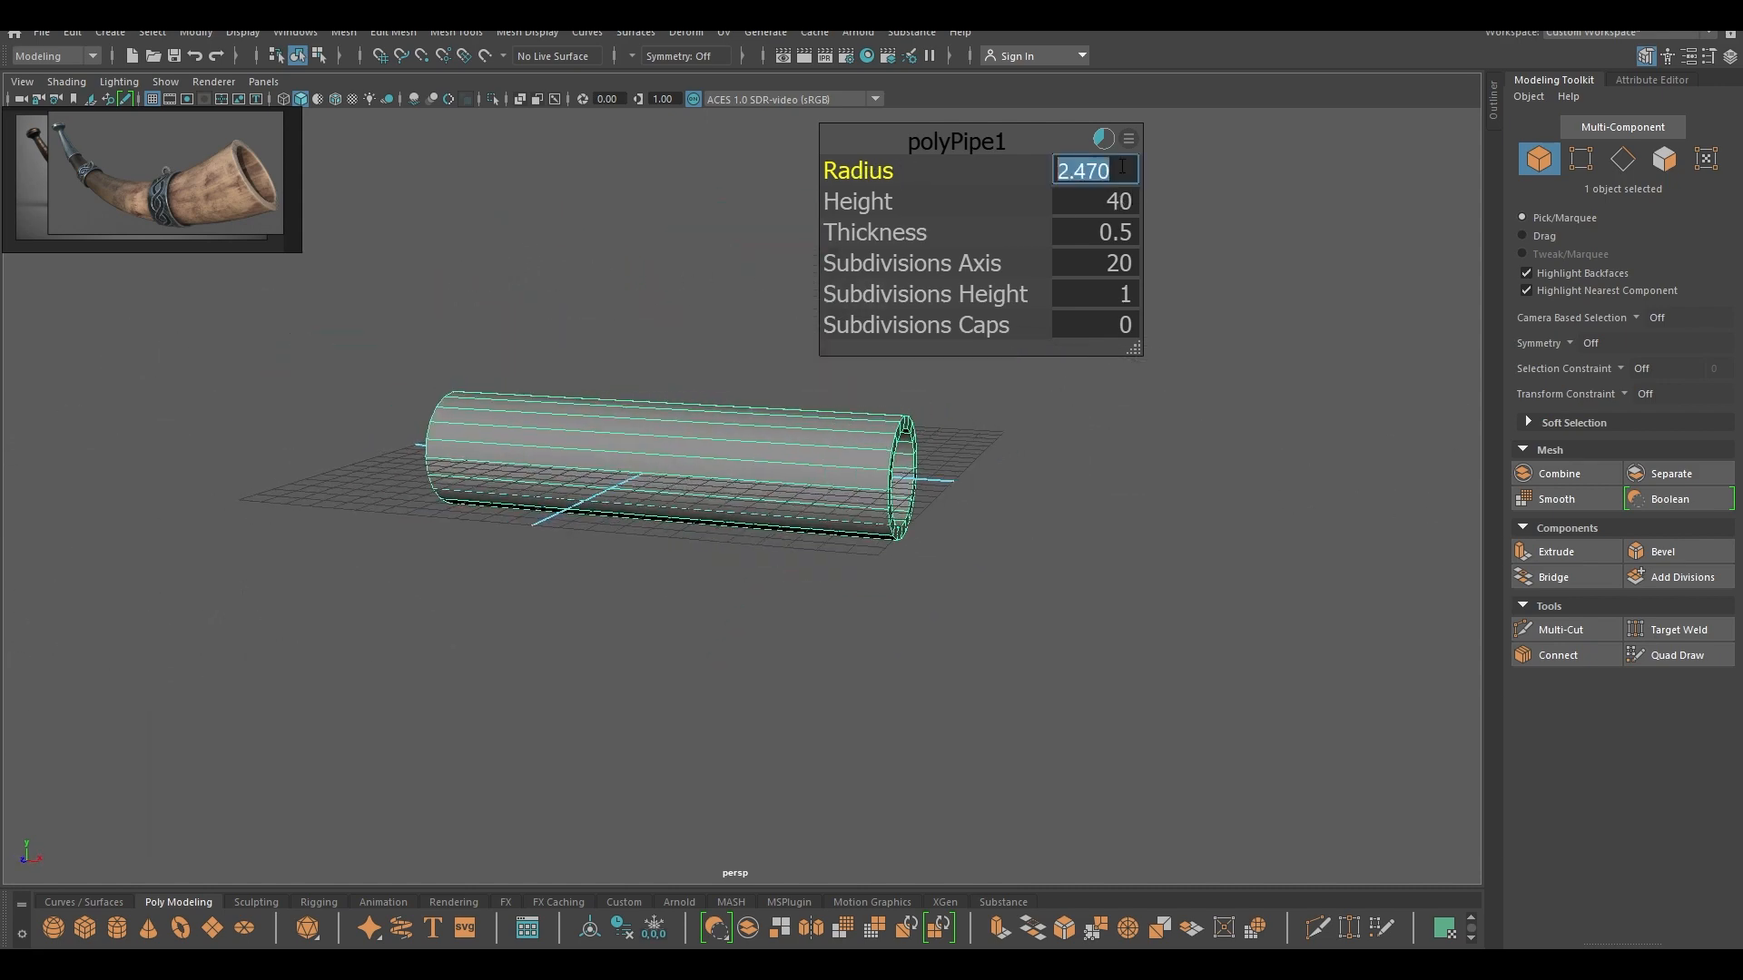
text(2.5)
click(1095, 233)
text(0.4)
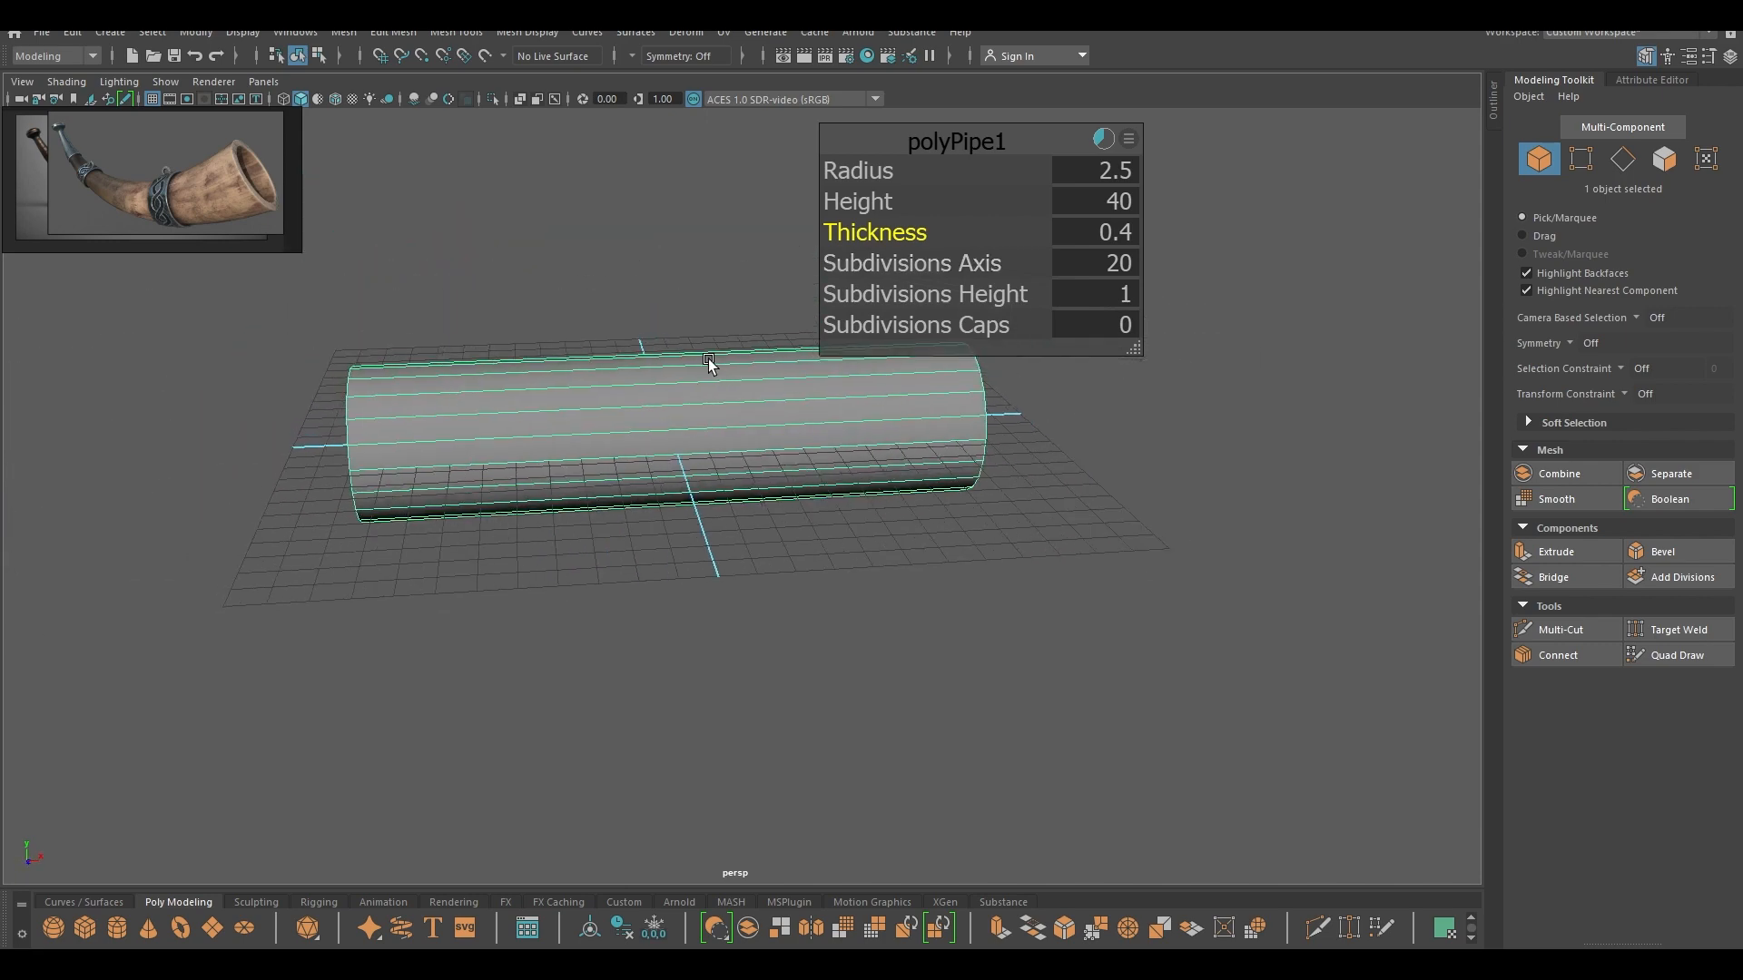
drag(711, 362, 691, 428)
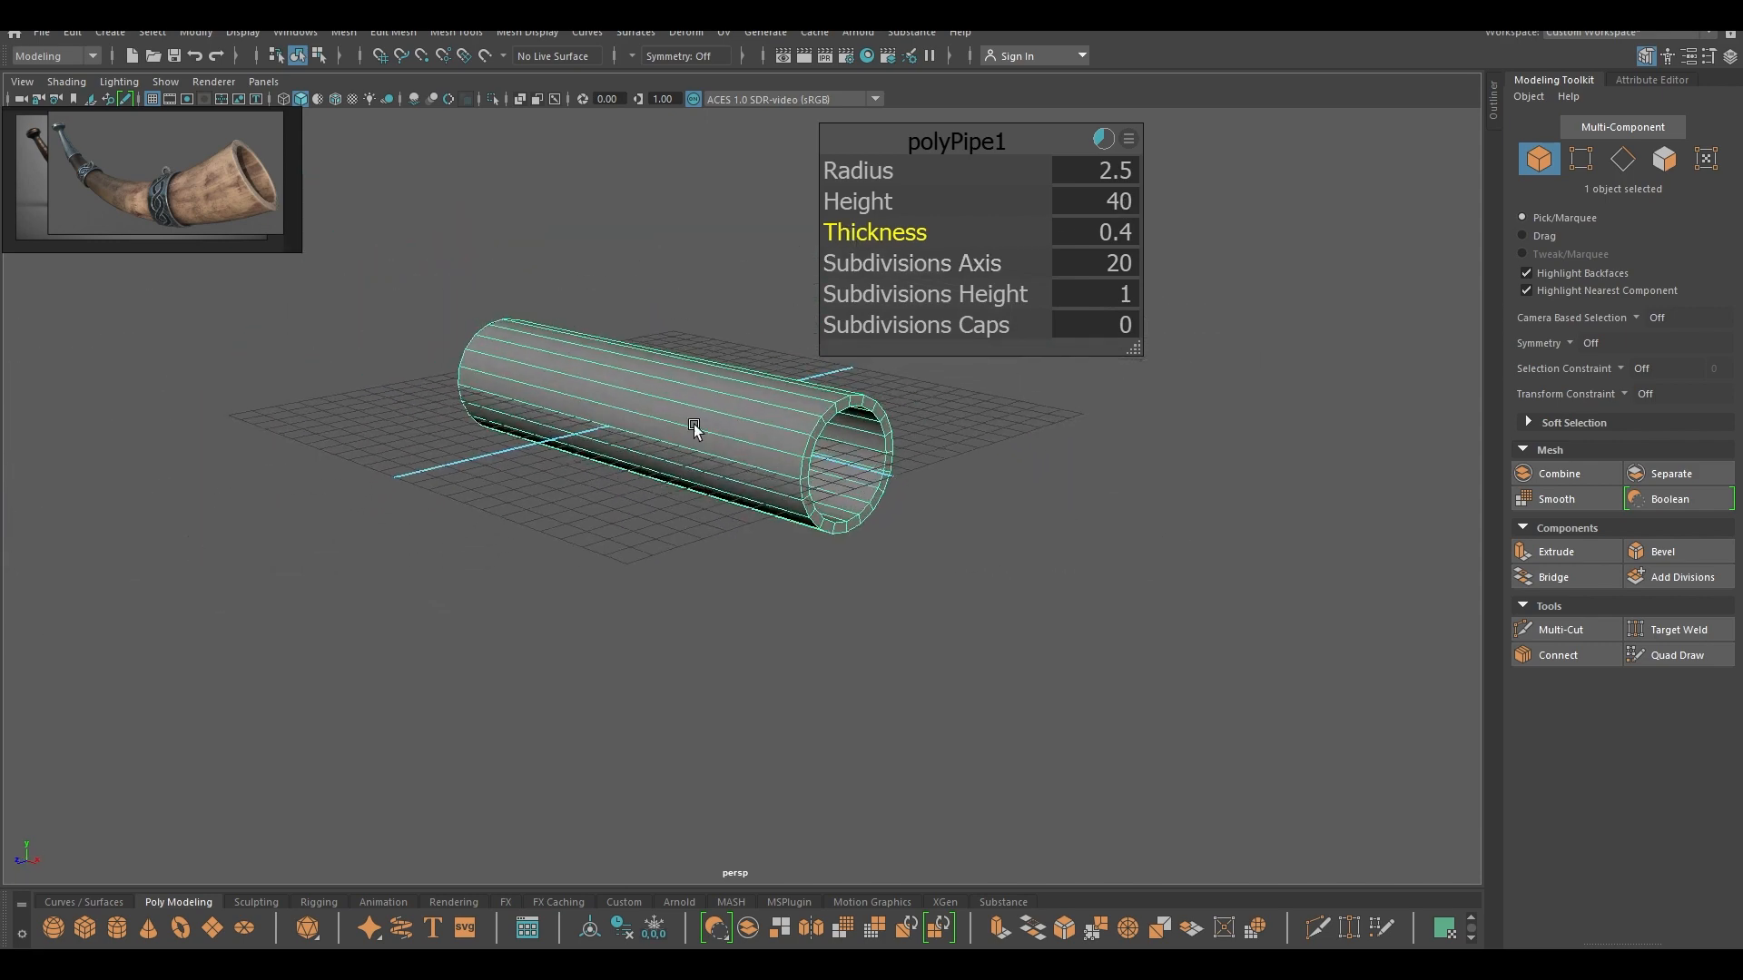
click(1093, 201)
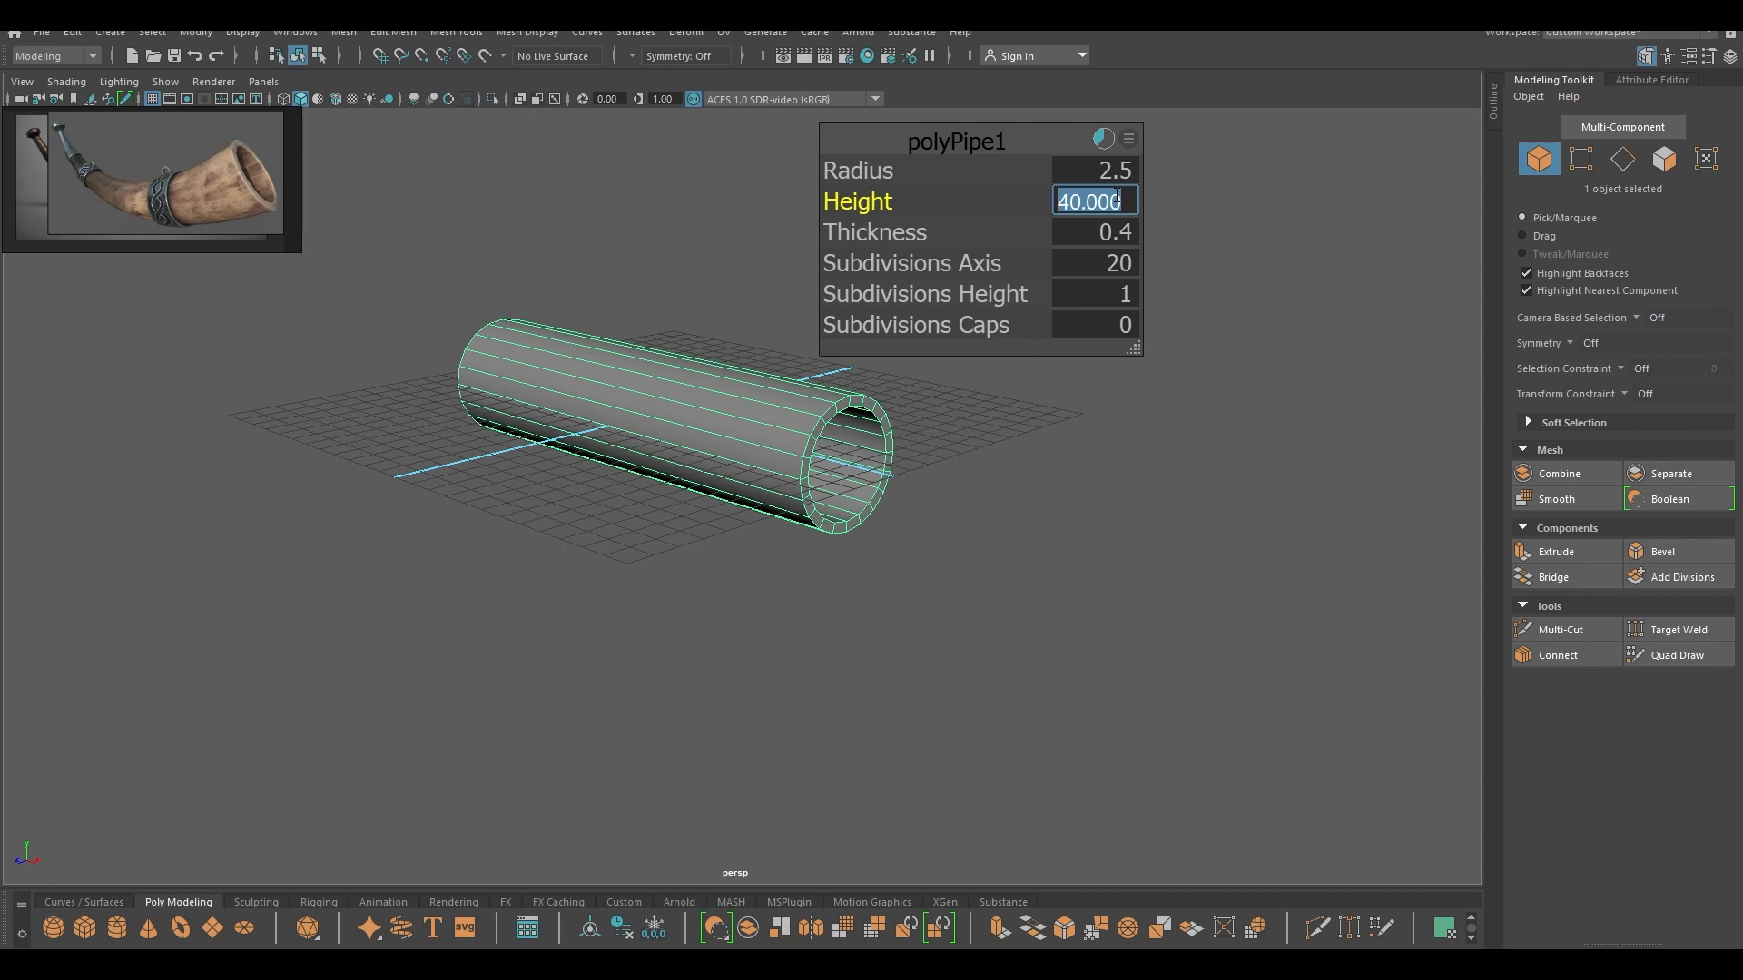
text(50)
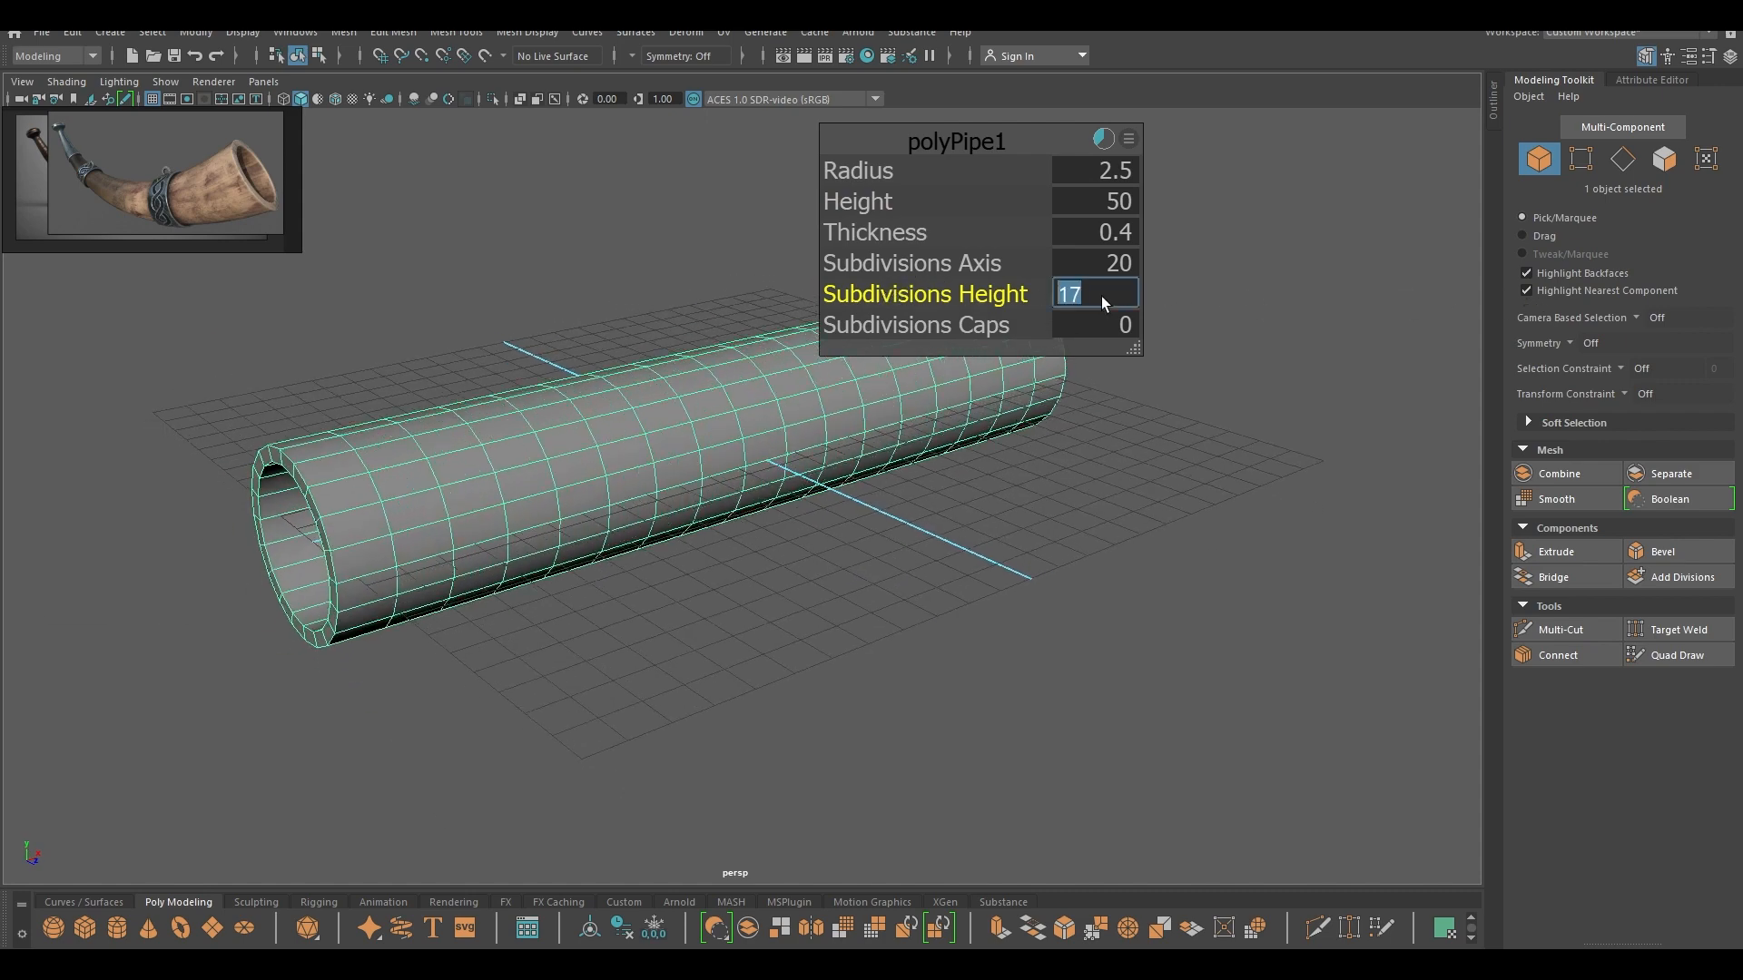
text(20)
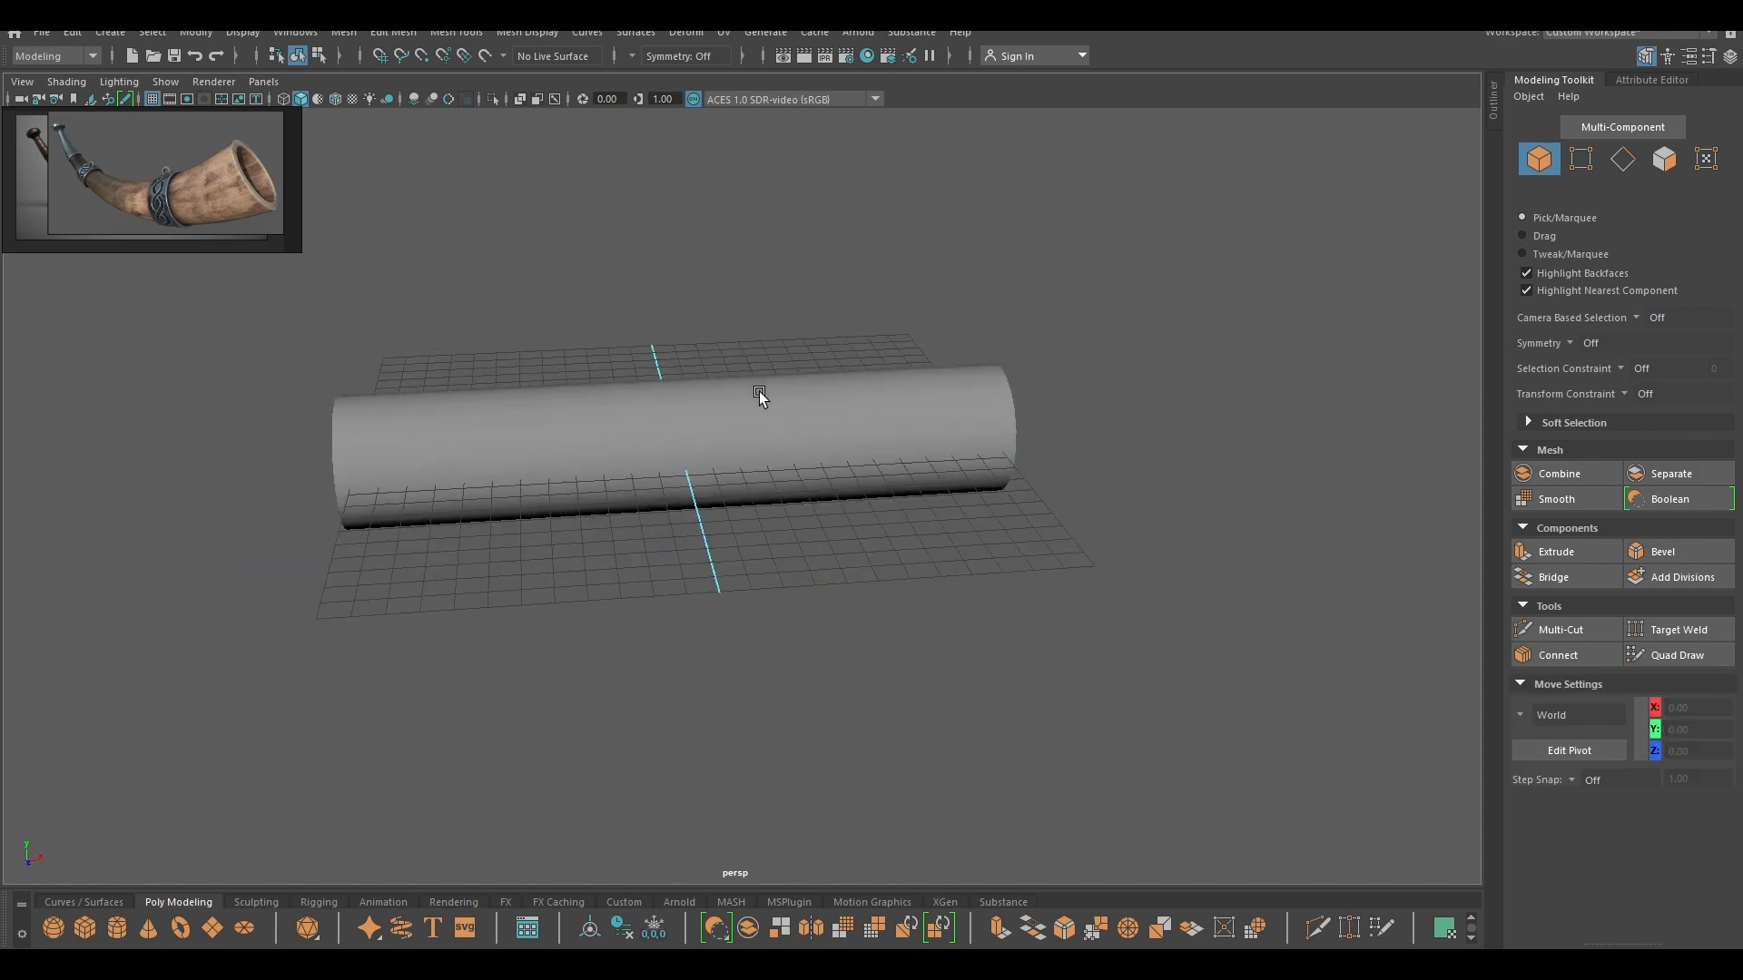
- Add a lattice deformer to the pipe and shrink one end to taper it into a cone
click(758, 394)
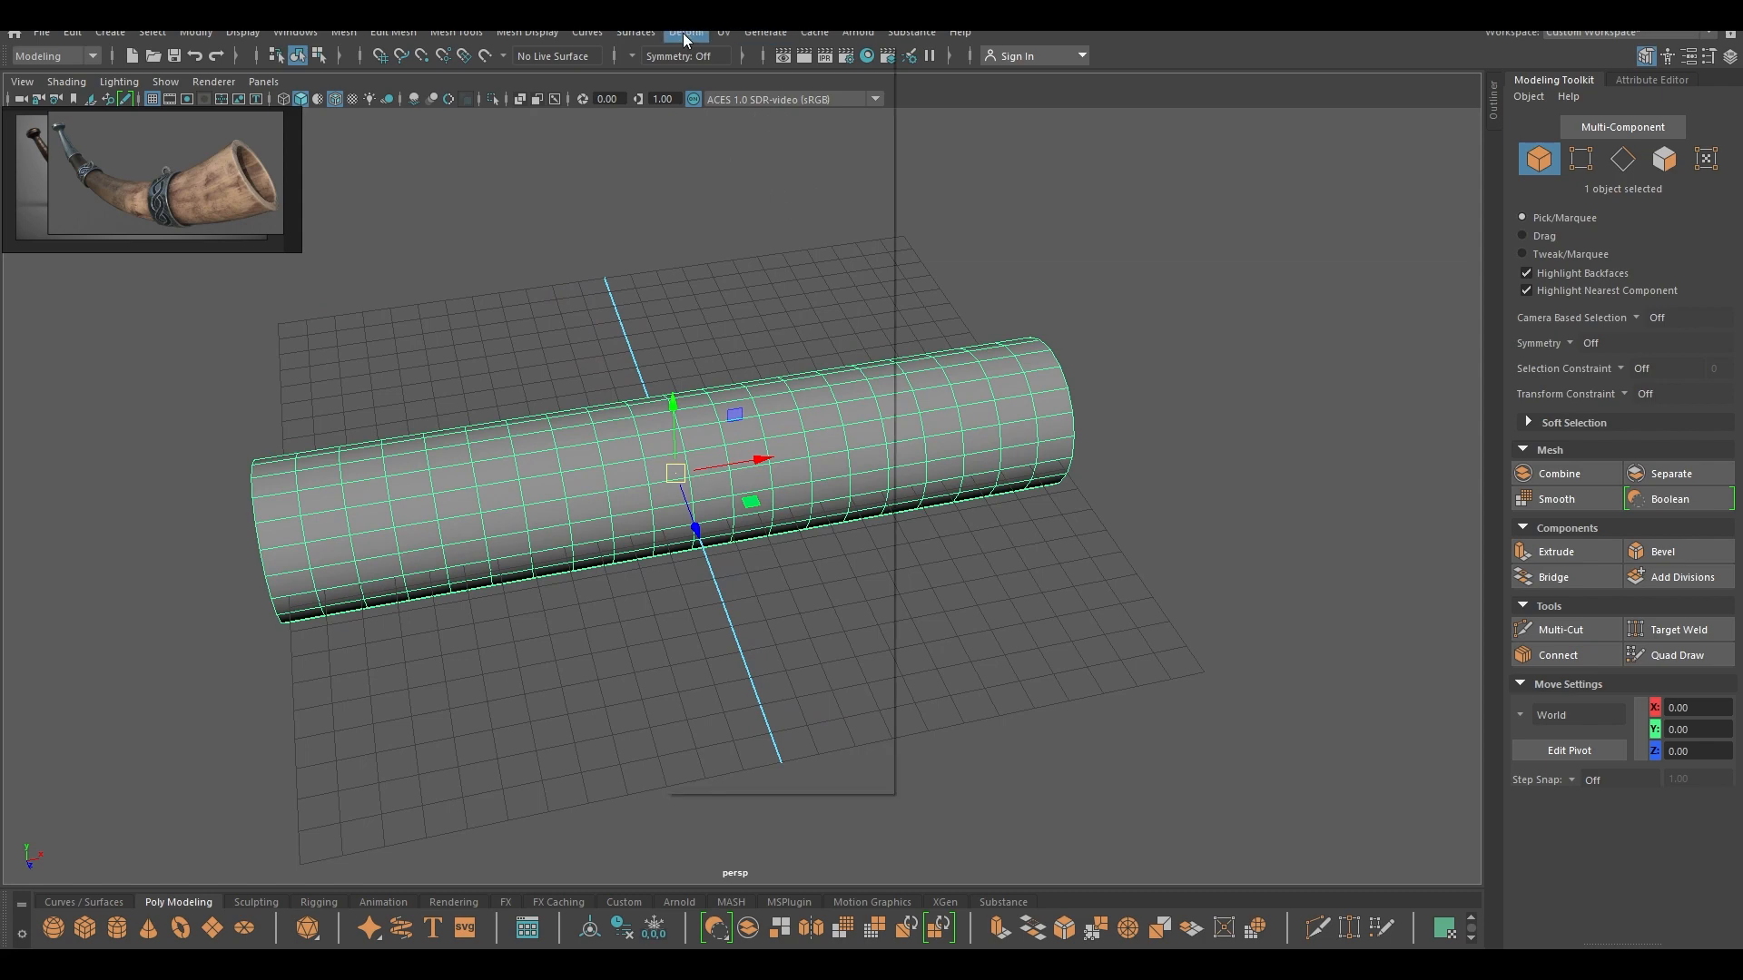
click(685, 30)
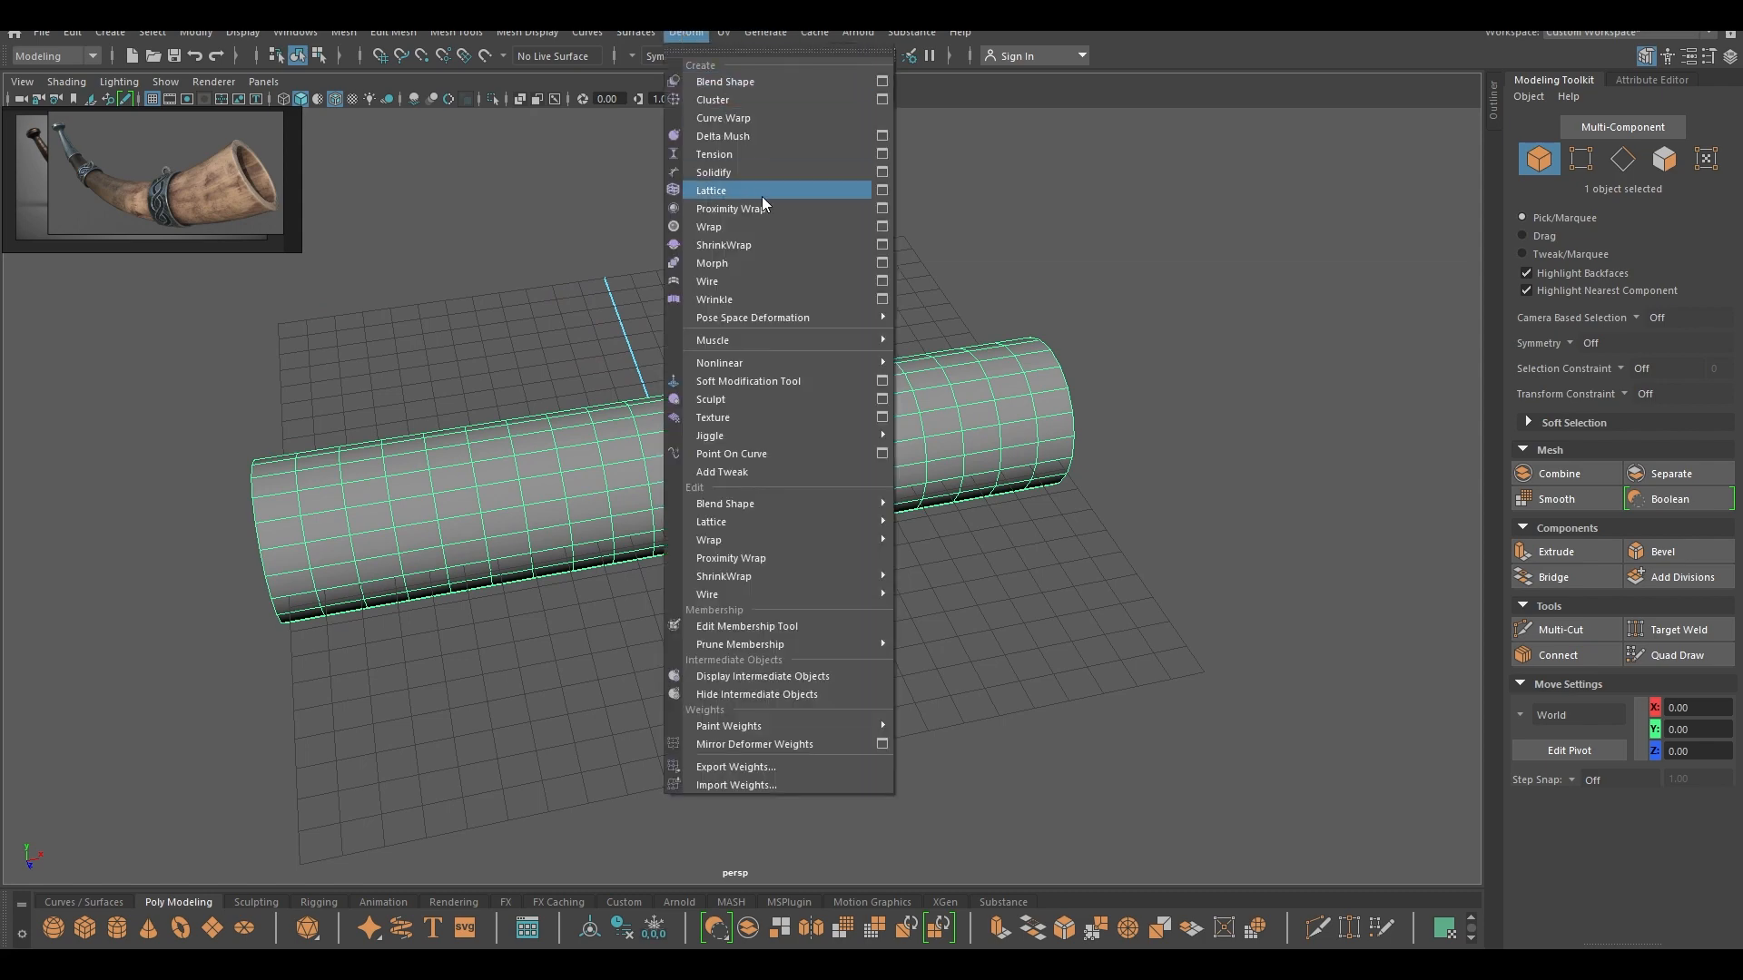
click(710, 191)
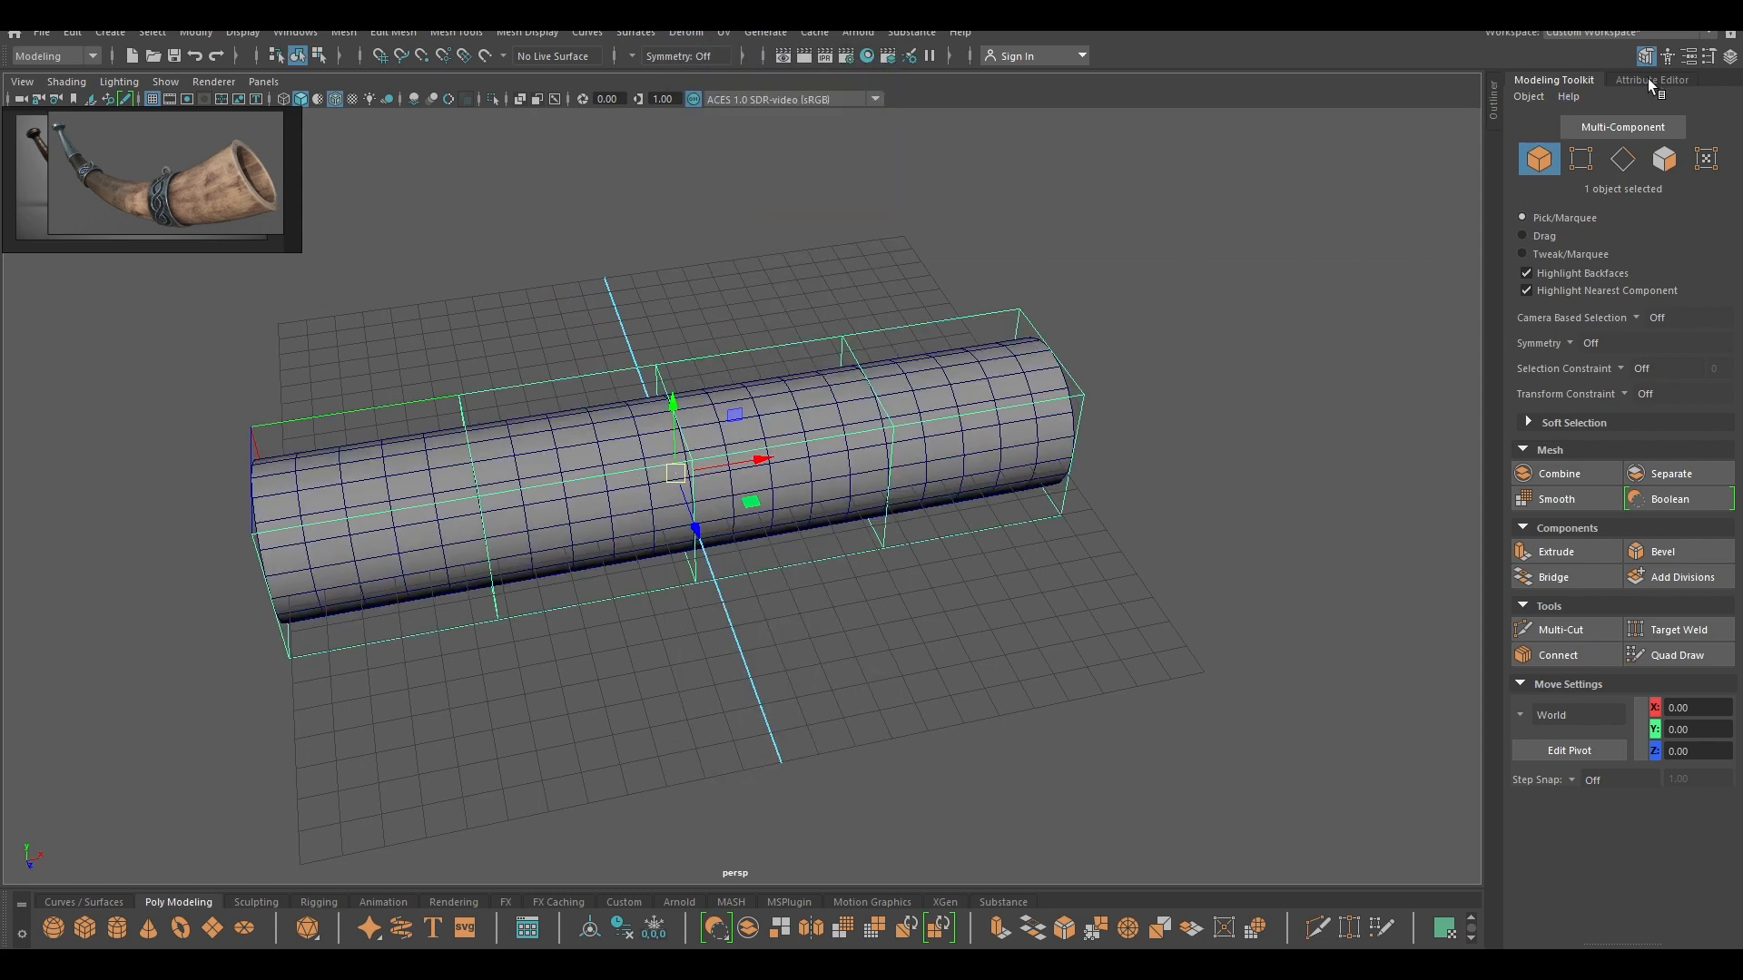
click(1651, 78)
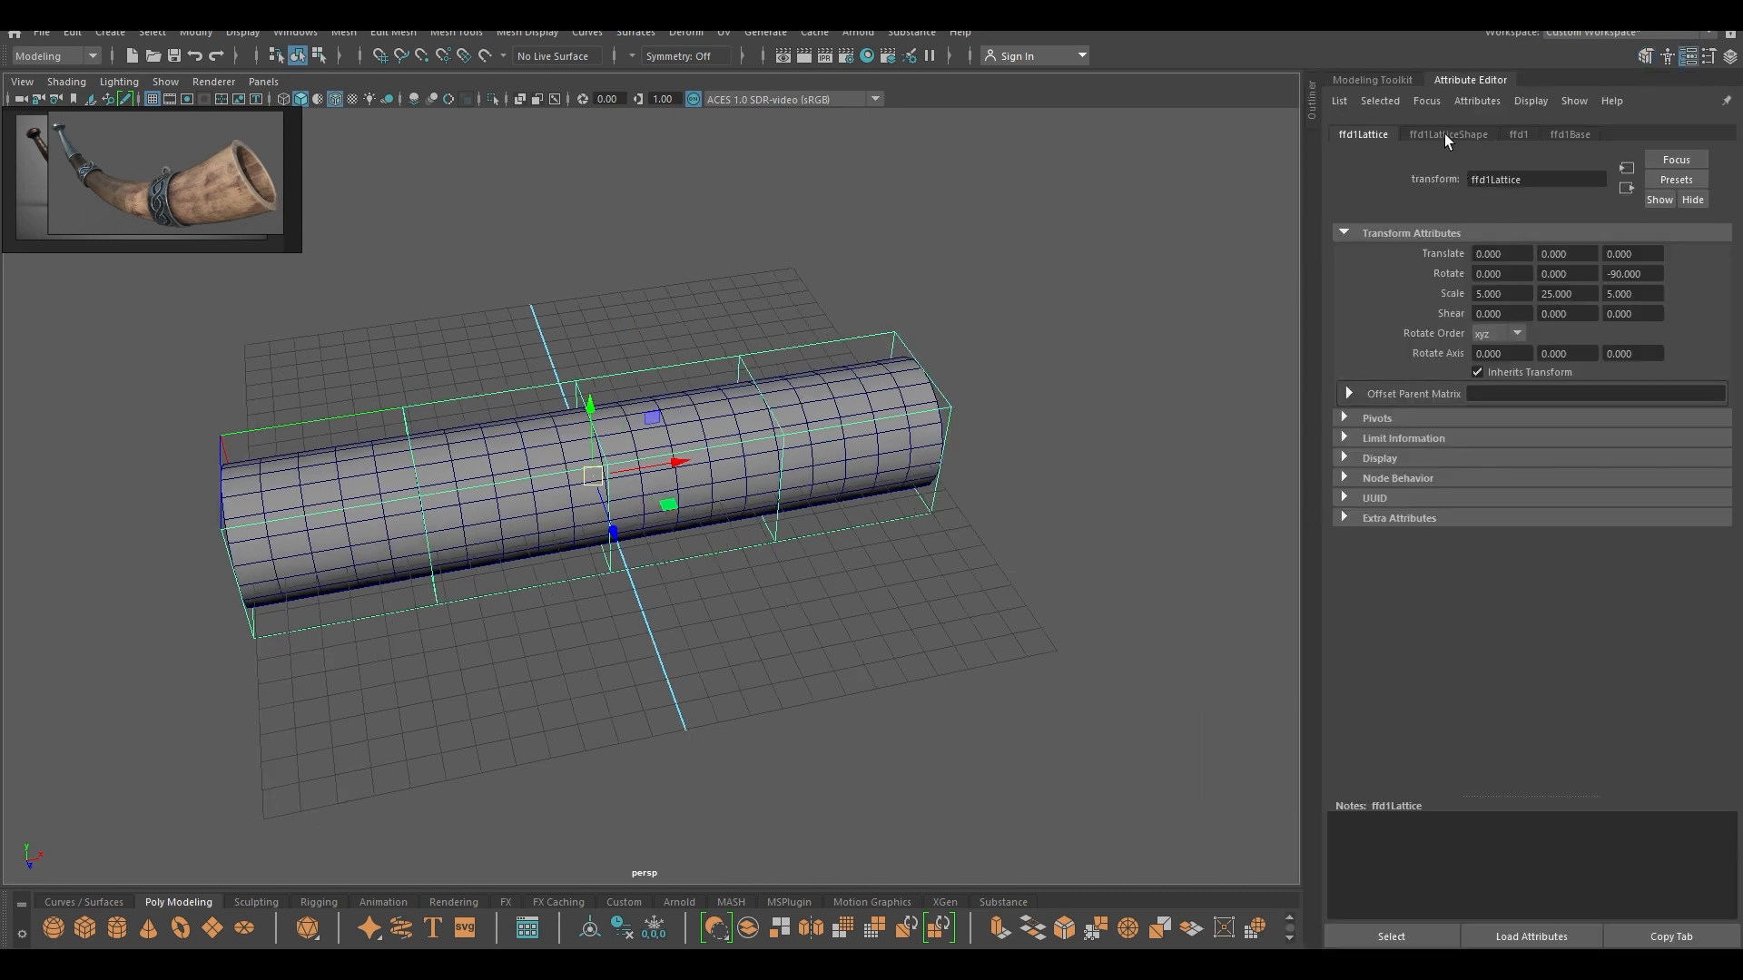
click(1447, 132)
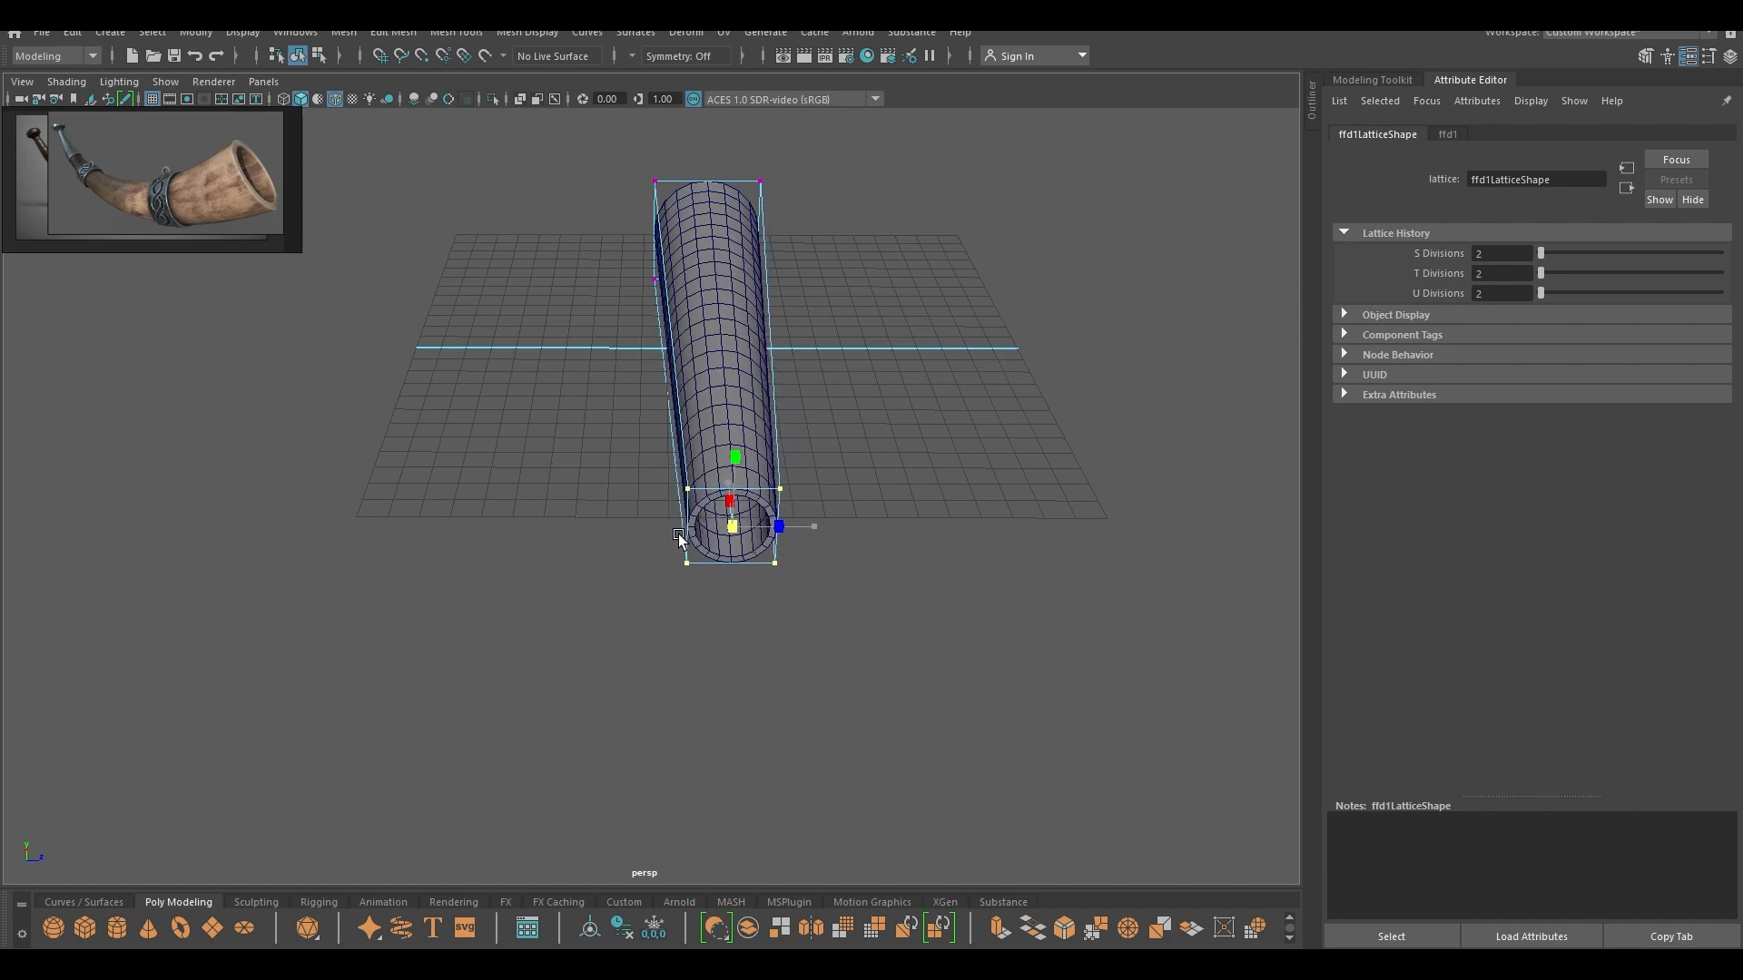
drag(779, 526, 760, 527)
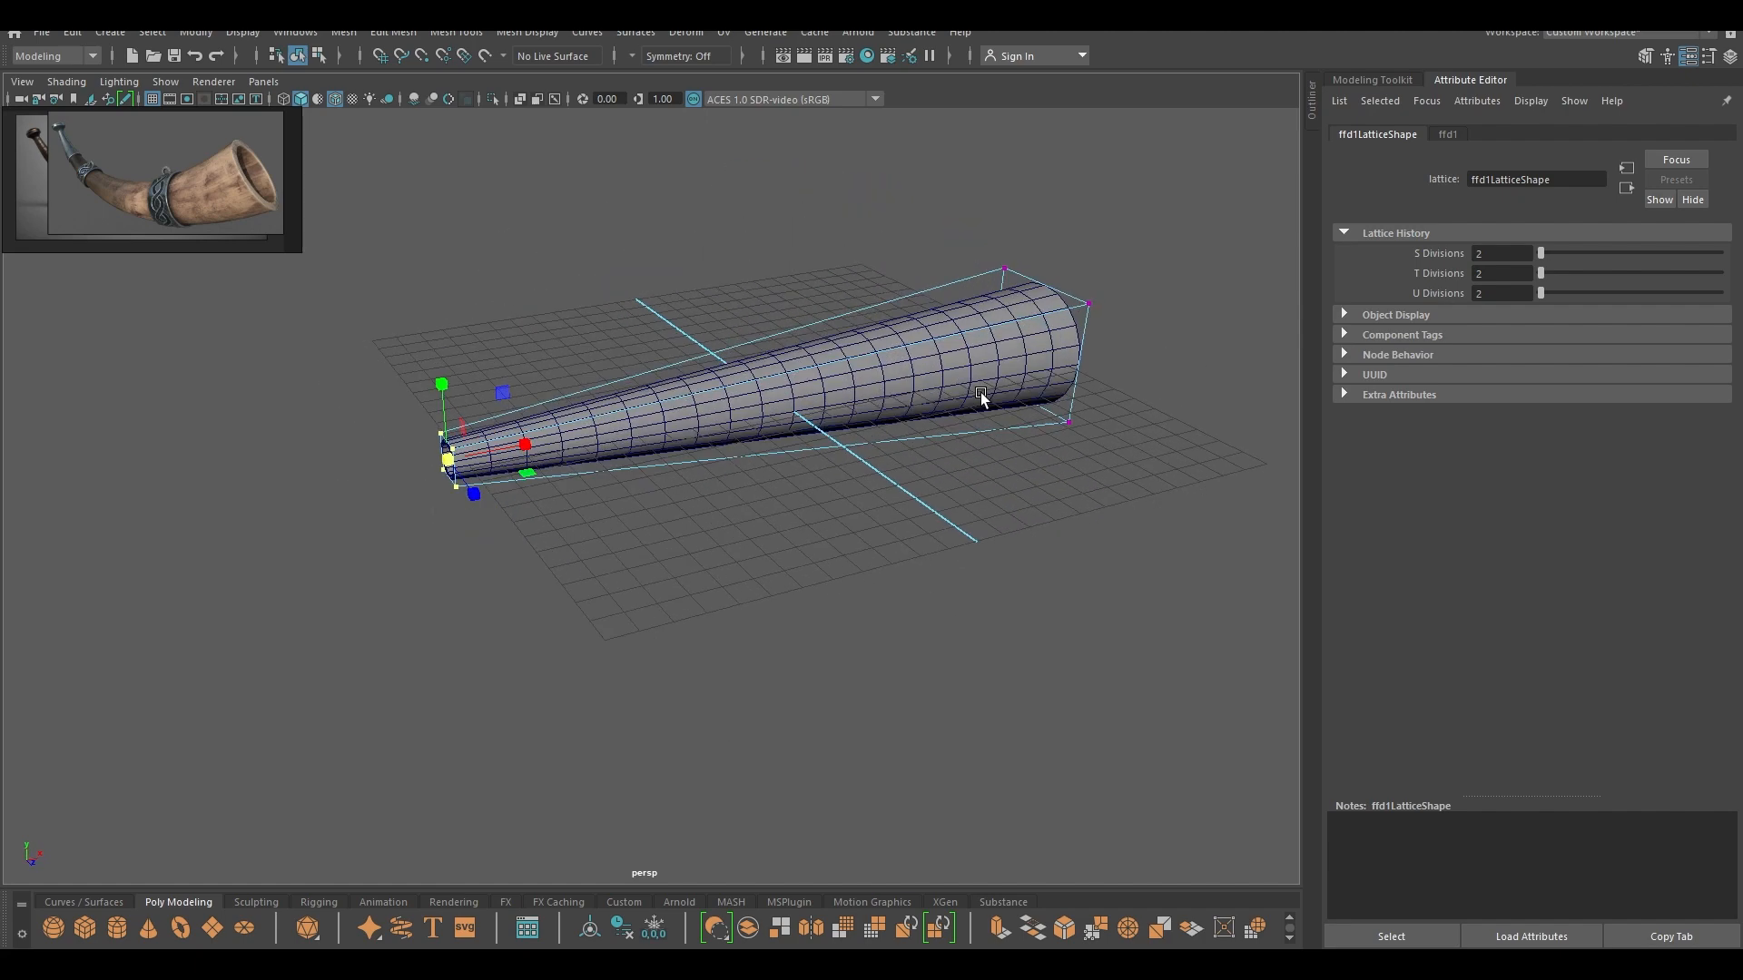
drag(978, 394, 766, 445)
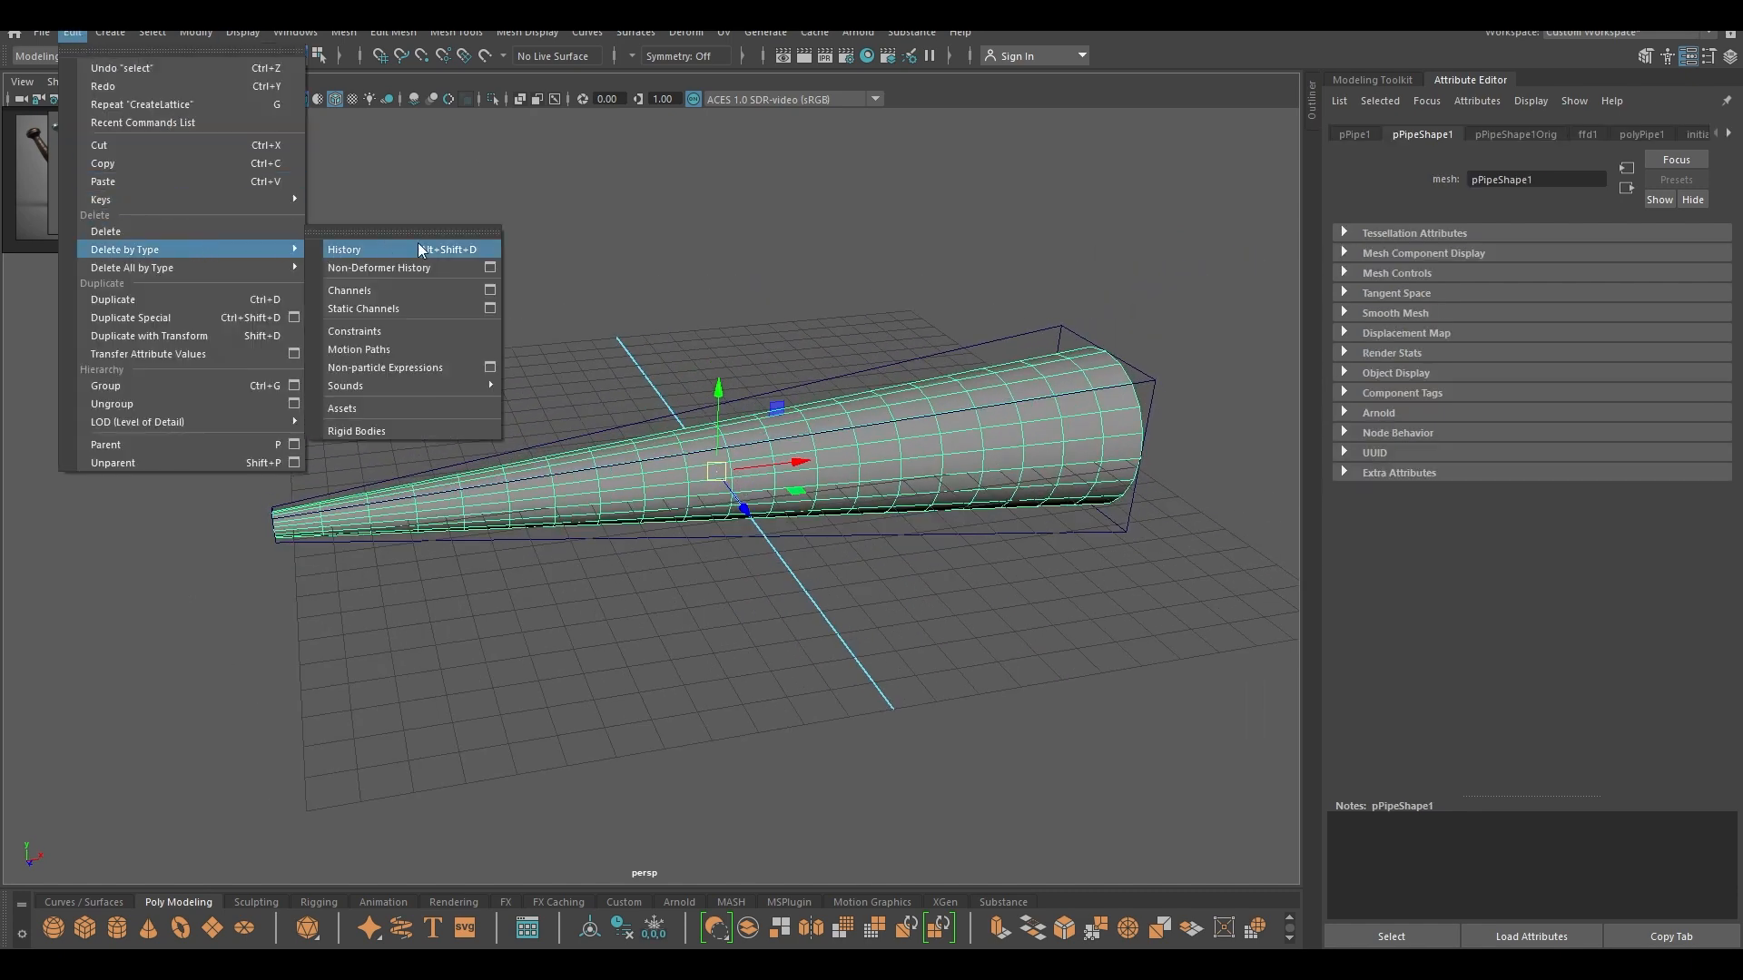
- Delete the pipe's history, add a bend deformer and raise its curvature into a horn curve
click(344, 249)
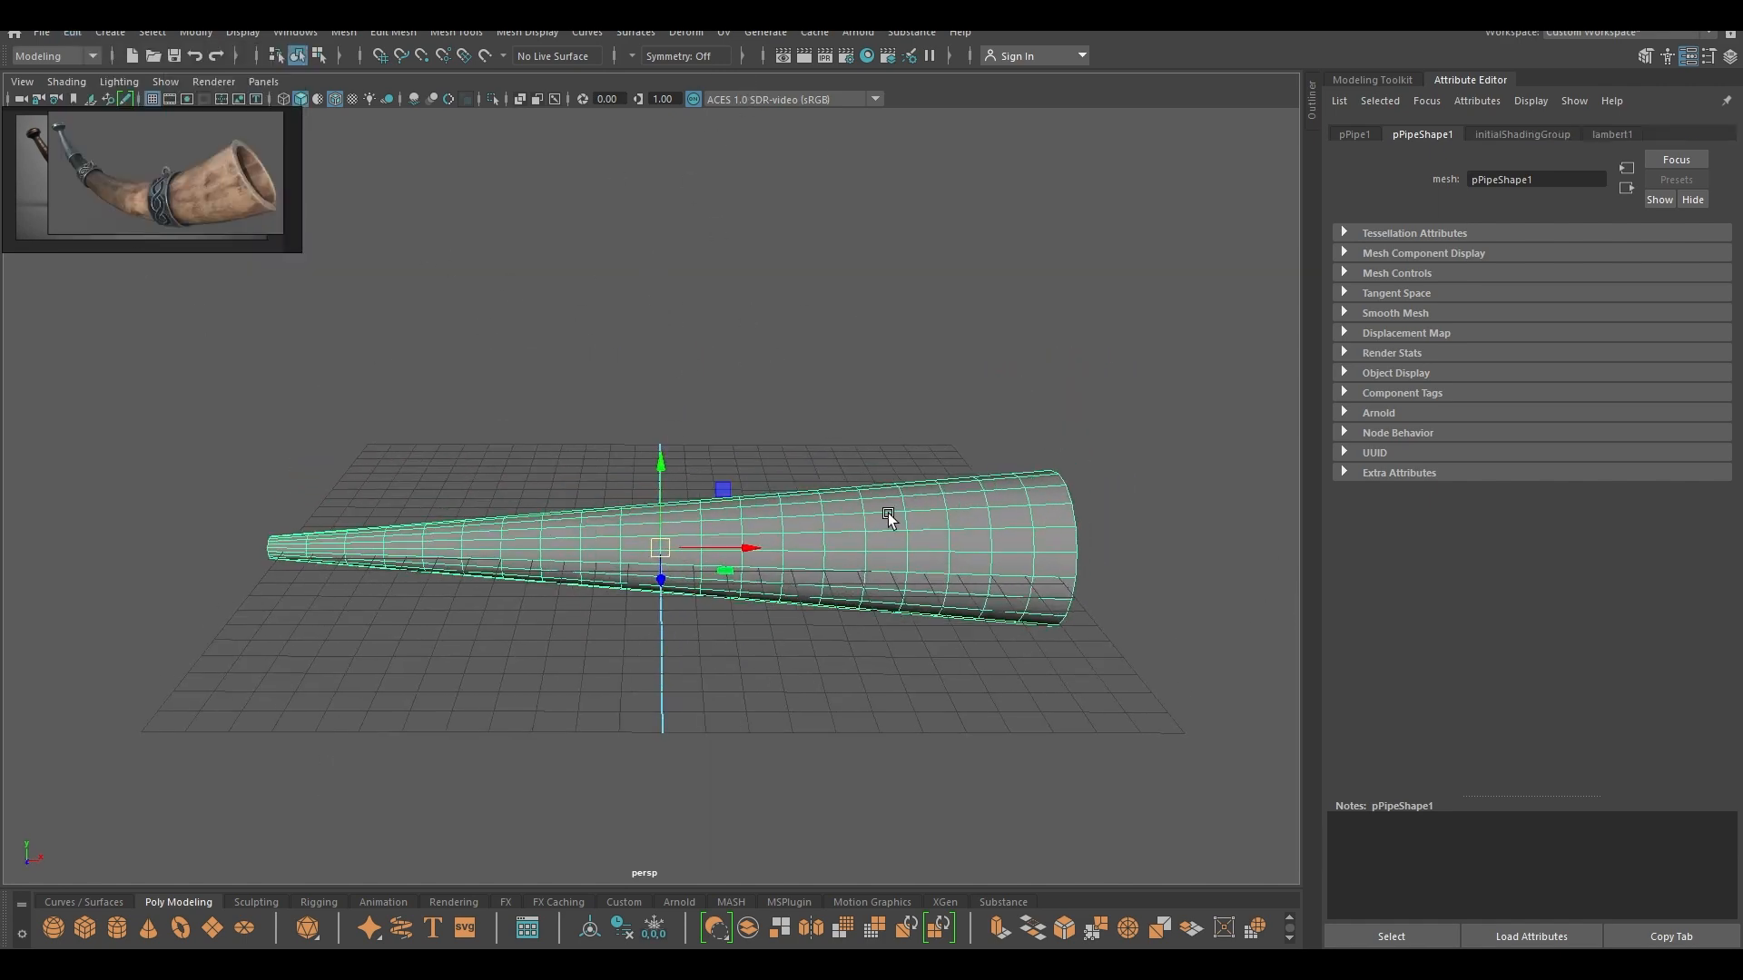
click(684, 30)
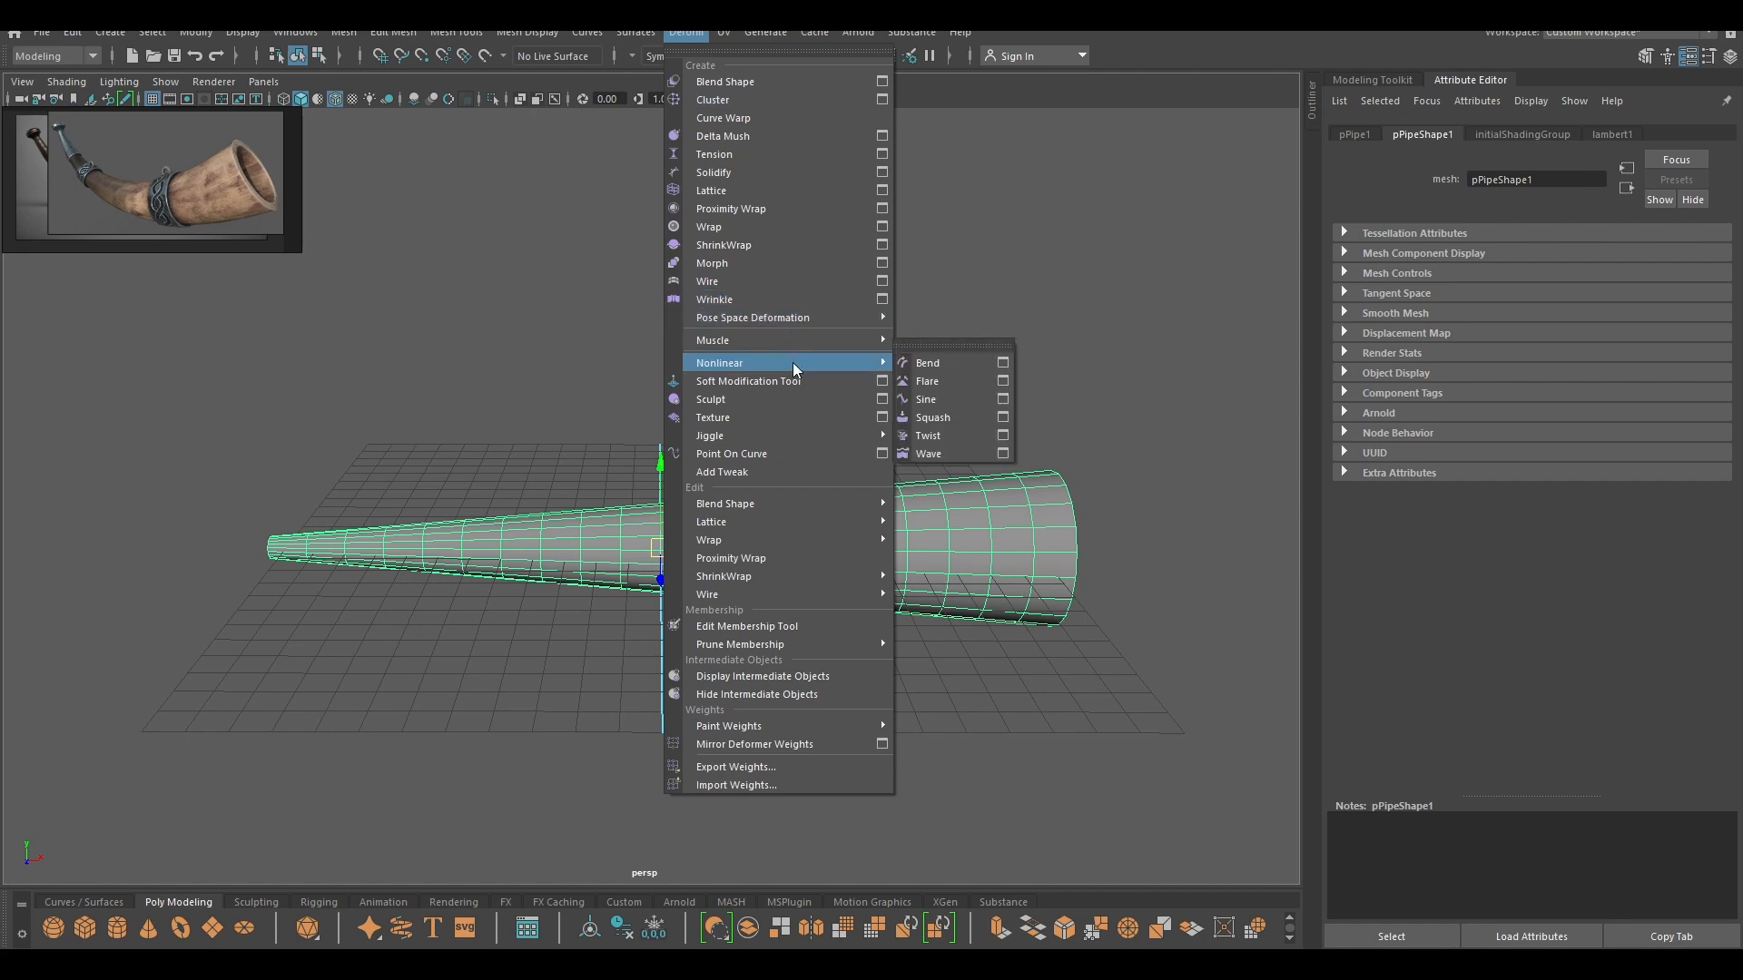
click(927, 363)
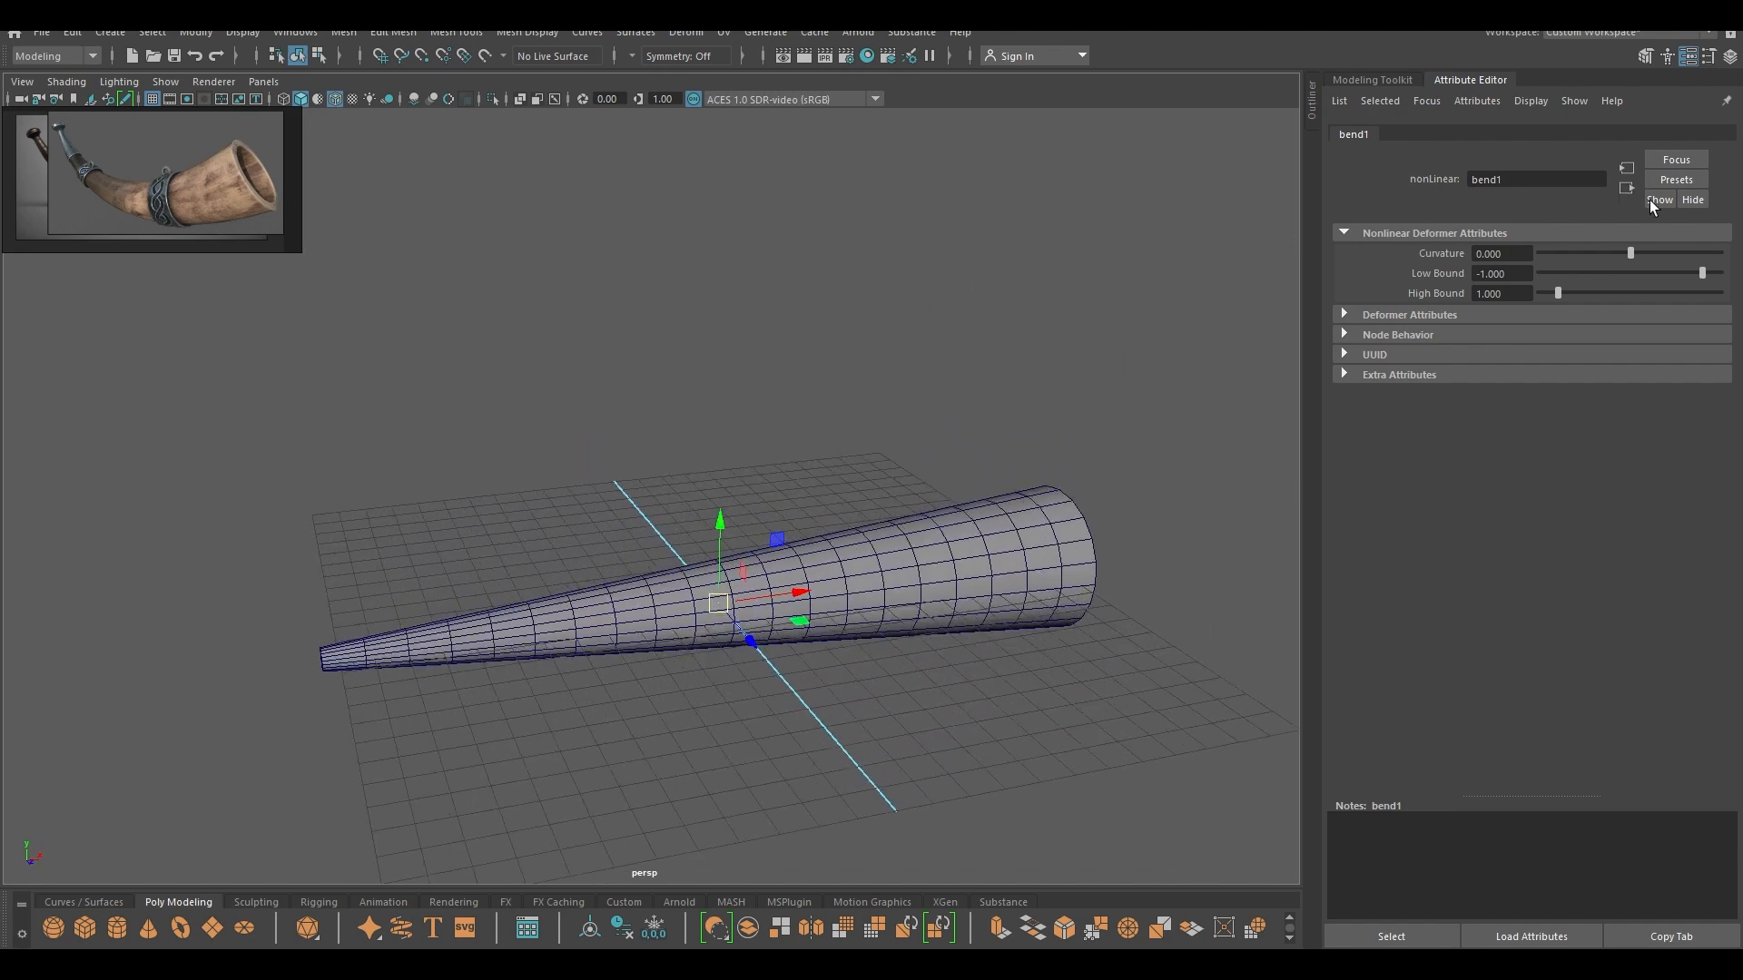
drag(1628, 253, 1619, 252)
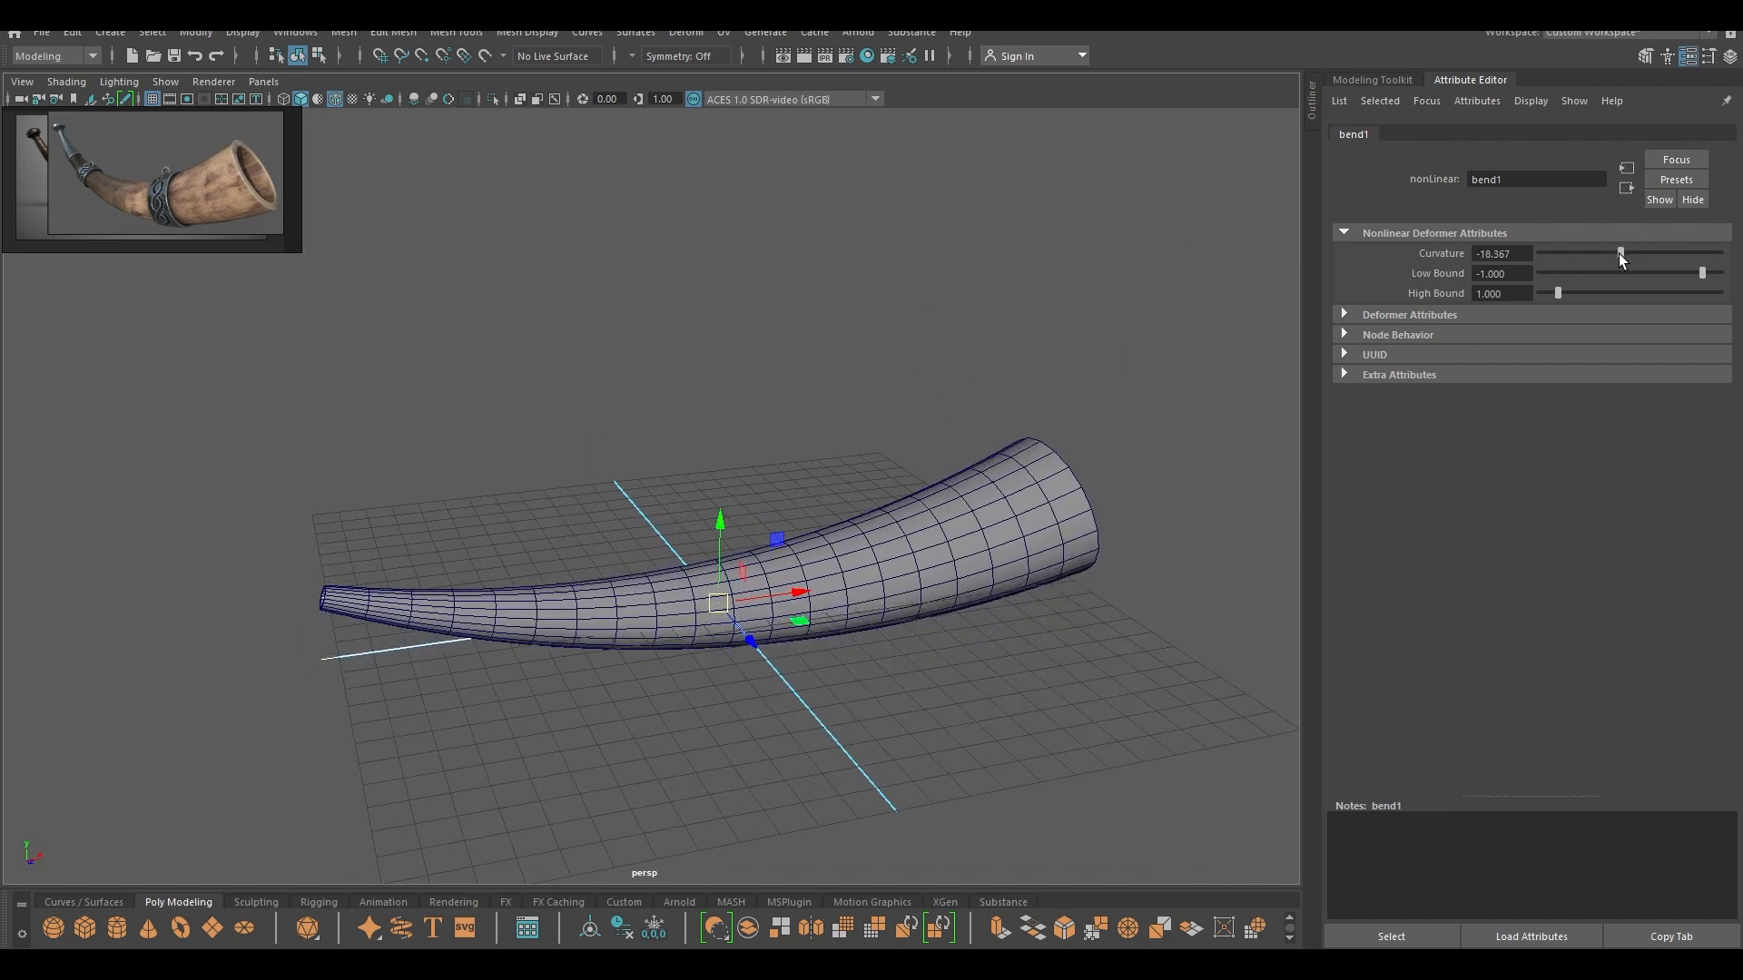
drag(1619, 254, 1606, 254)
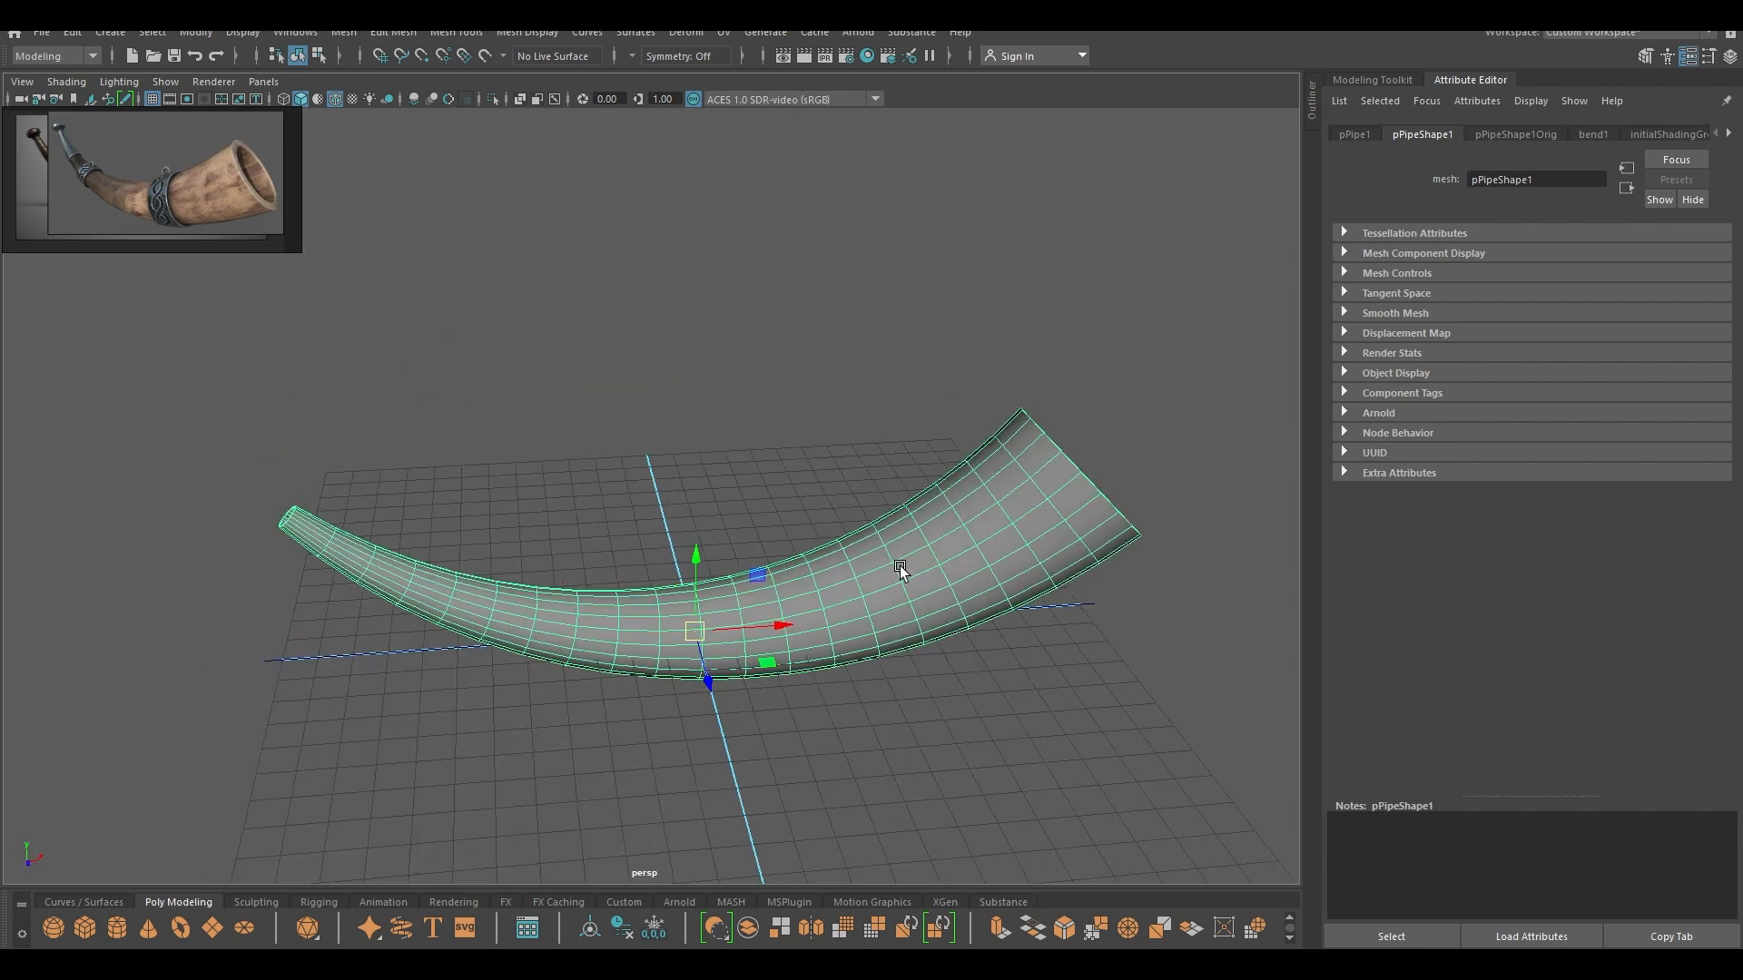
- Select a face ring around the horn's middle and extrude it outward into a raised band
click(70, 33)
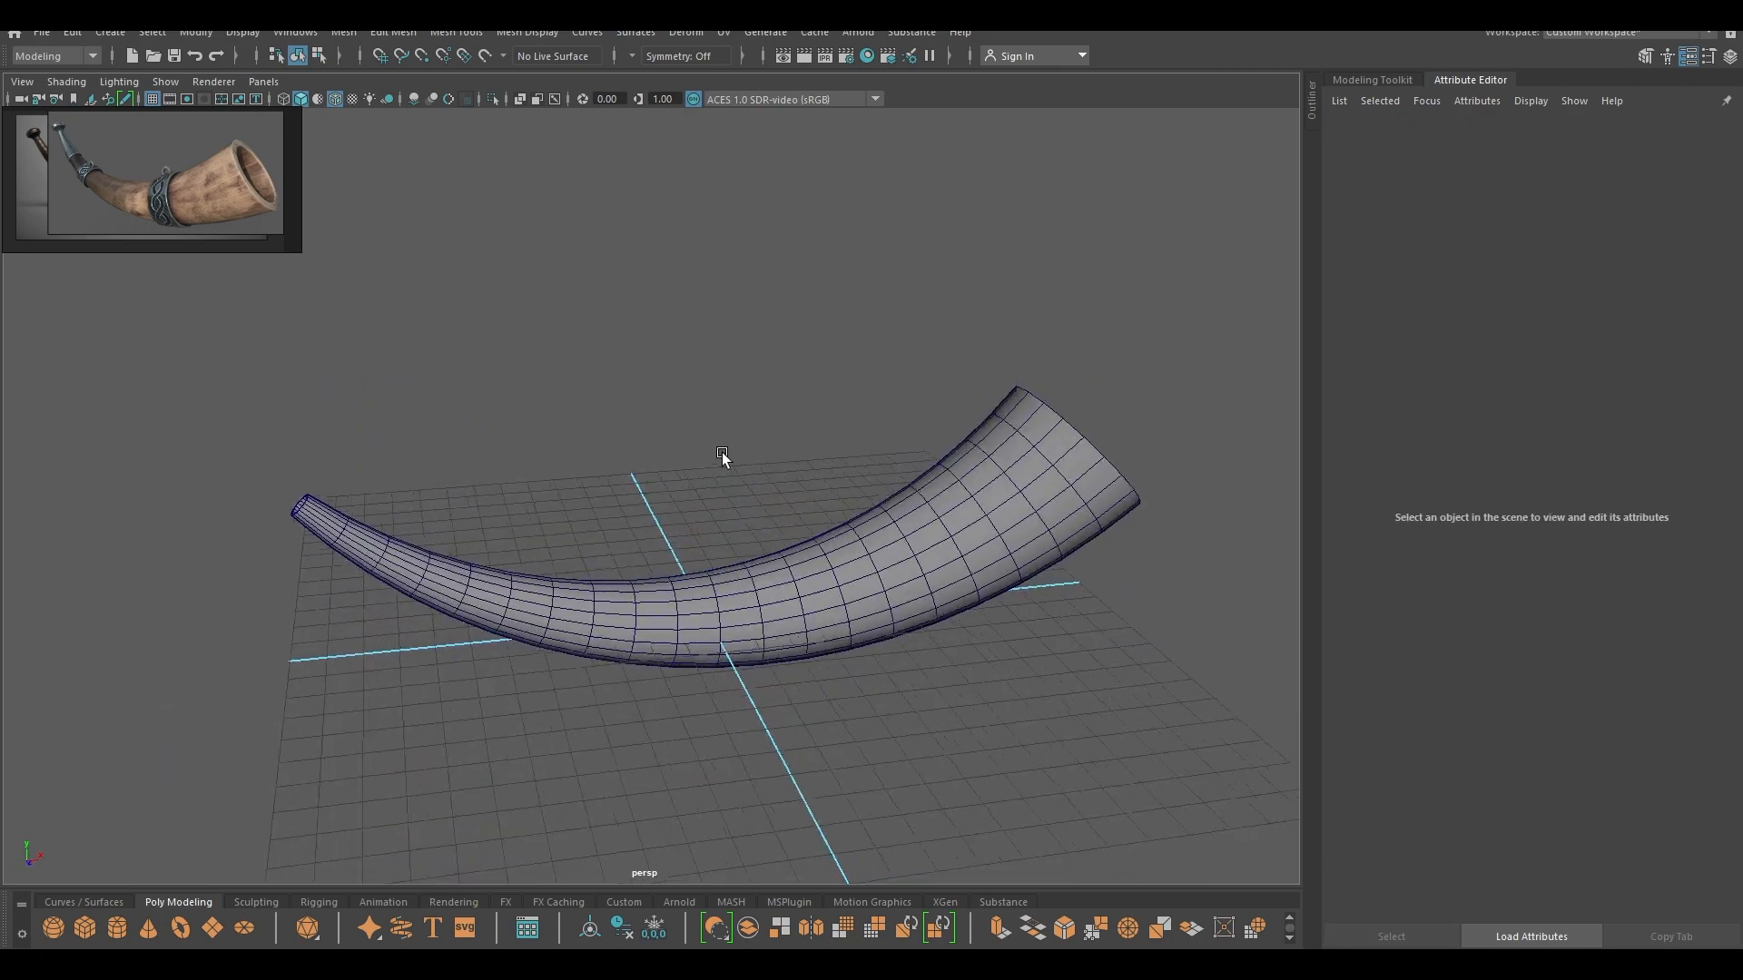
drag(722, 456, 835, 443)
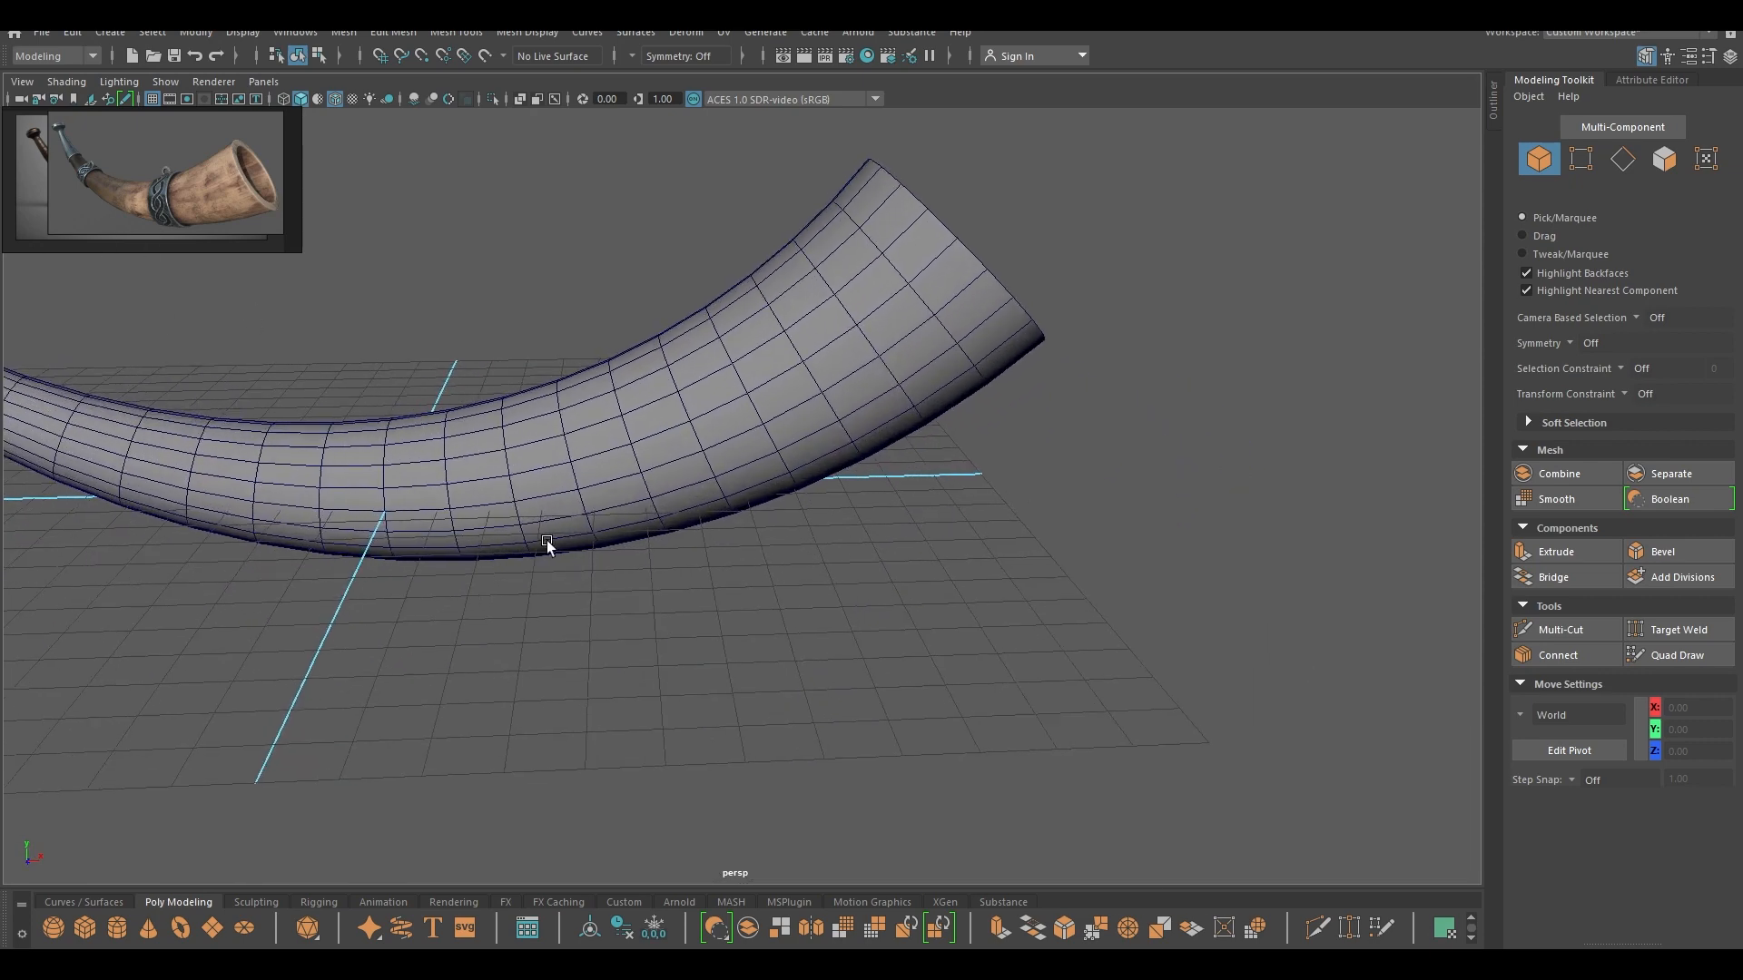
right_click(544, 544)
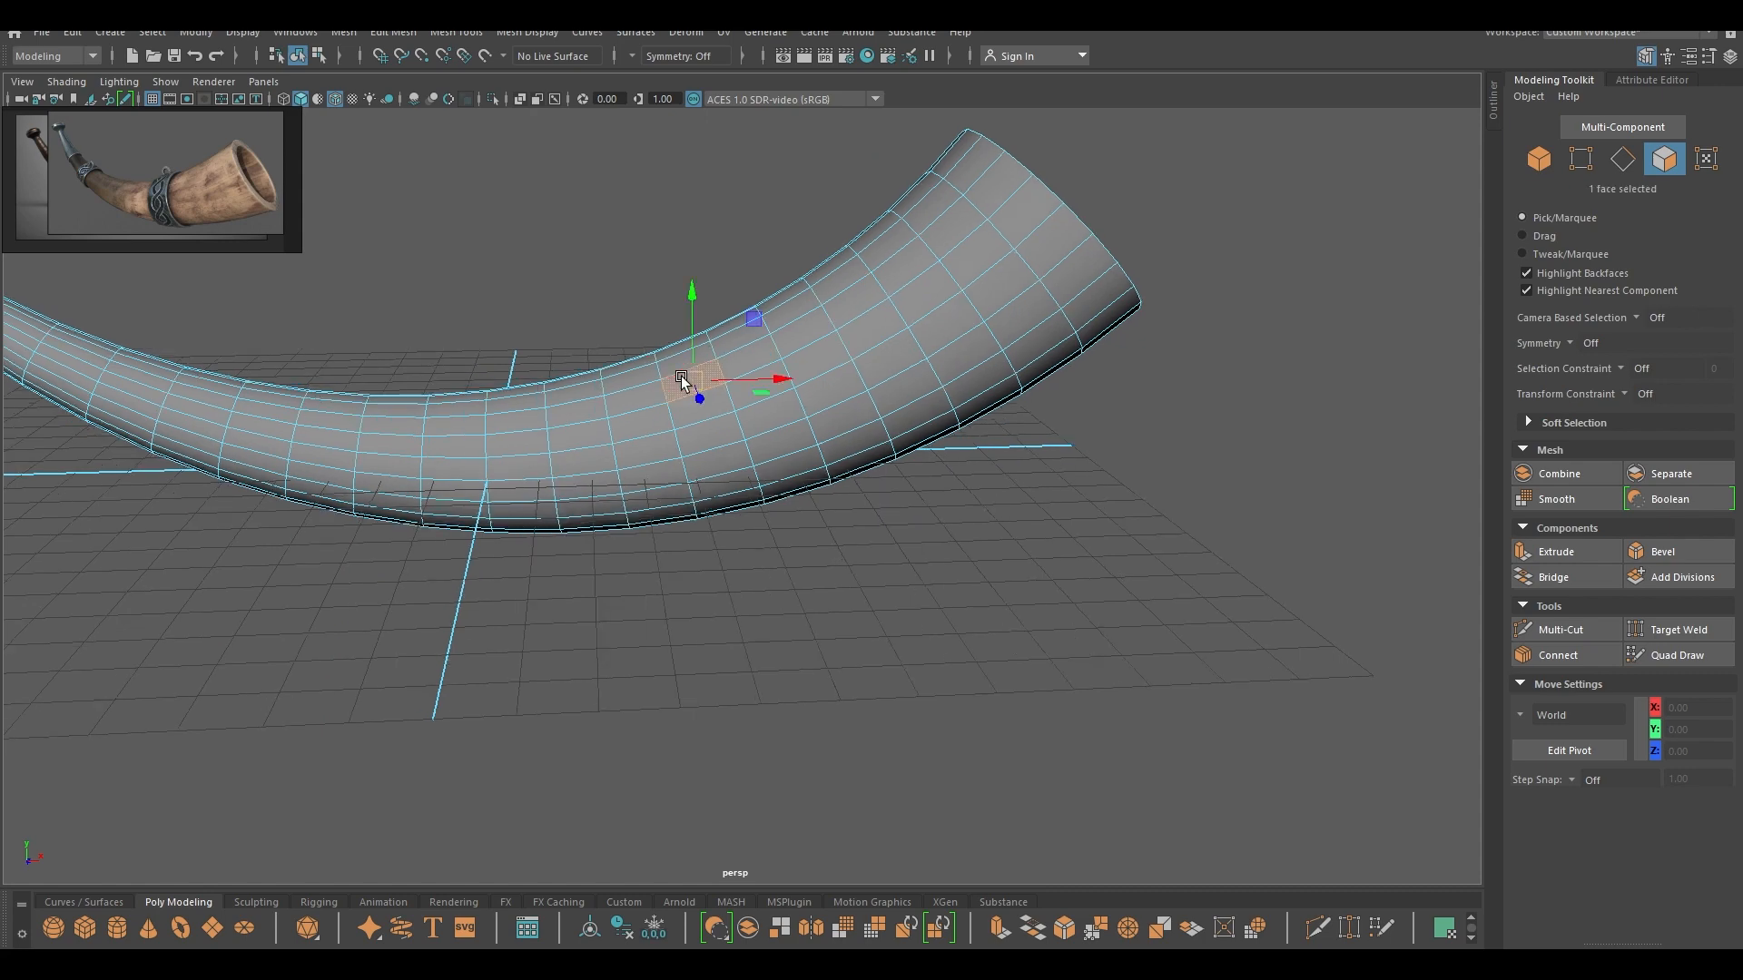
drag(612, 399, 690, 439)
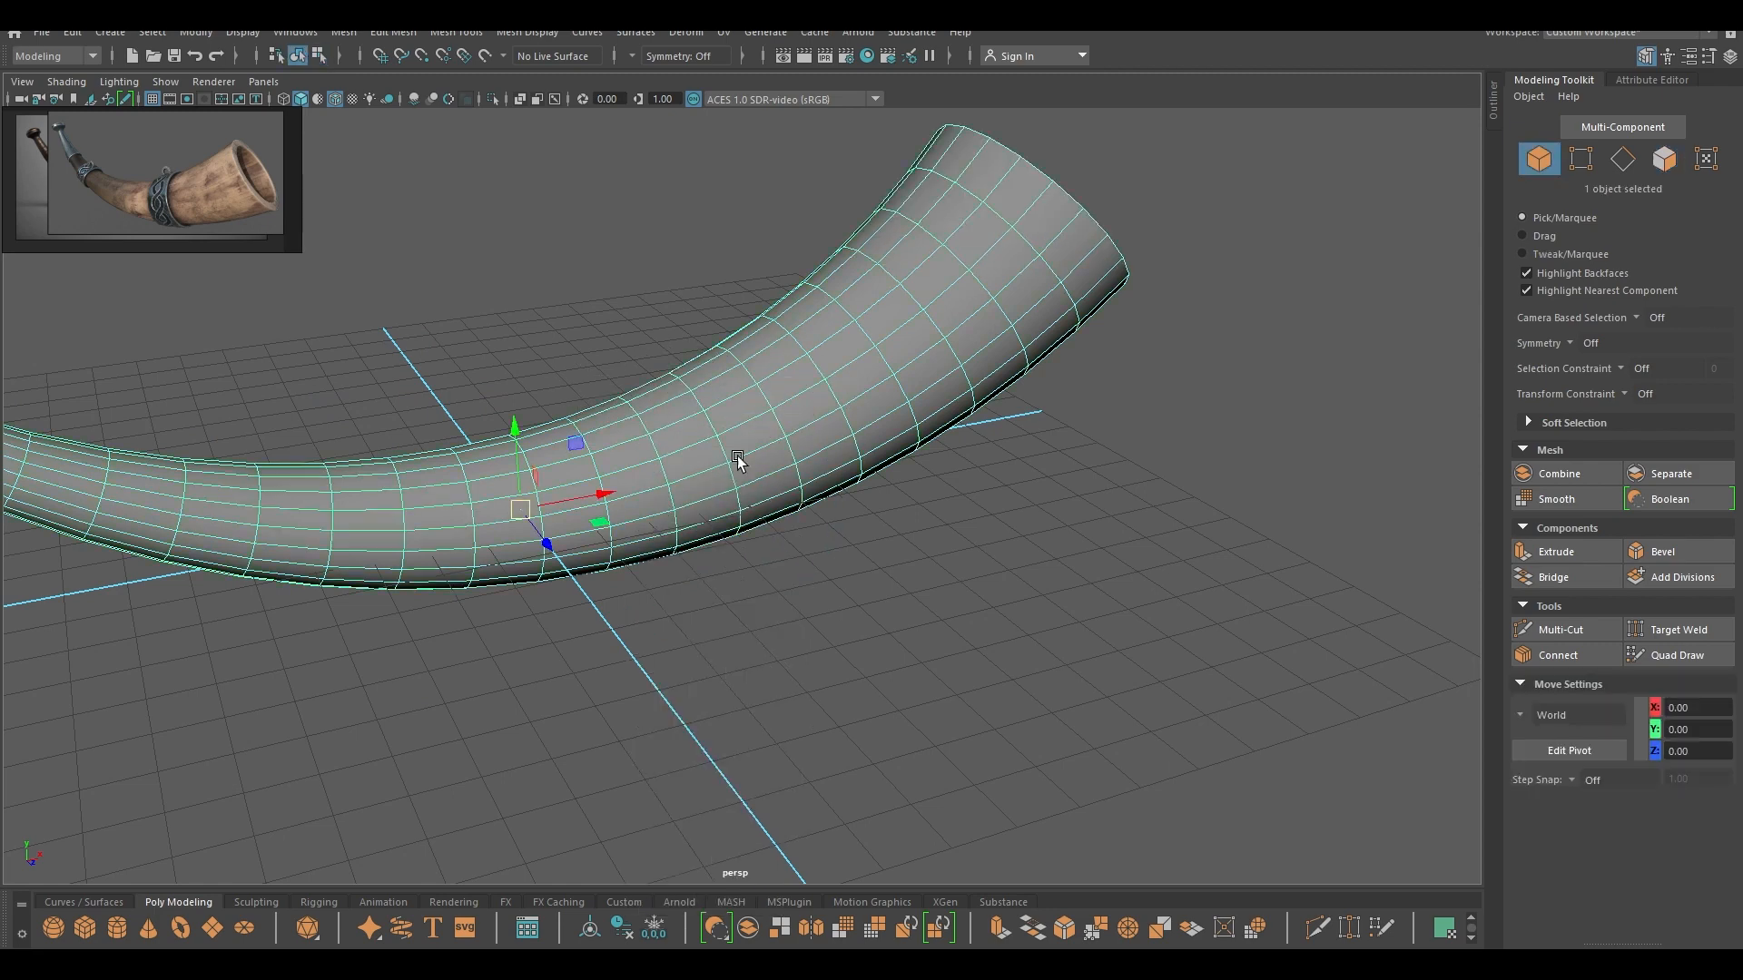
key(space)
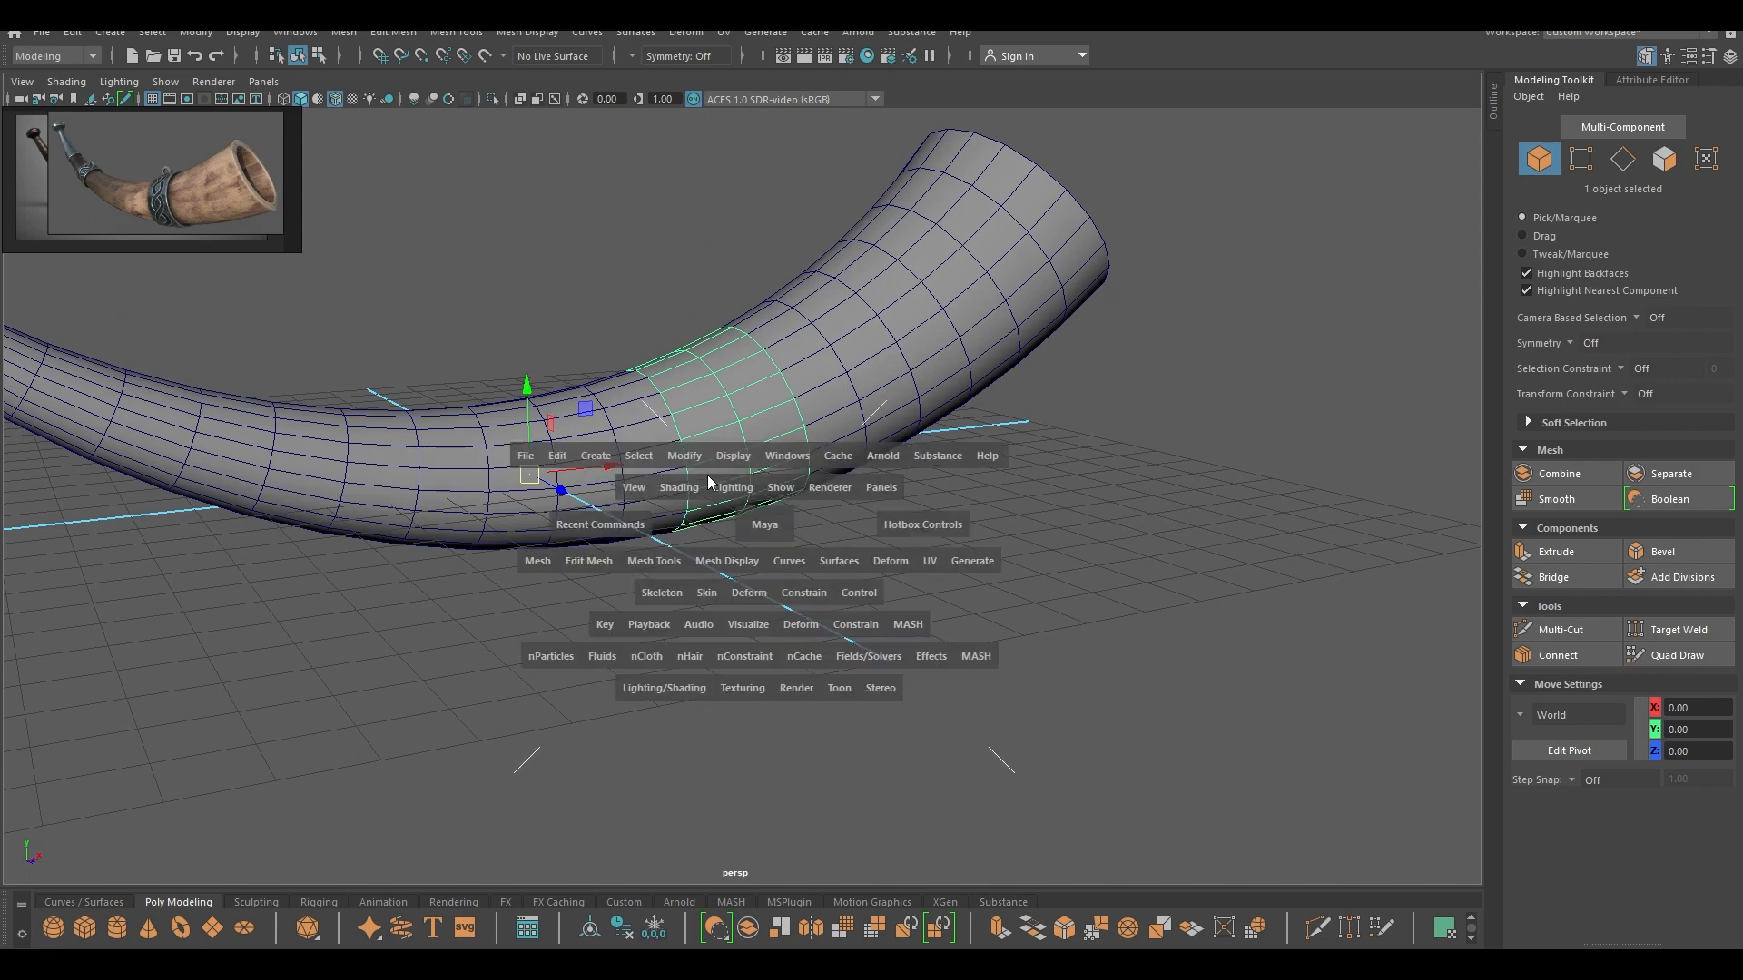
click(685, 454)
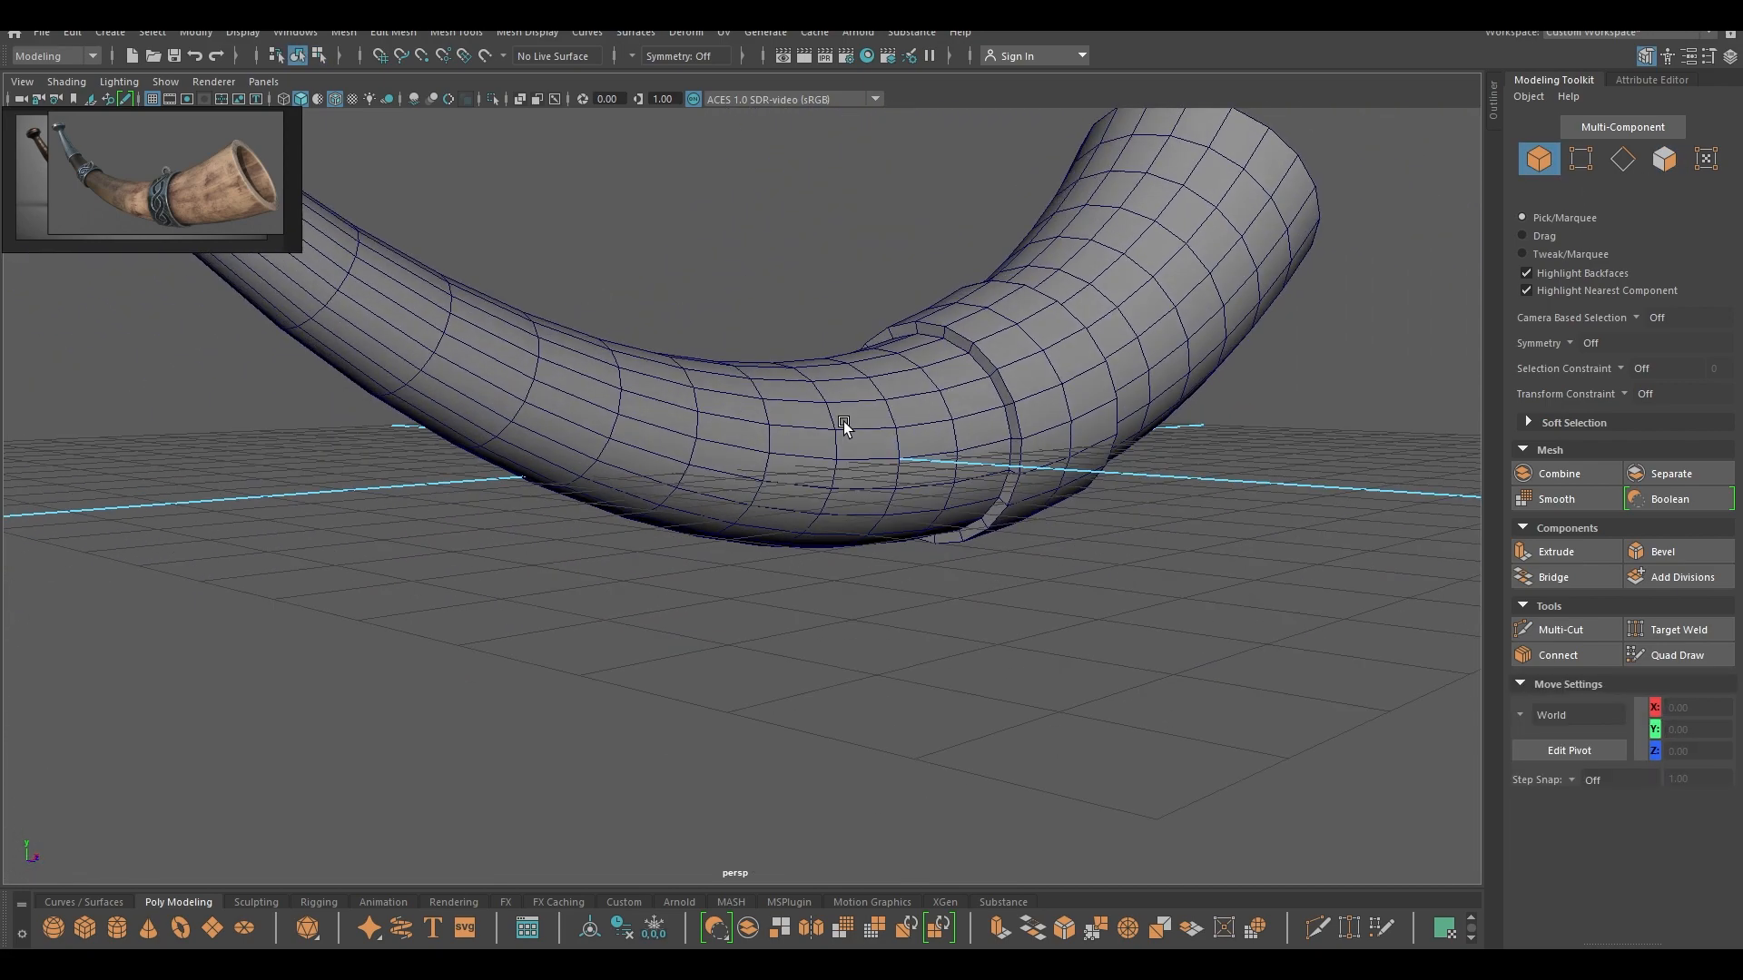
drag(844, 429, 617, 526)
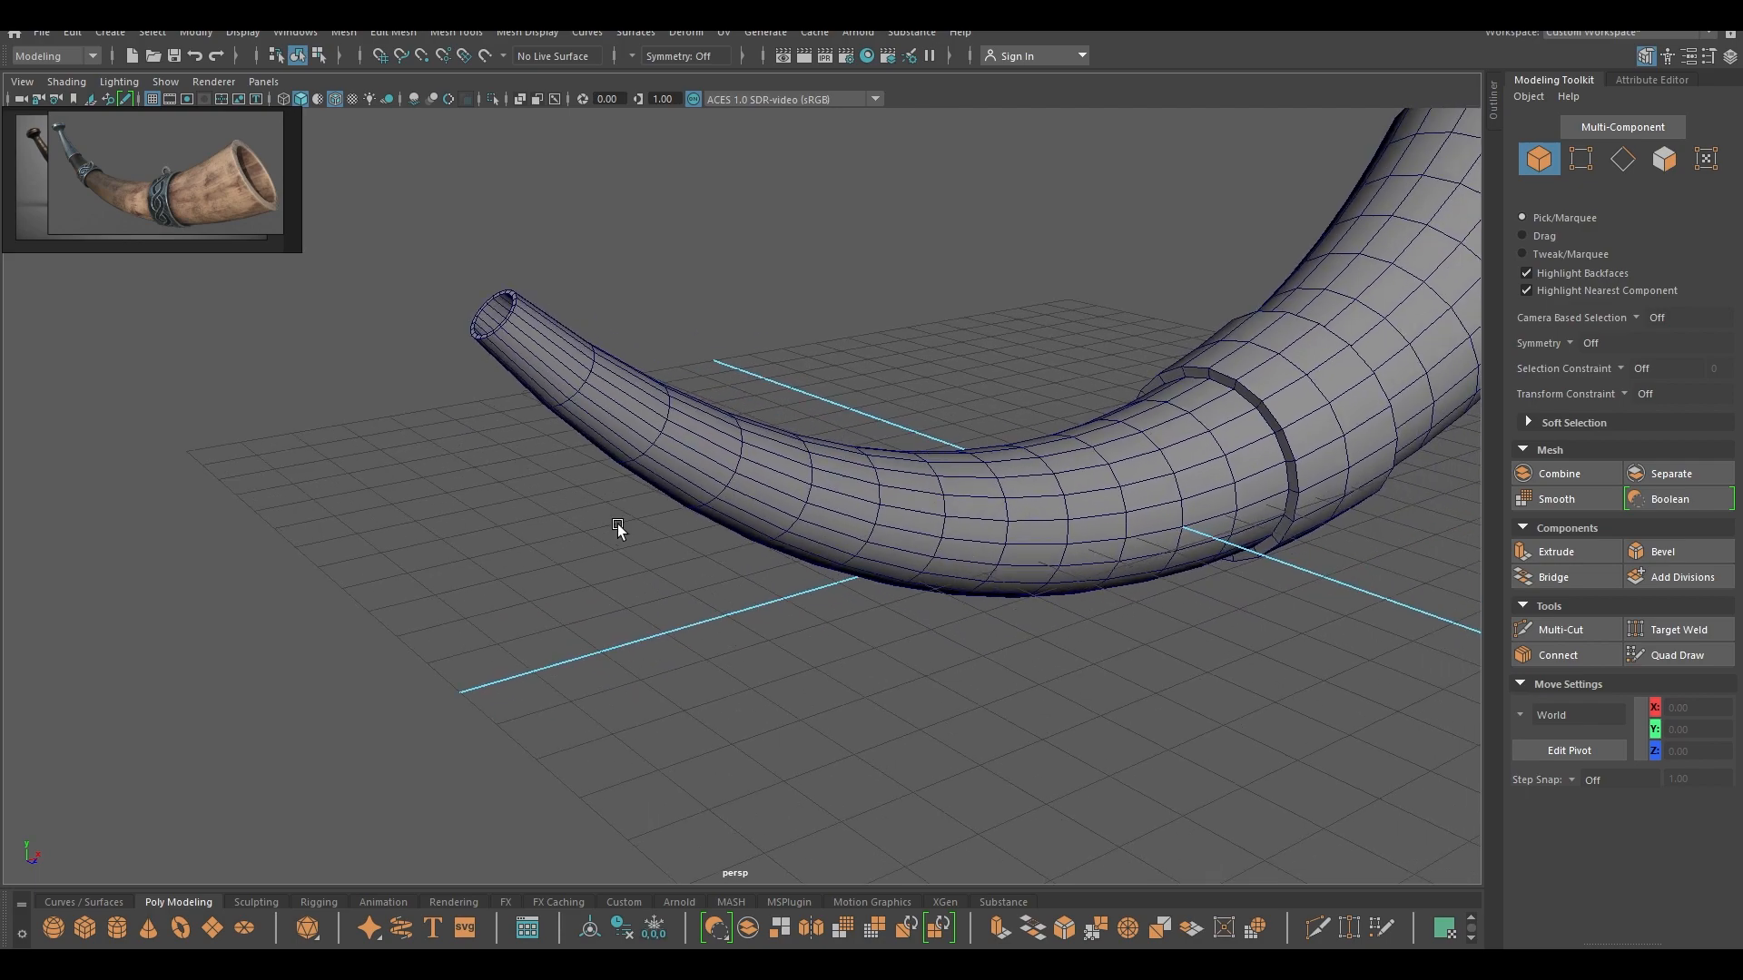
- Select the tip section's faces and split them off as a separate mesh piece
right_click(619, 526)
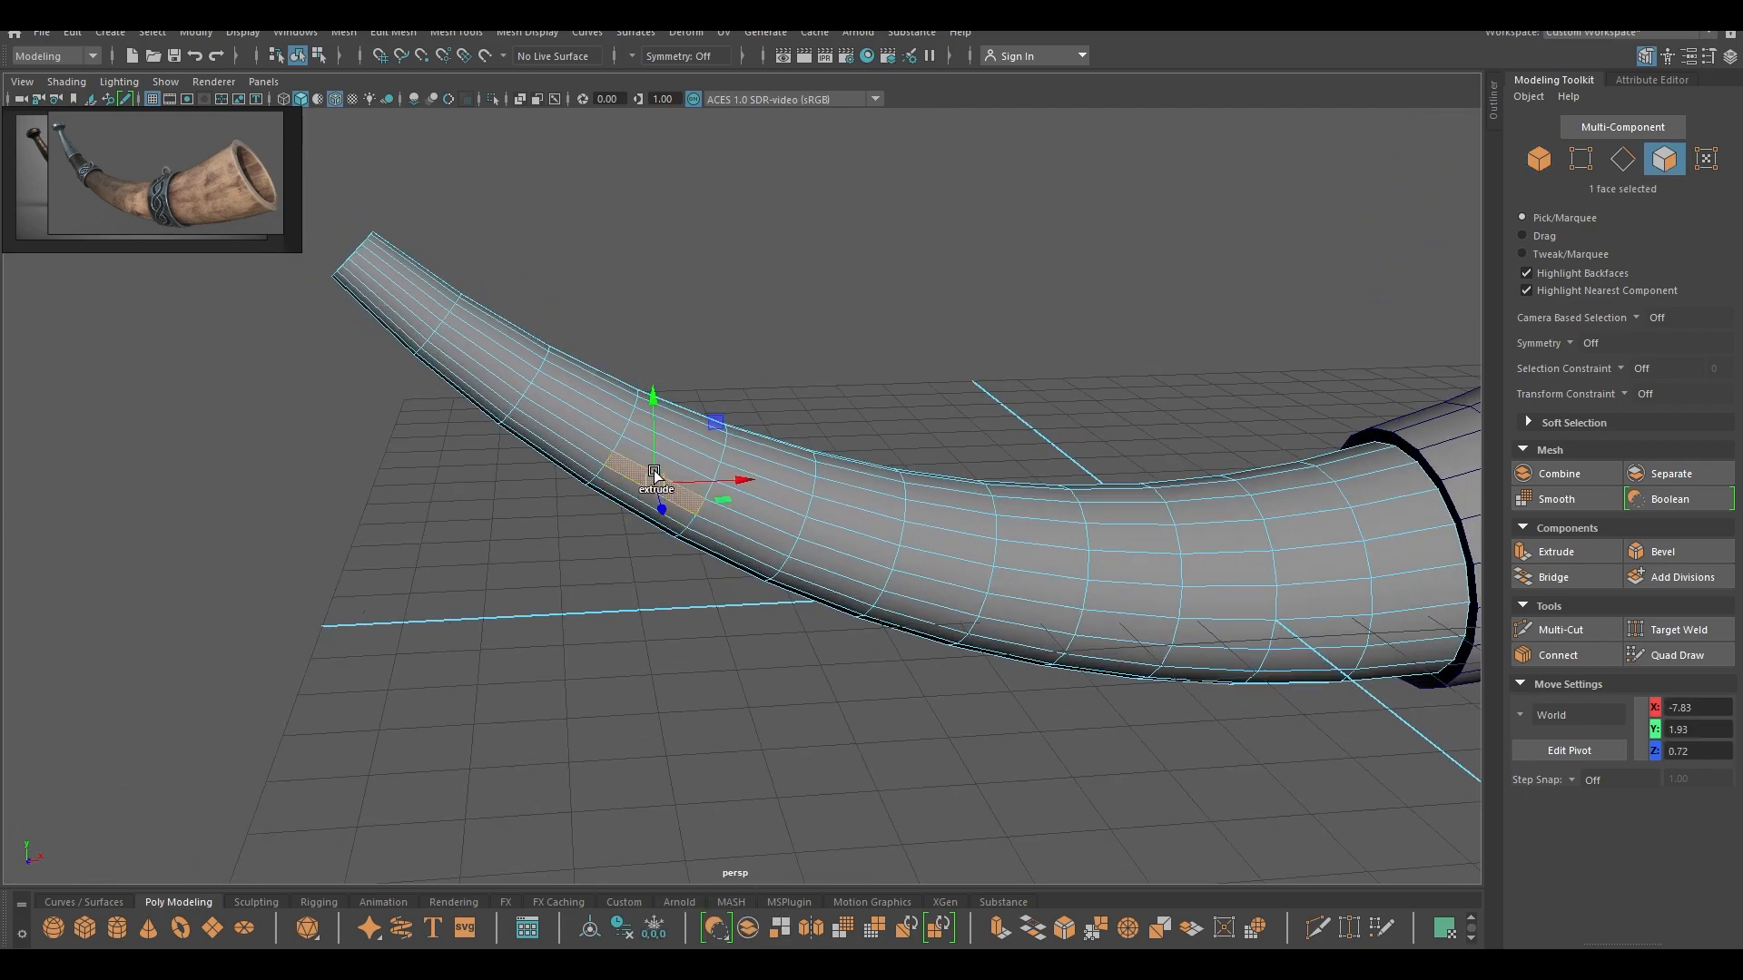
right_click(653, 468)
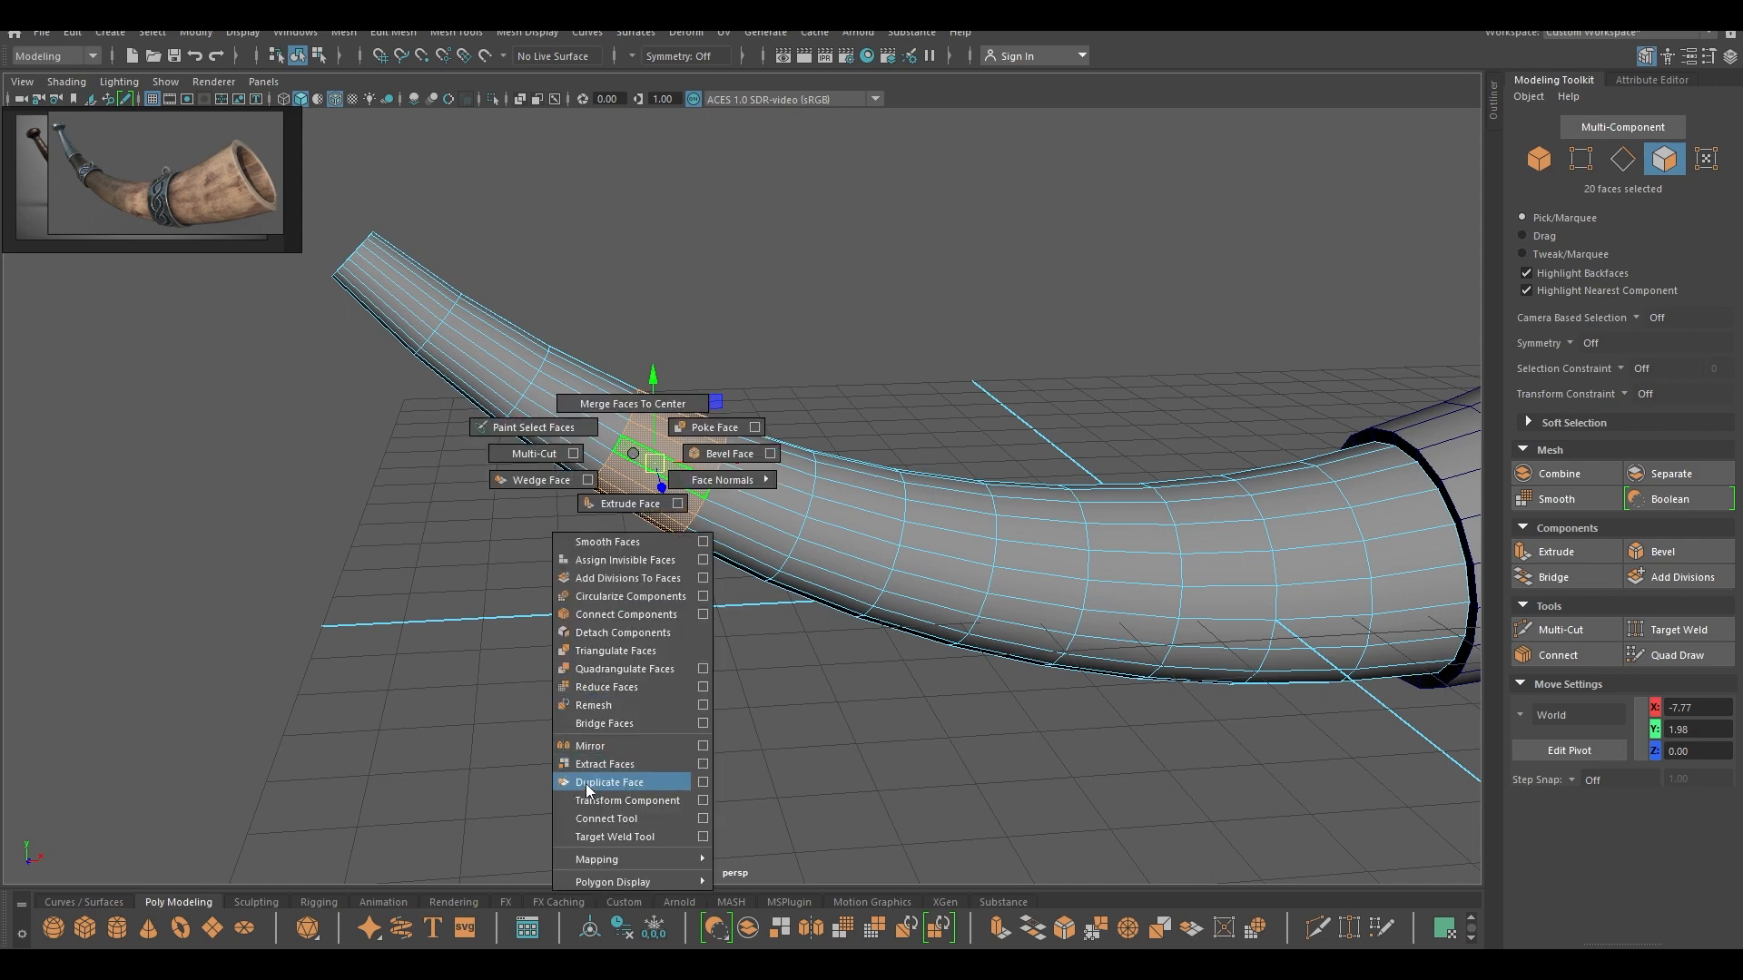
click(604, 764)
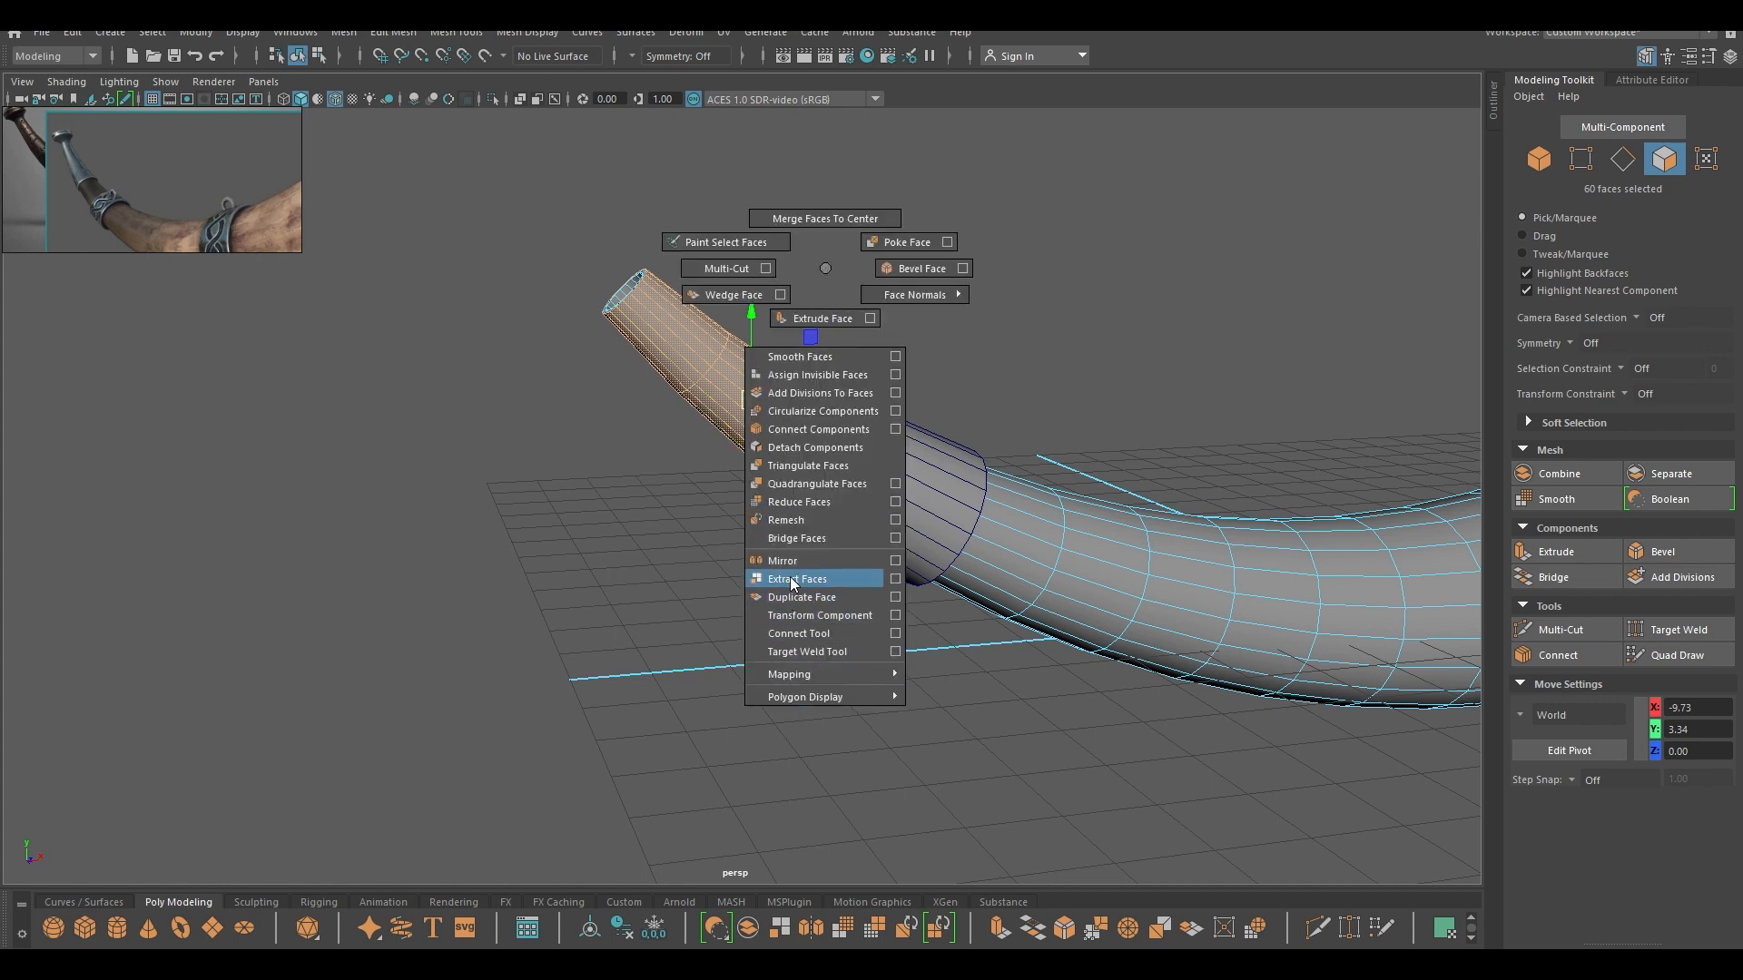
mouse_move(802, 597)
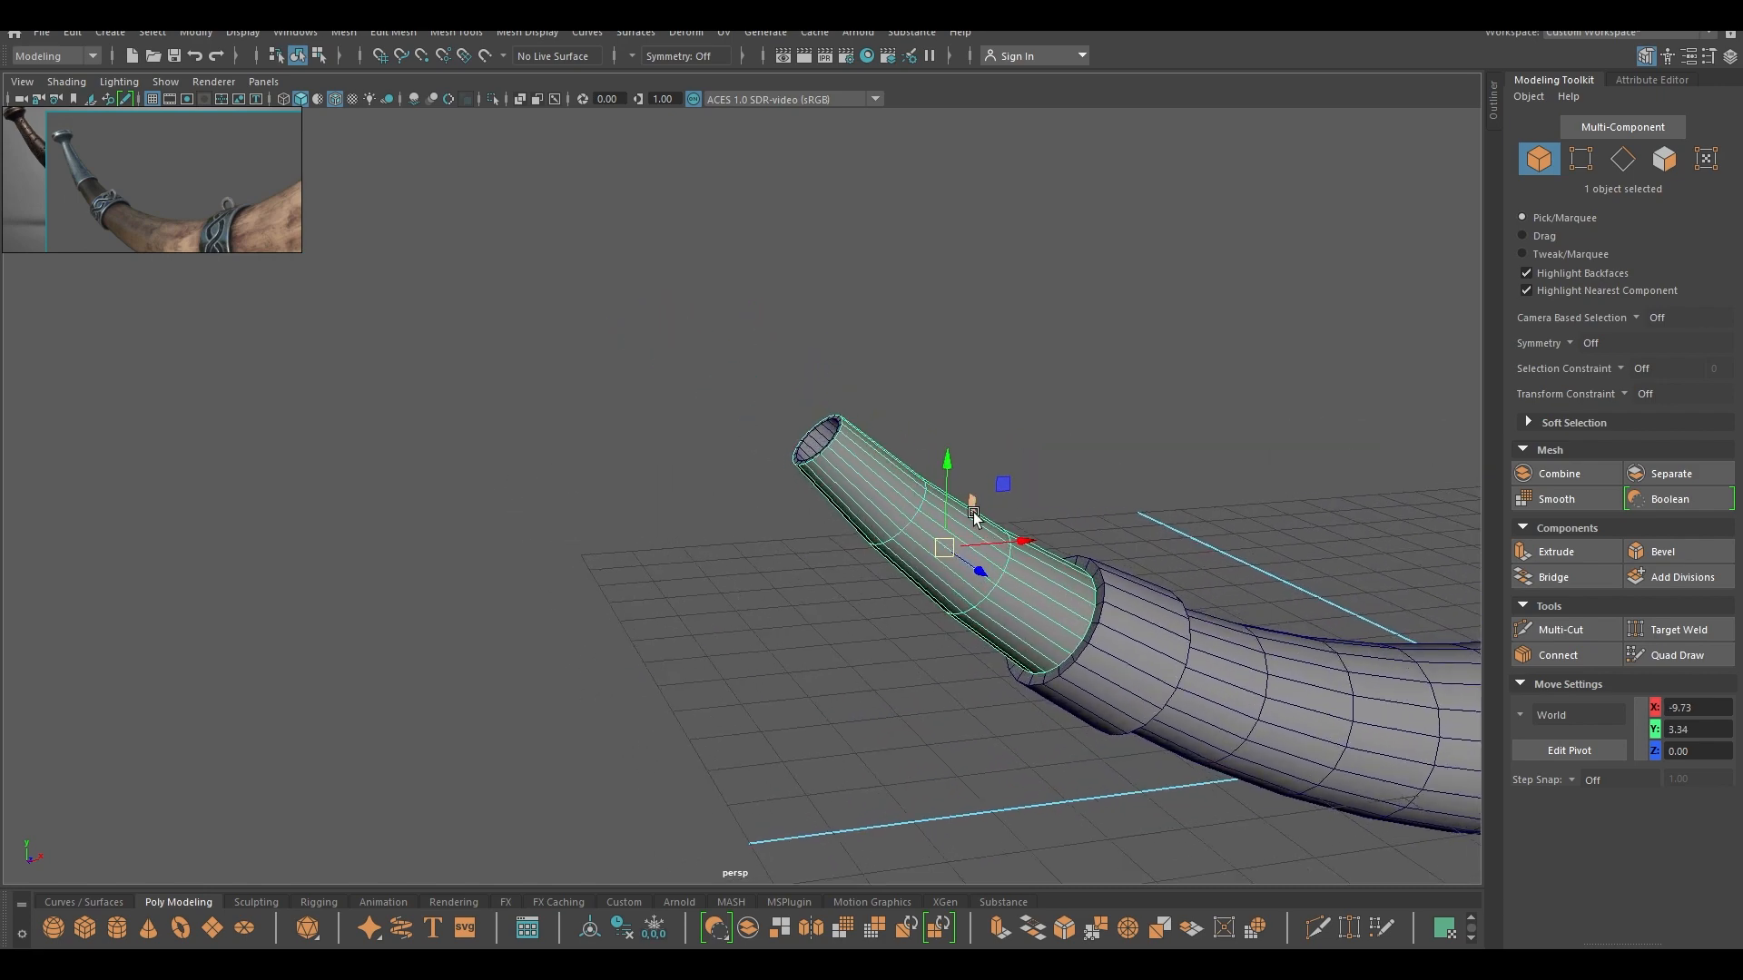
- Extrude the tip's border edge loop into an outward rim with thickness about 0.23 and offset 0.25
drag(973, 517, 844, 528)
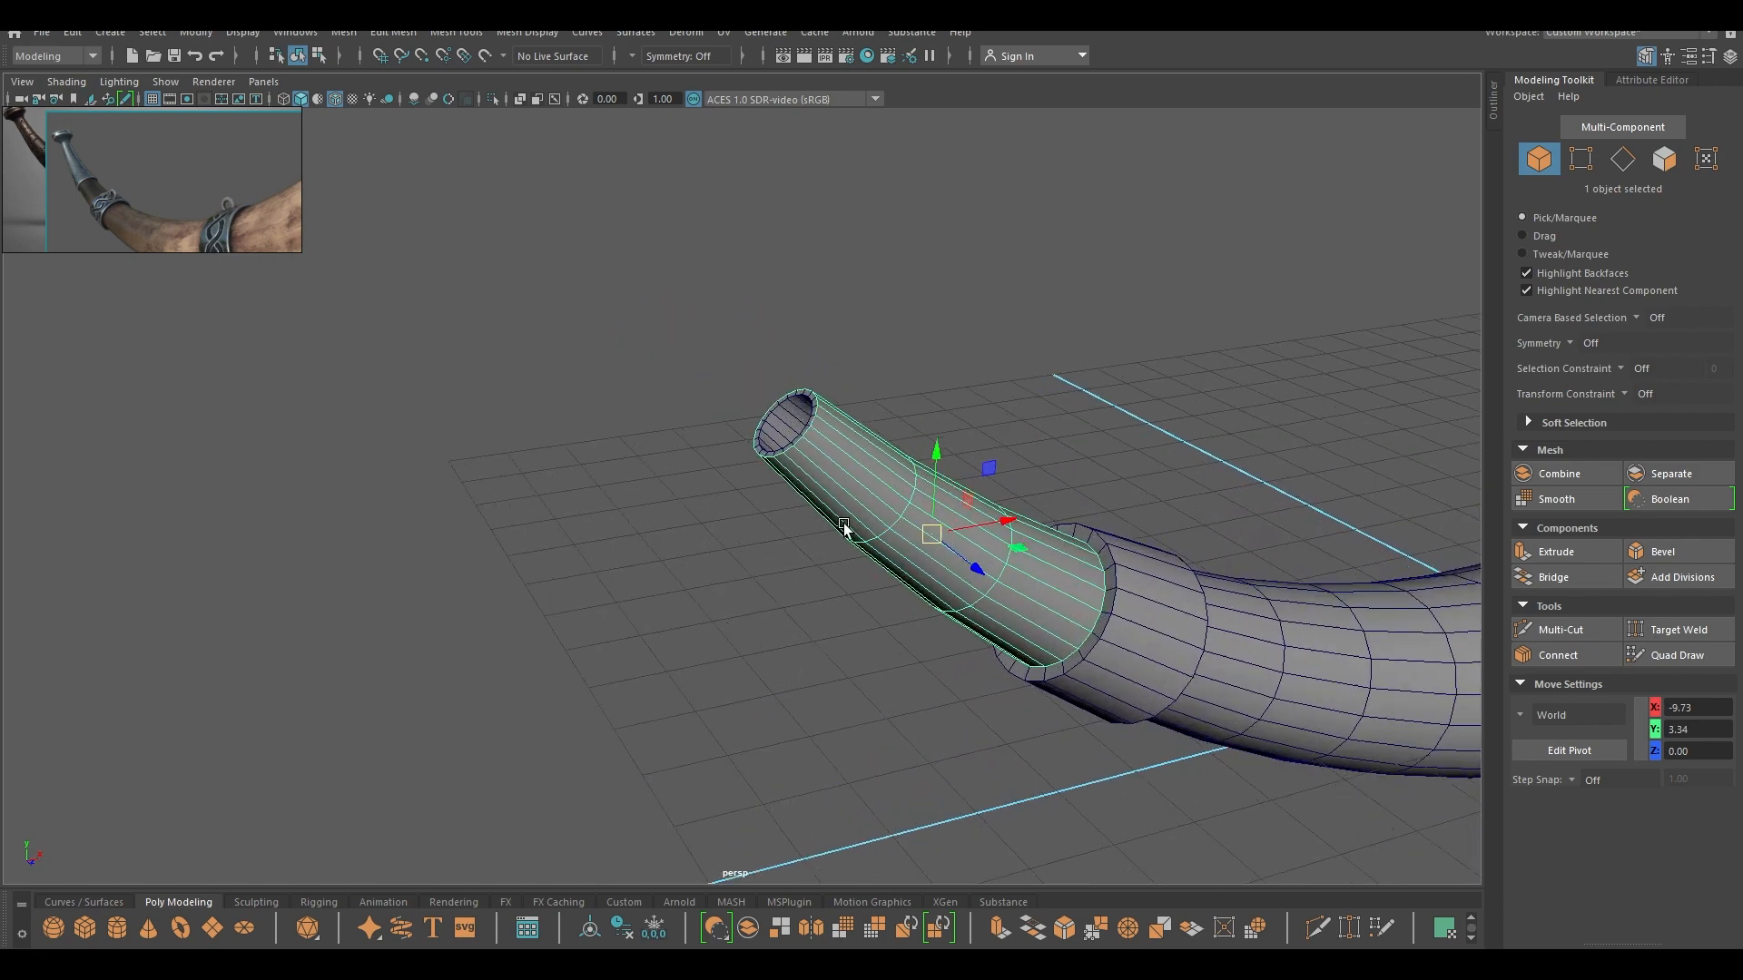
click(1621, 158)
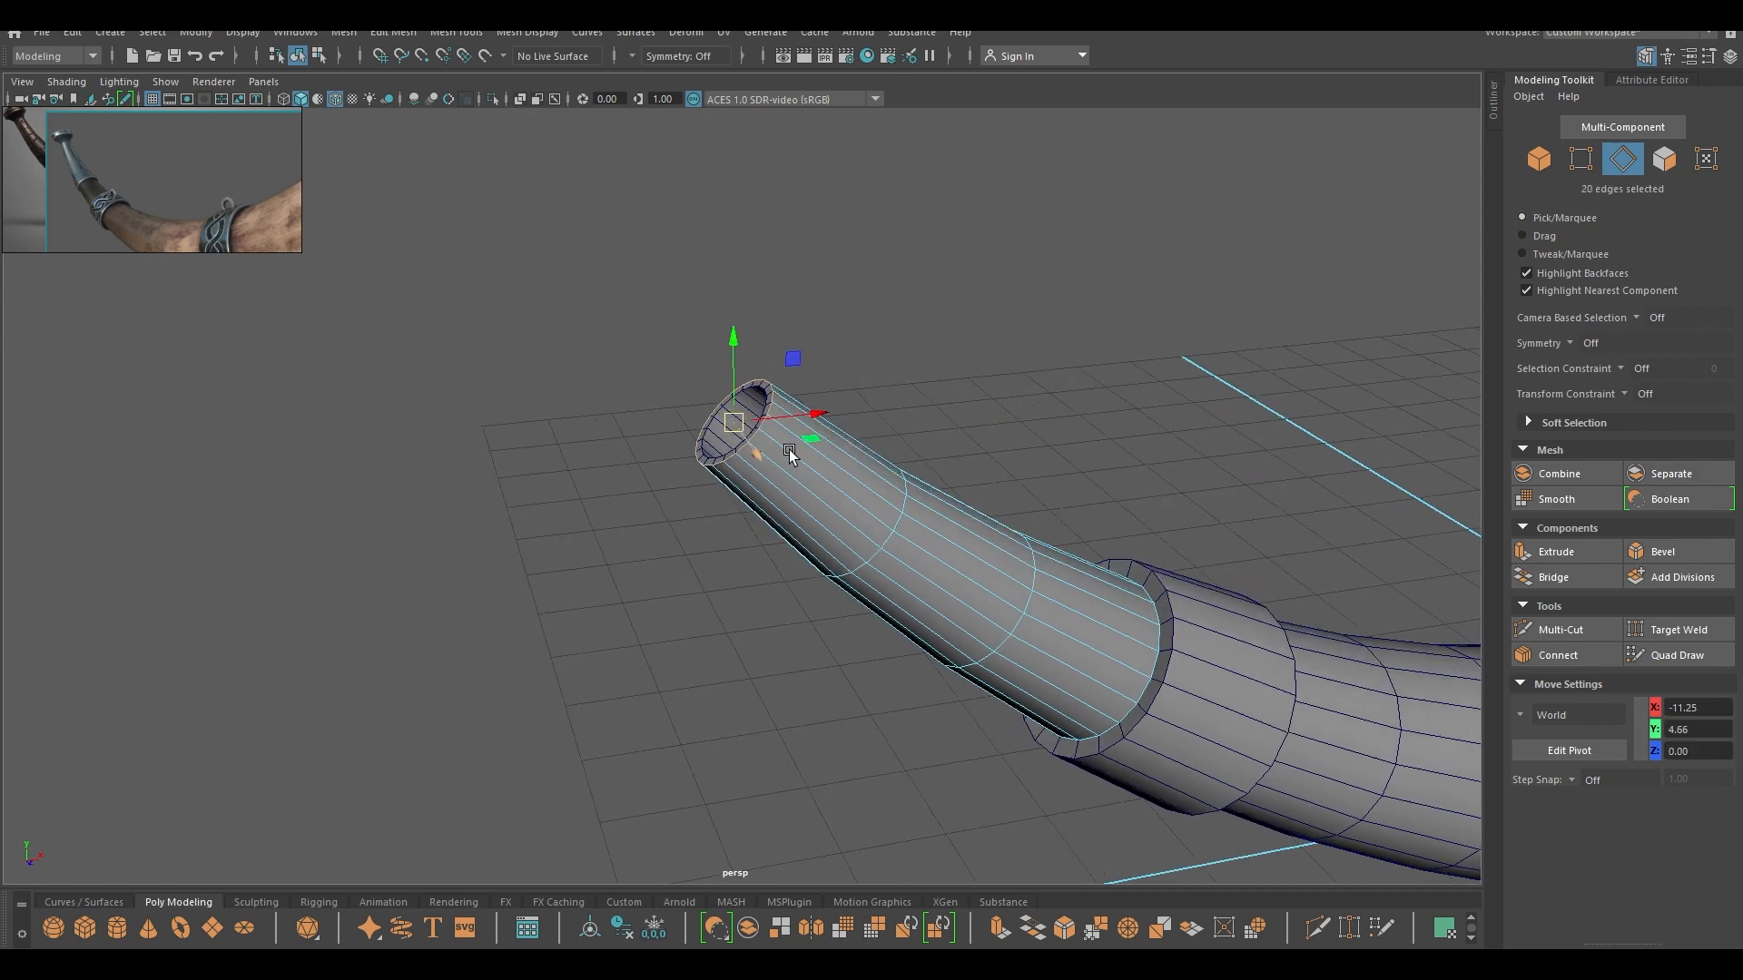
click(1556, 551)
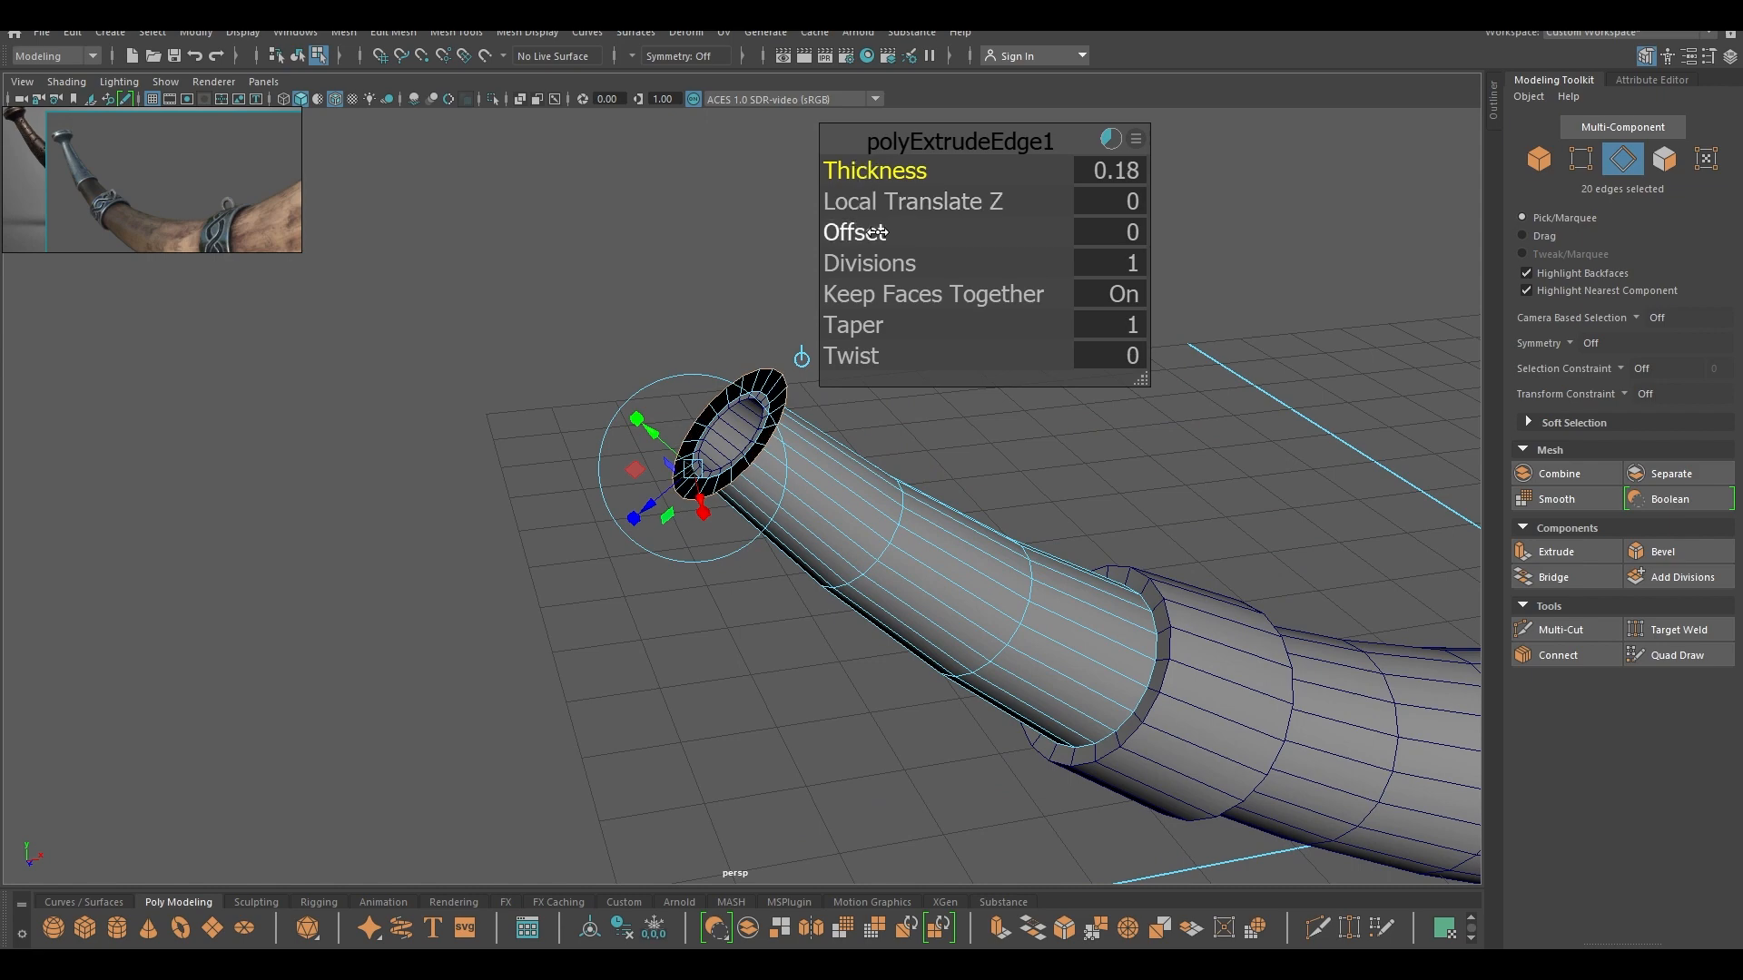
drag(855, 230, 968, 230)
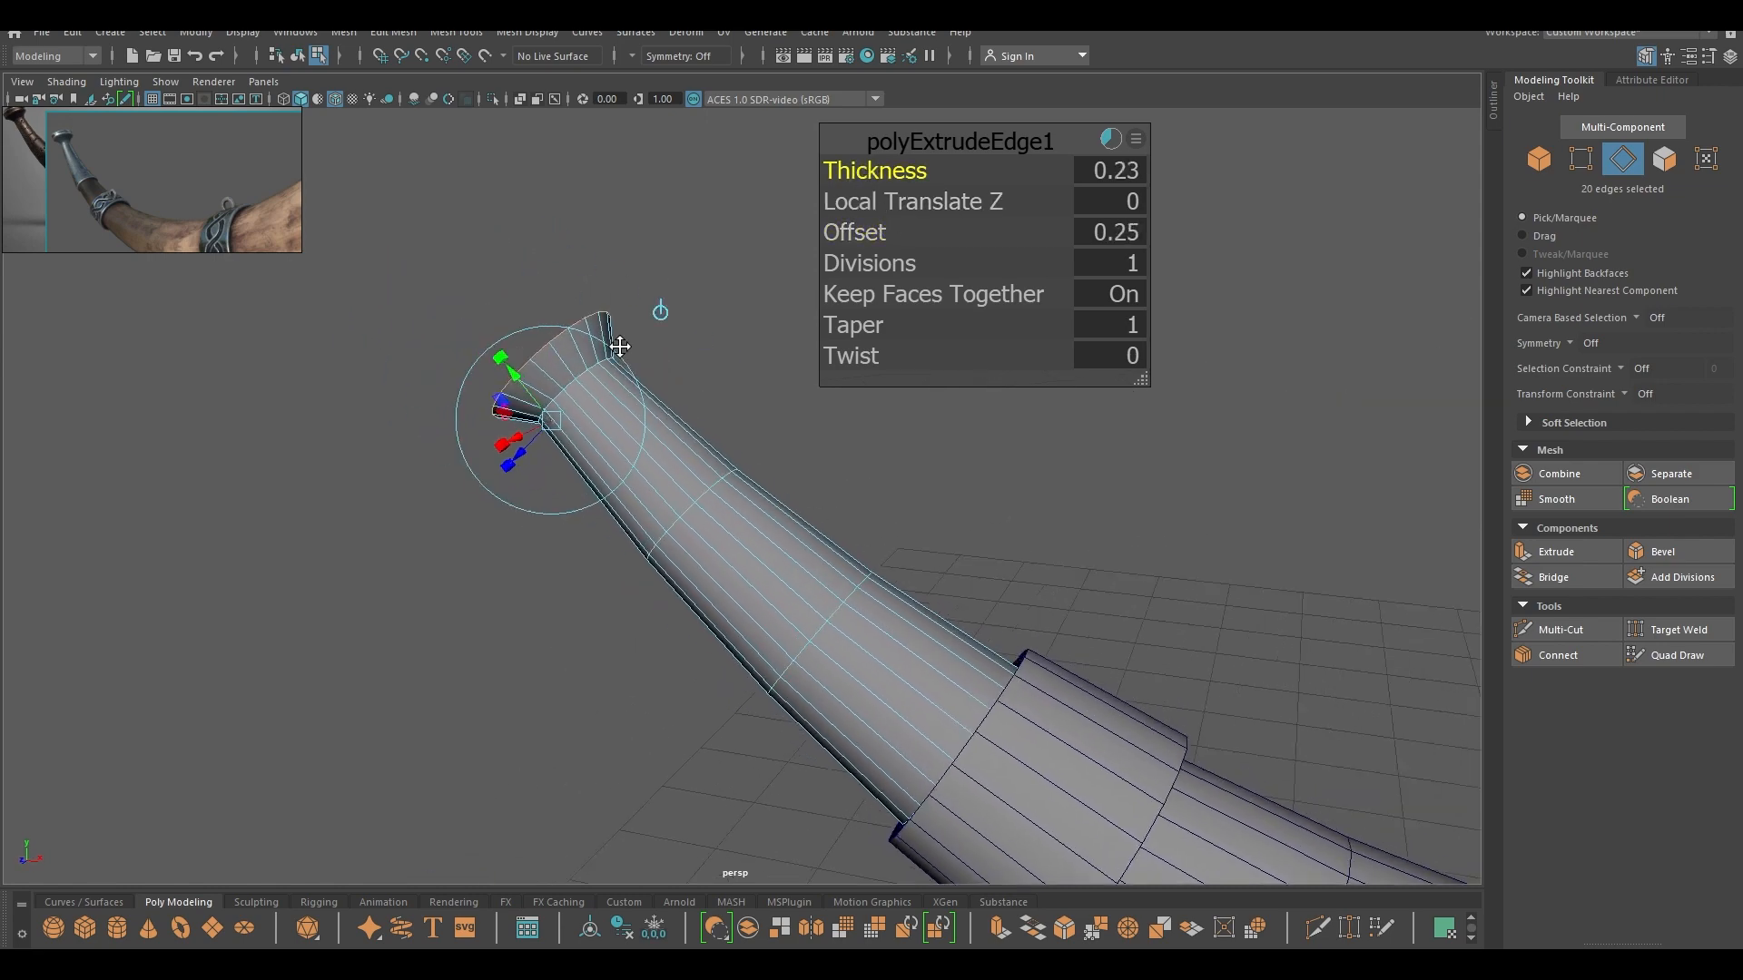
click(1106, 171)
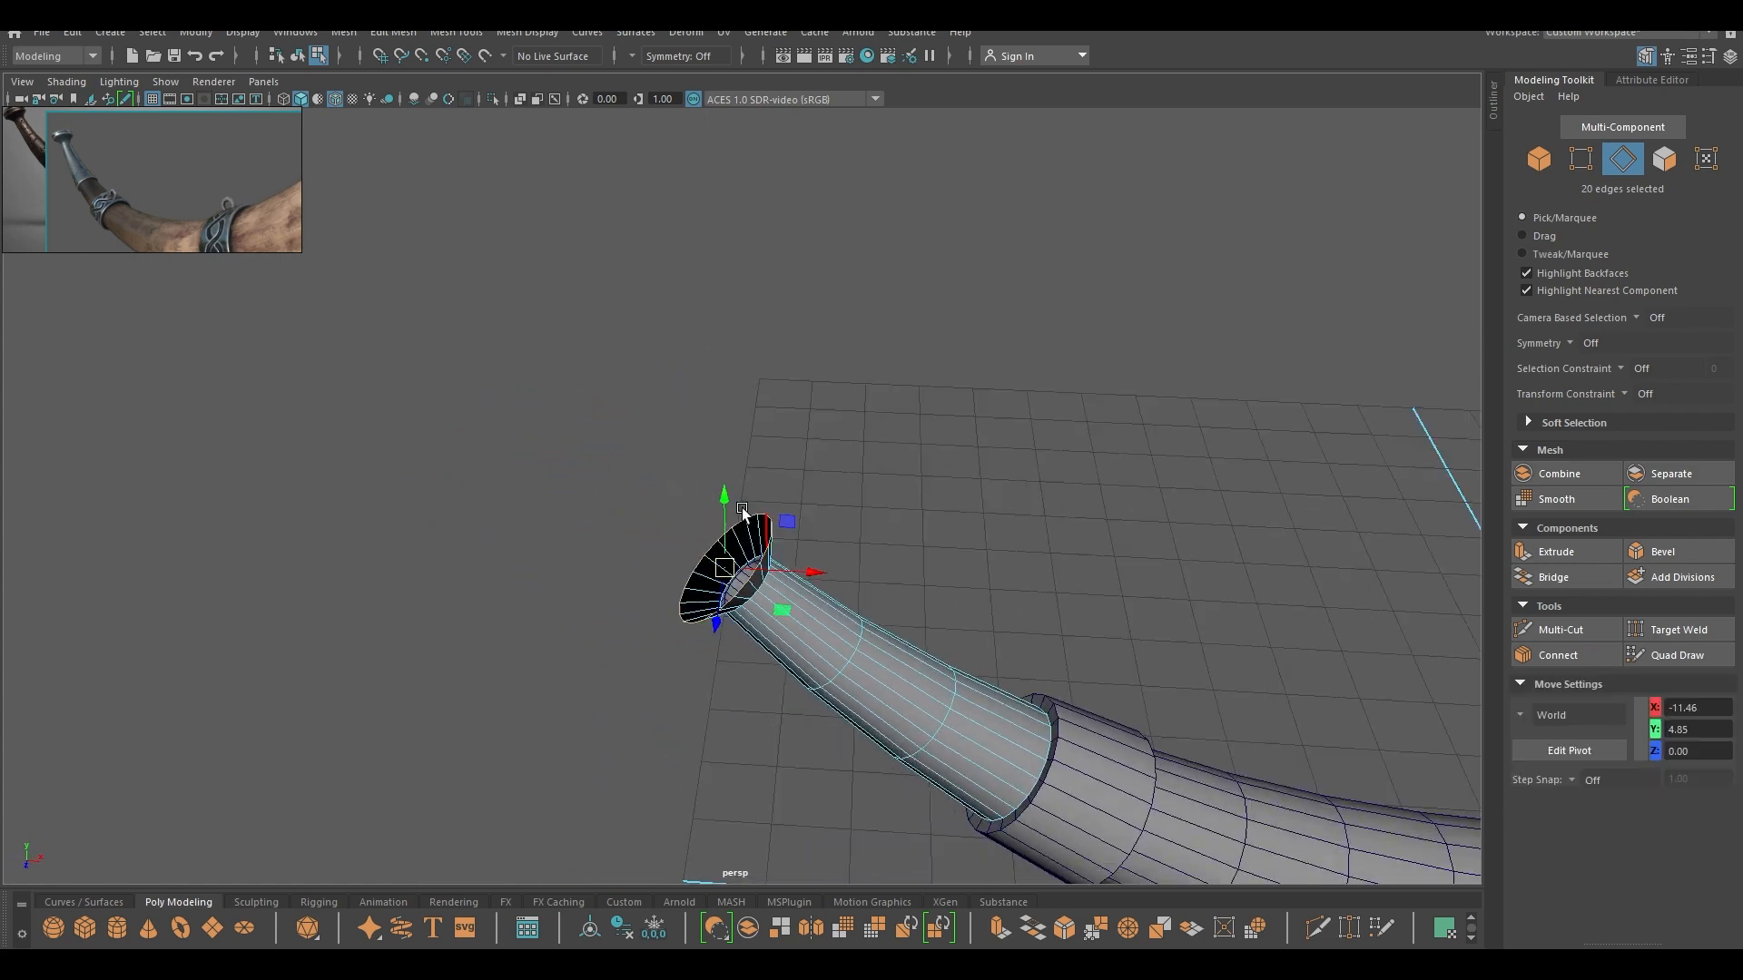
- Extrude the rim edges again with thickness around -0.19 and offset 0.2 to form a flared cap
click(1556, 551)
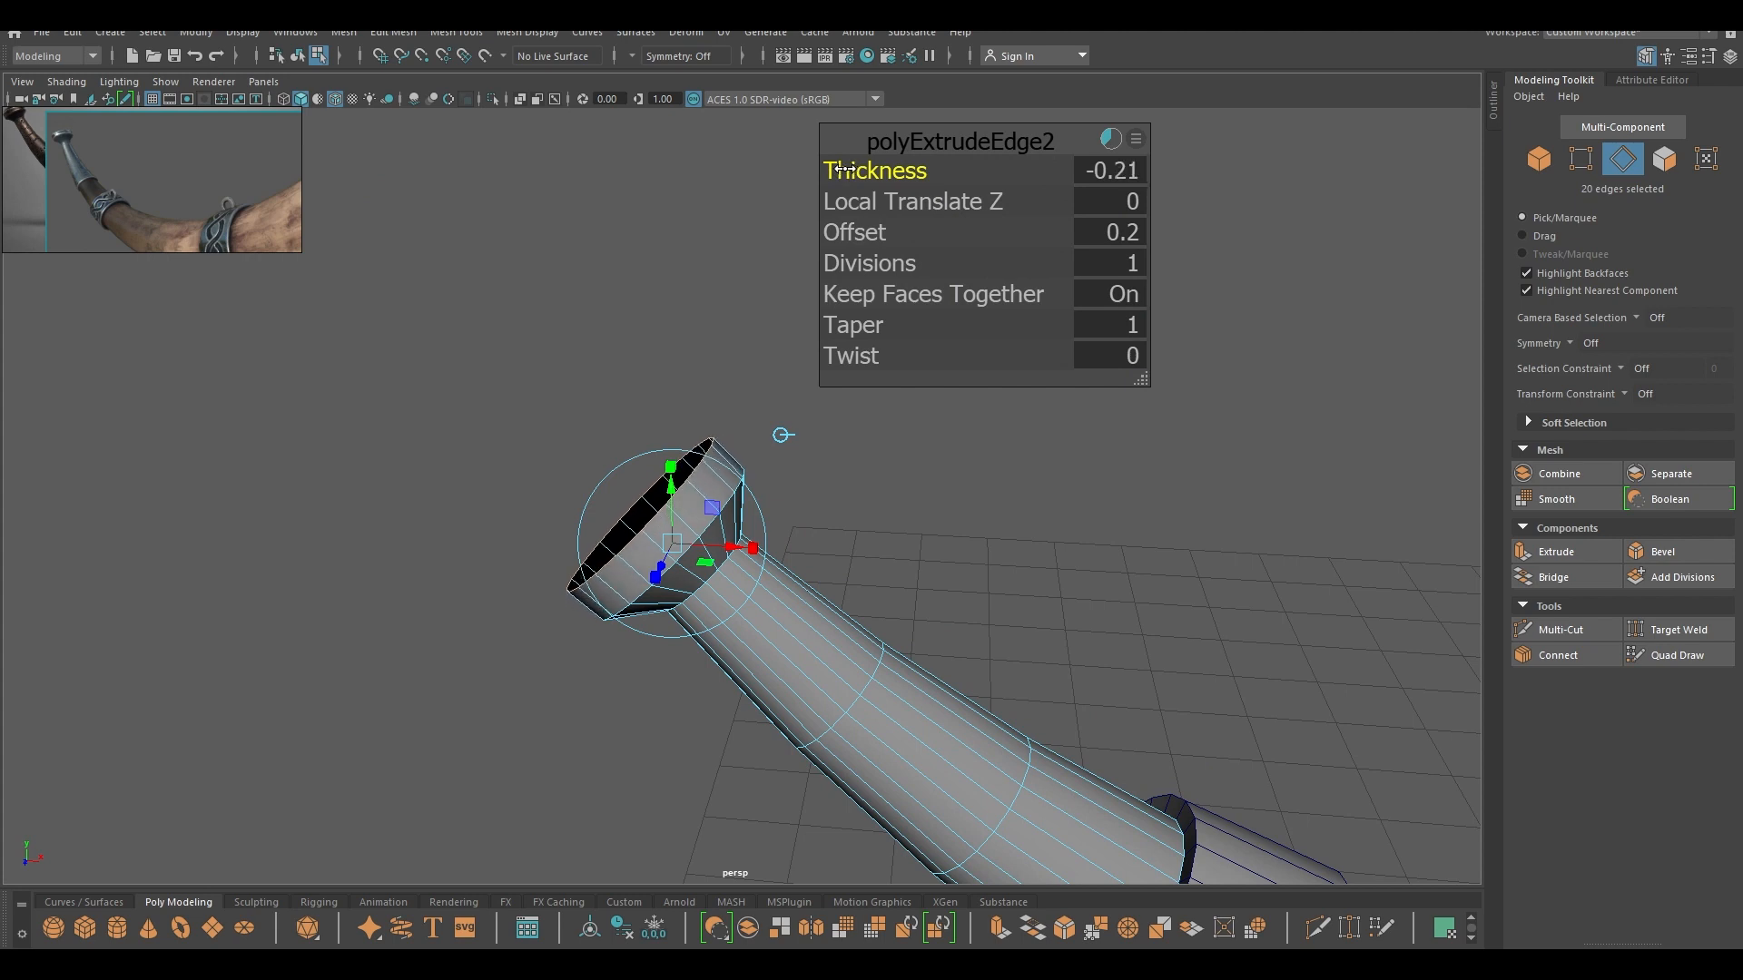
drag(1111, 170, 1121, 170)
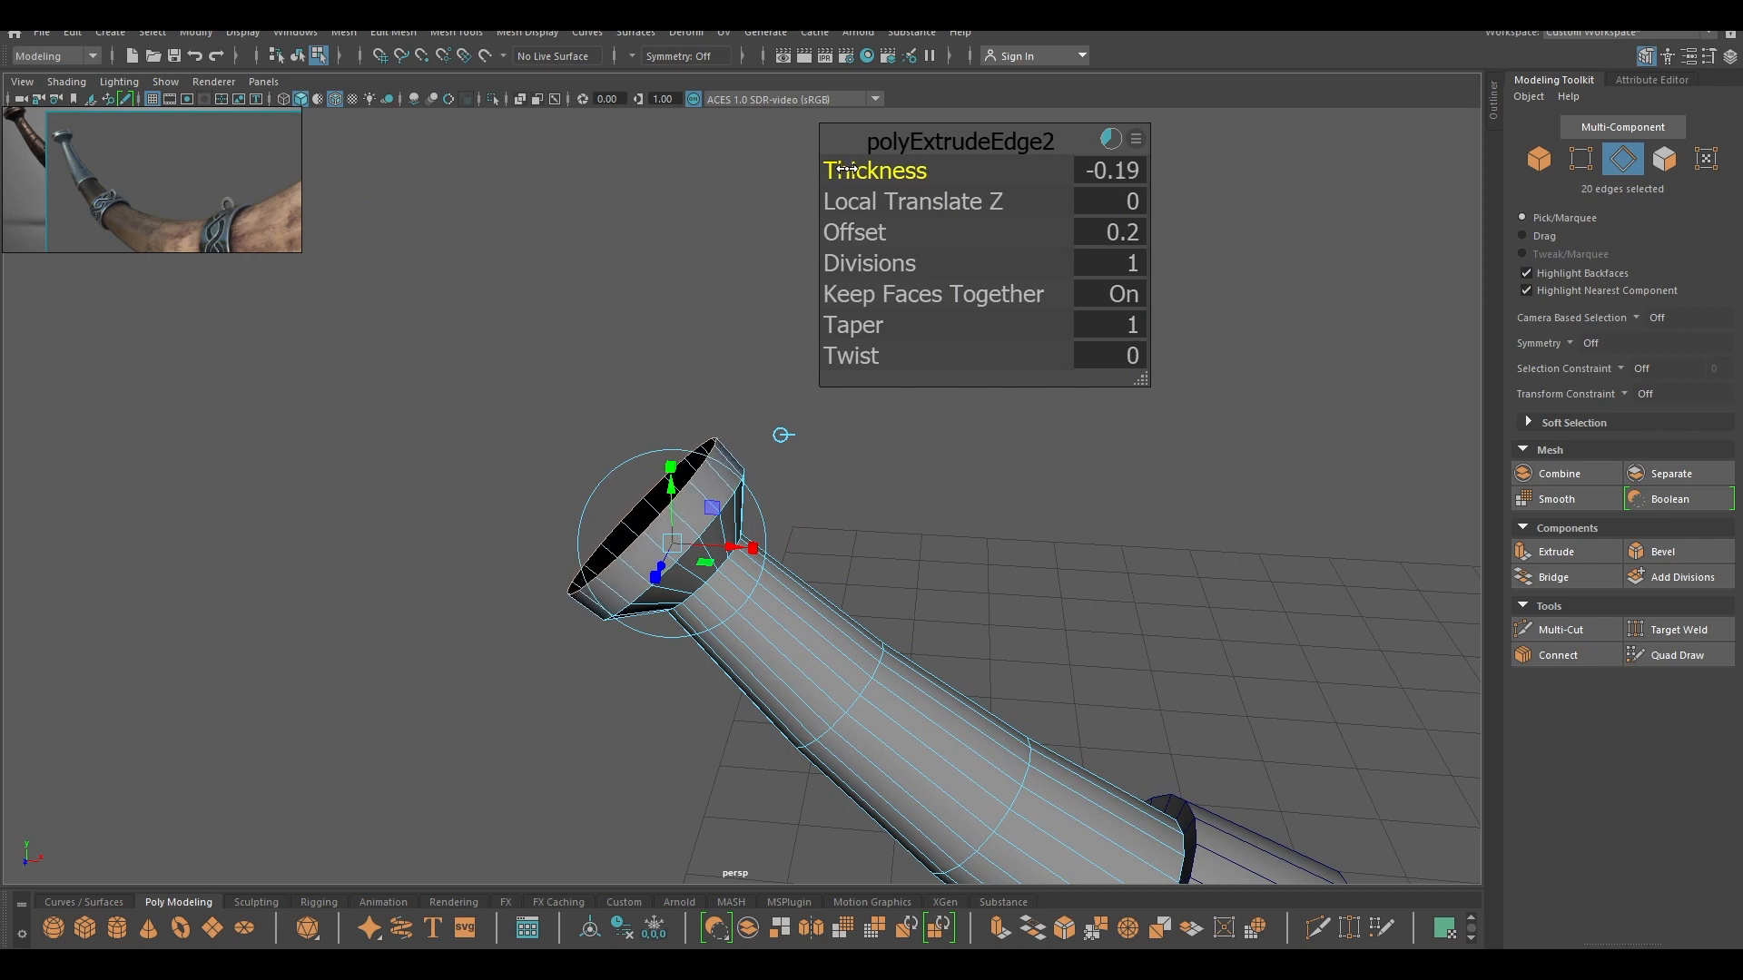
drag(1109, 171, 1109, 170)
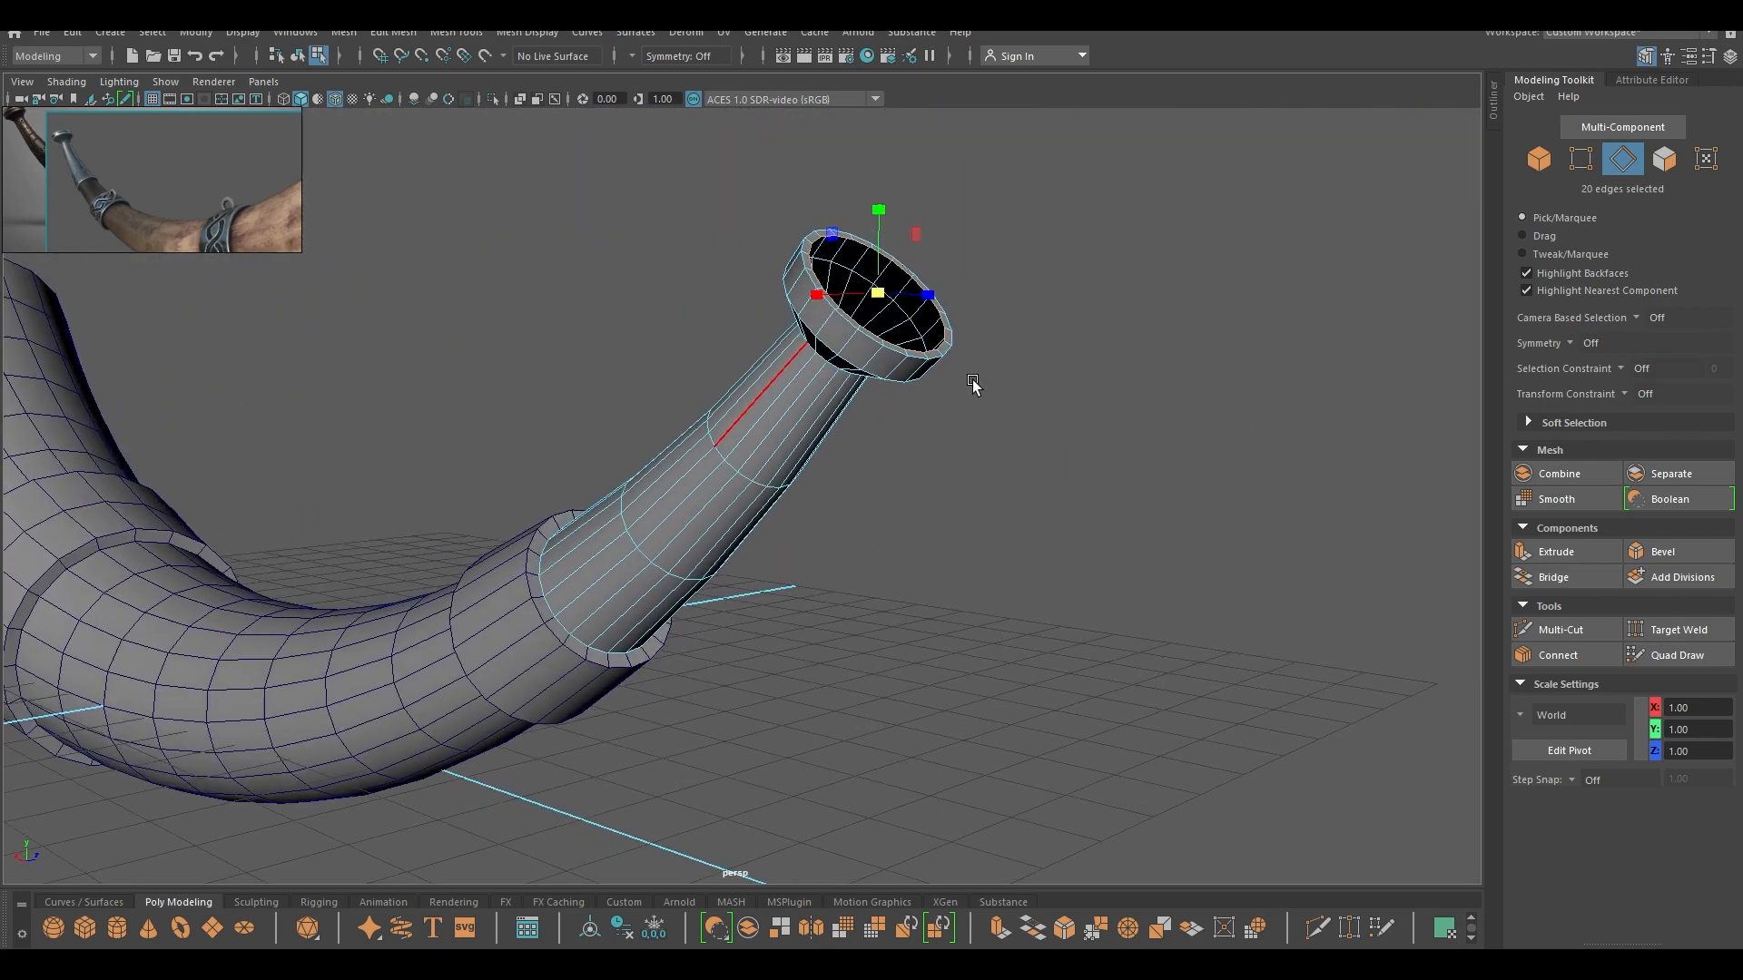
- Merge the cap's inner edges to centre to seal the opening, then return to object mode
right_click(973, 383)
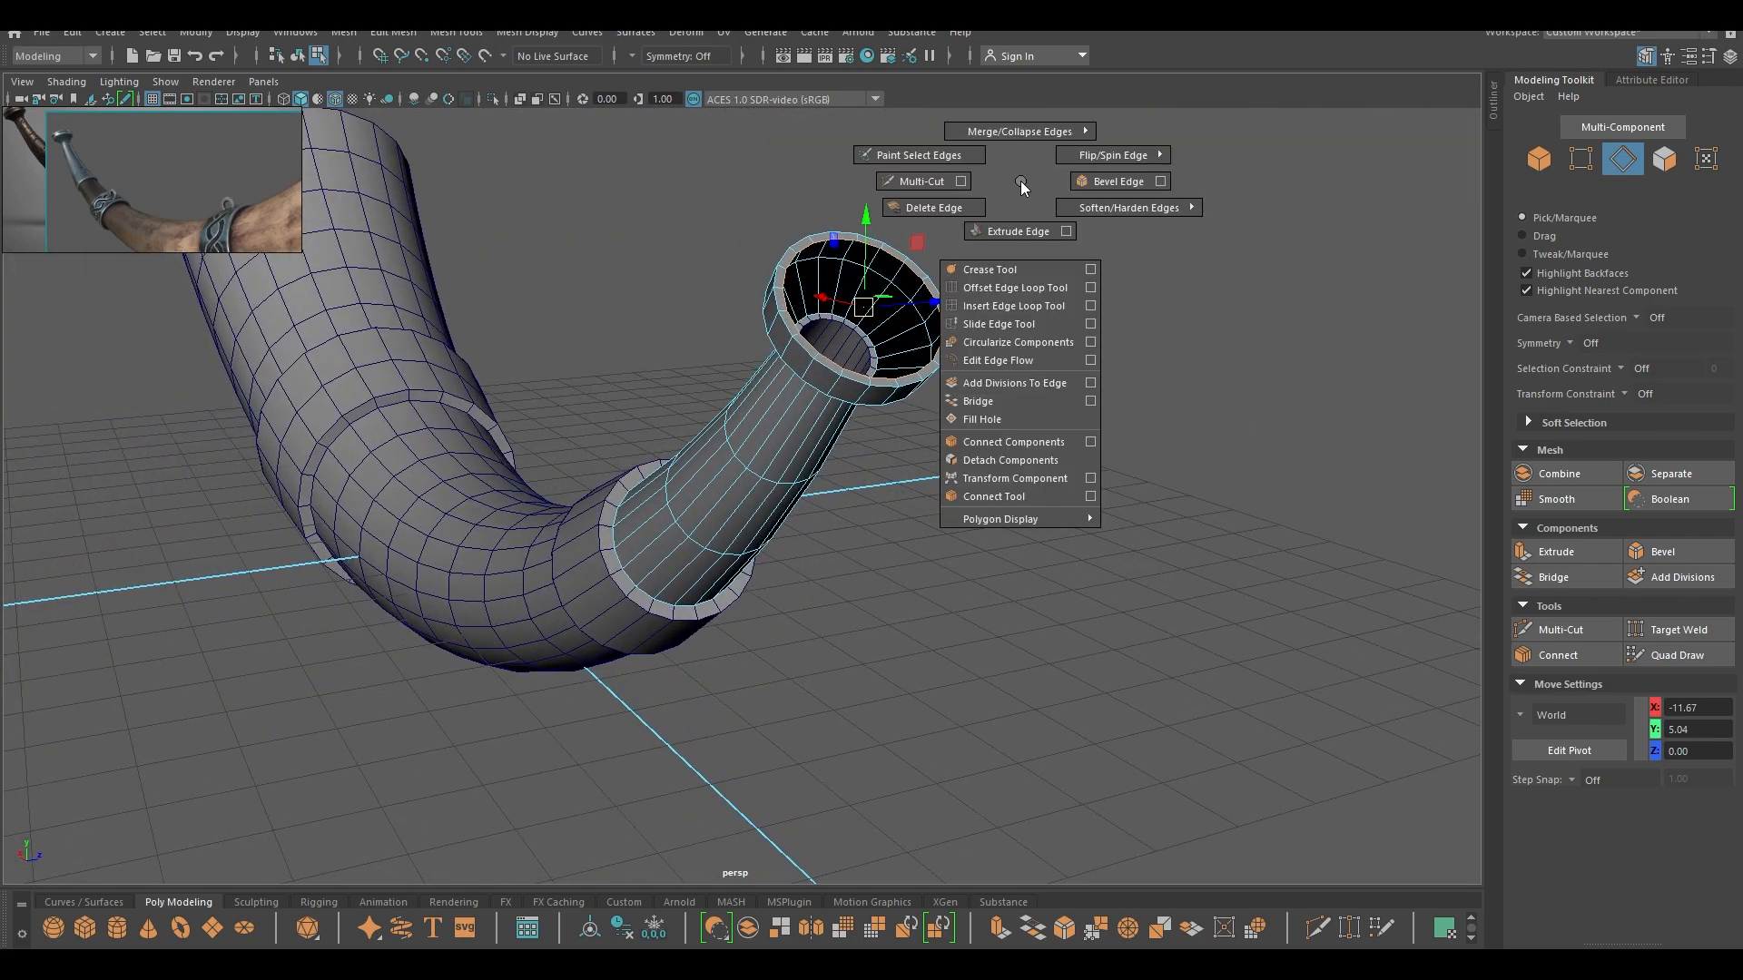
click(1018, 131)
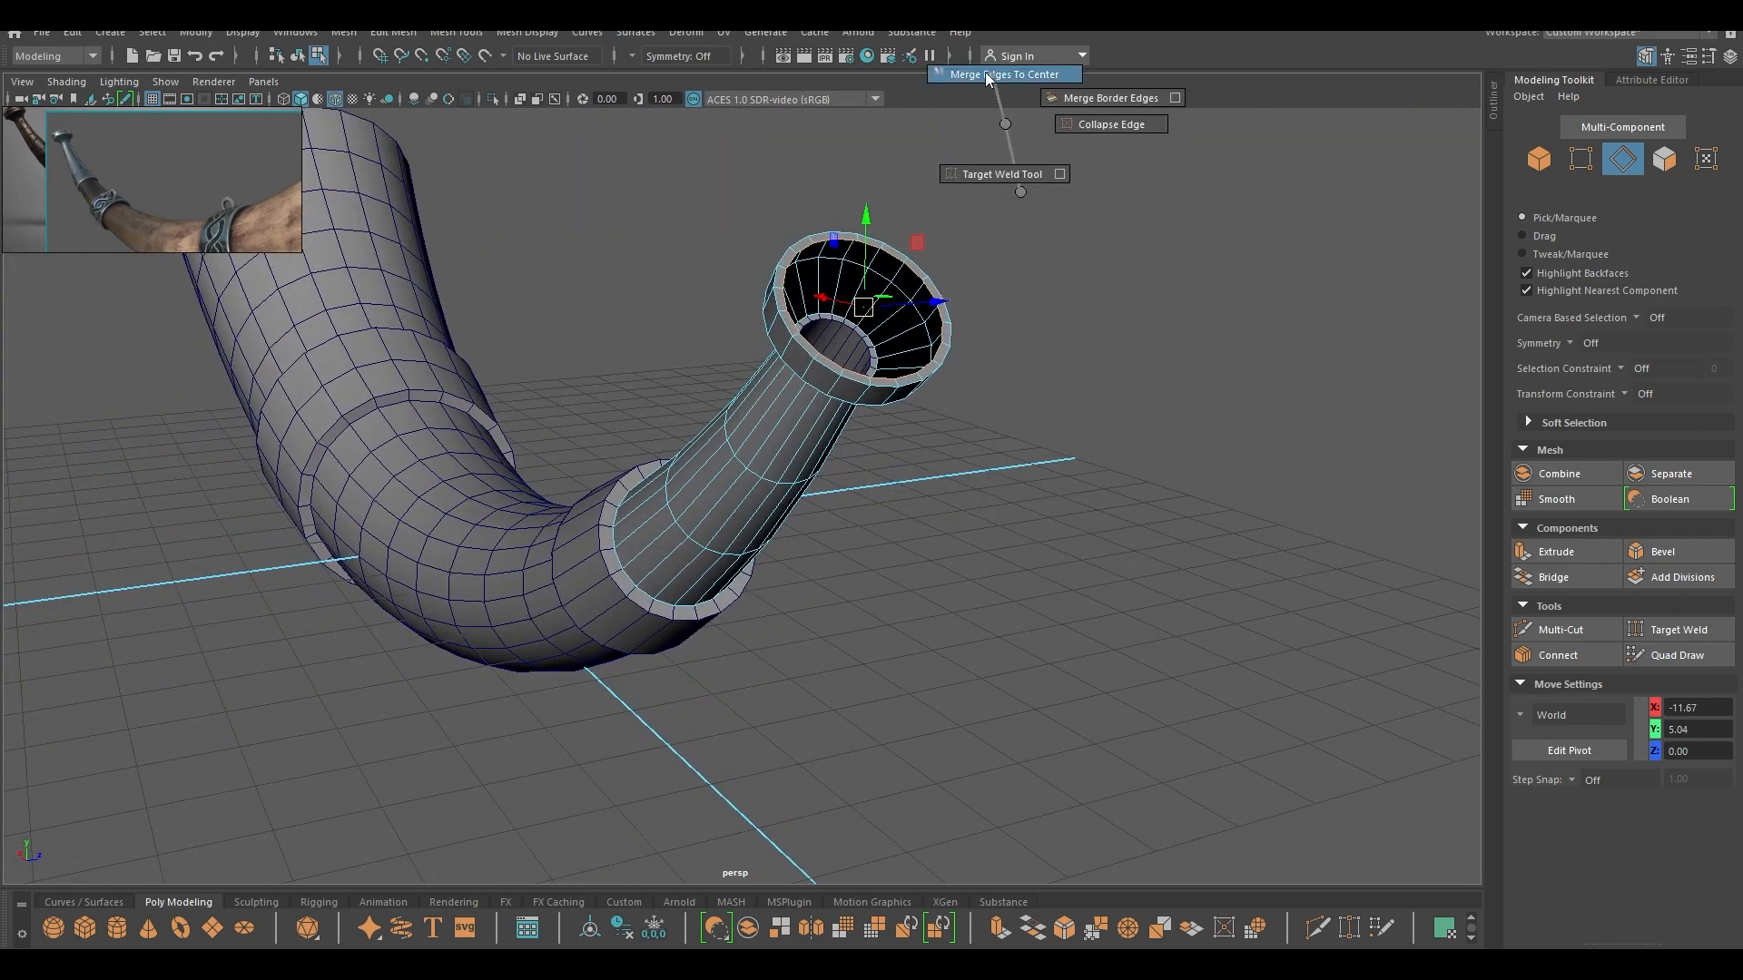
right_click(911, 299)
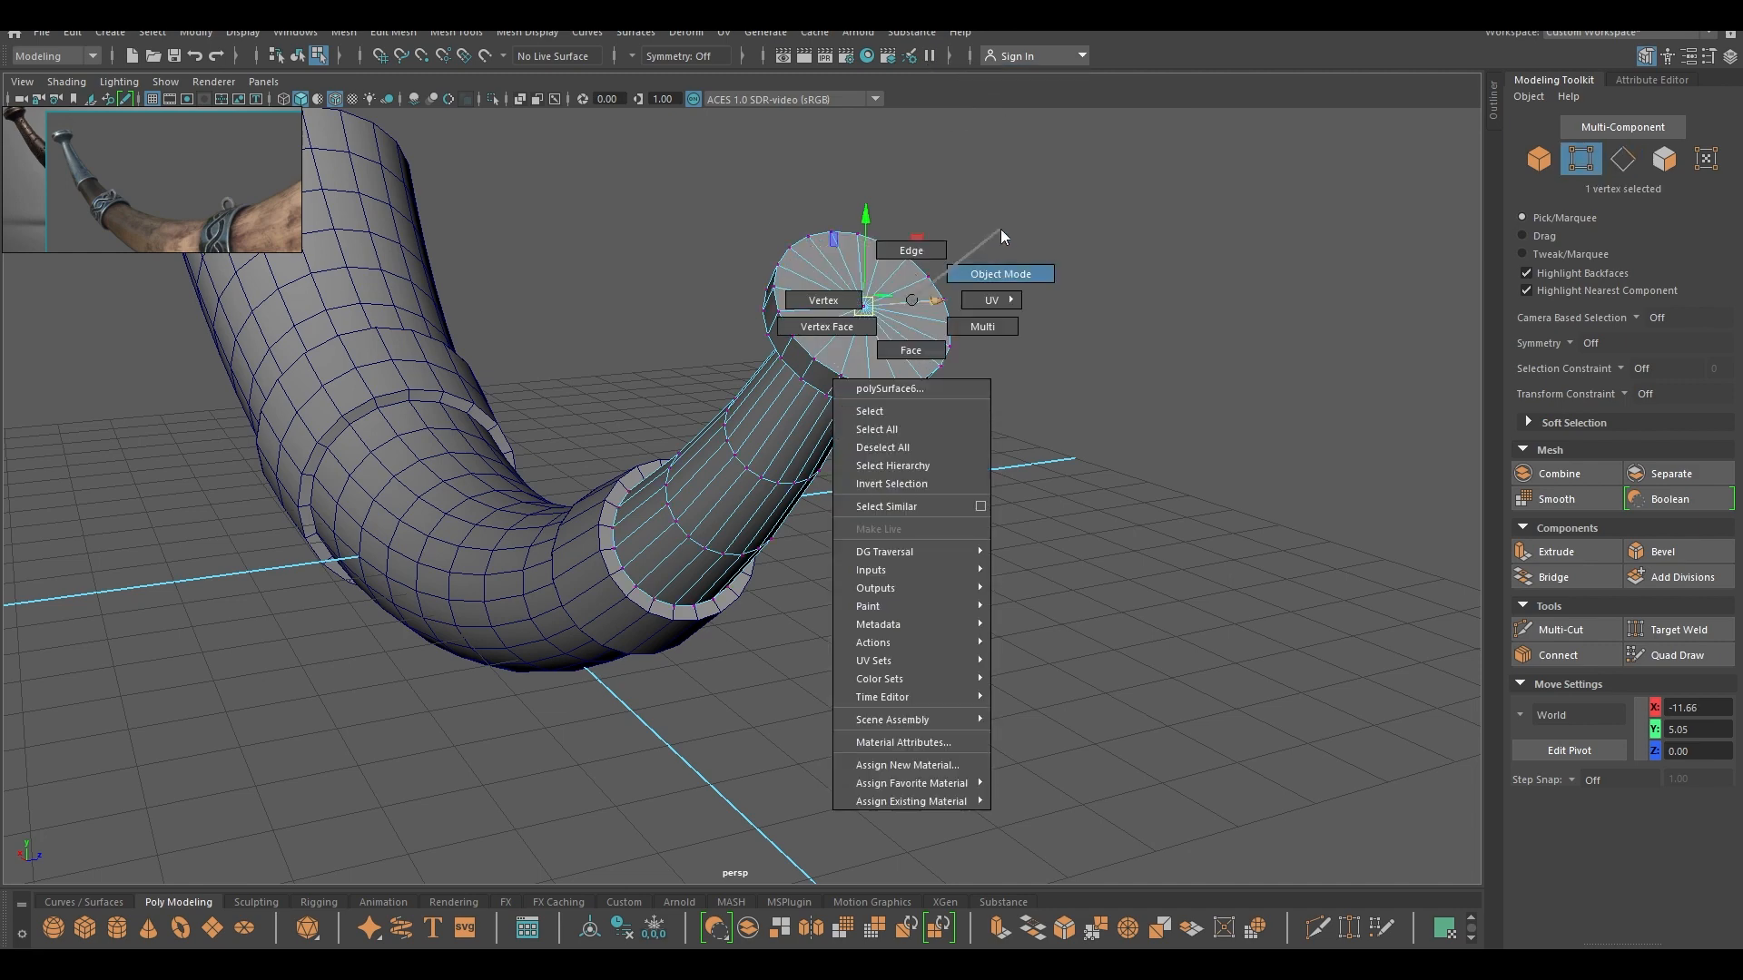
click(998, 274)
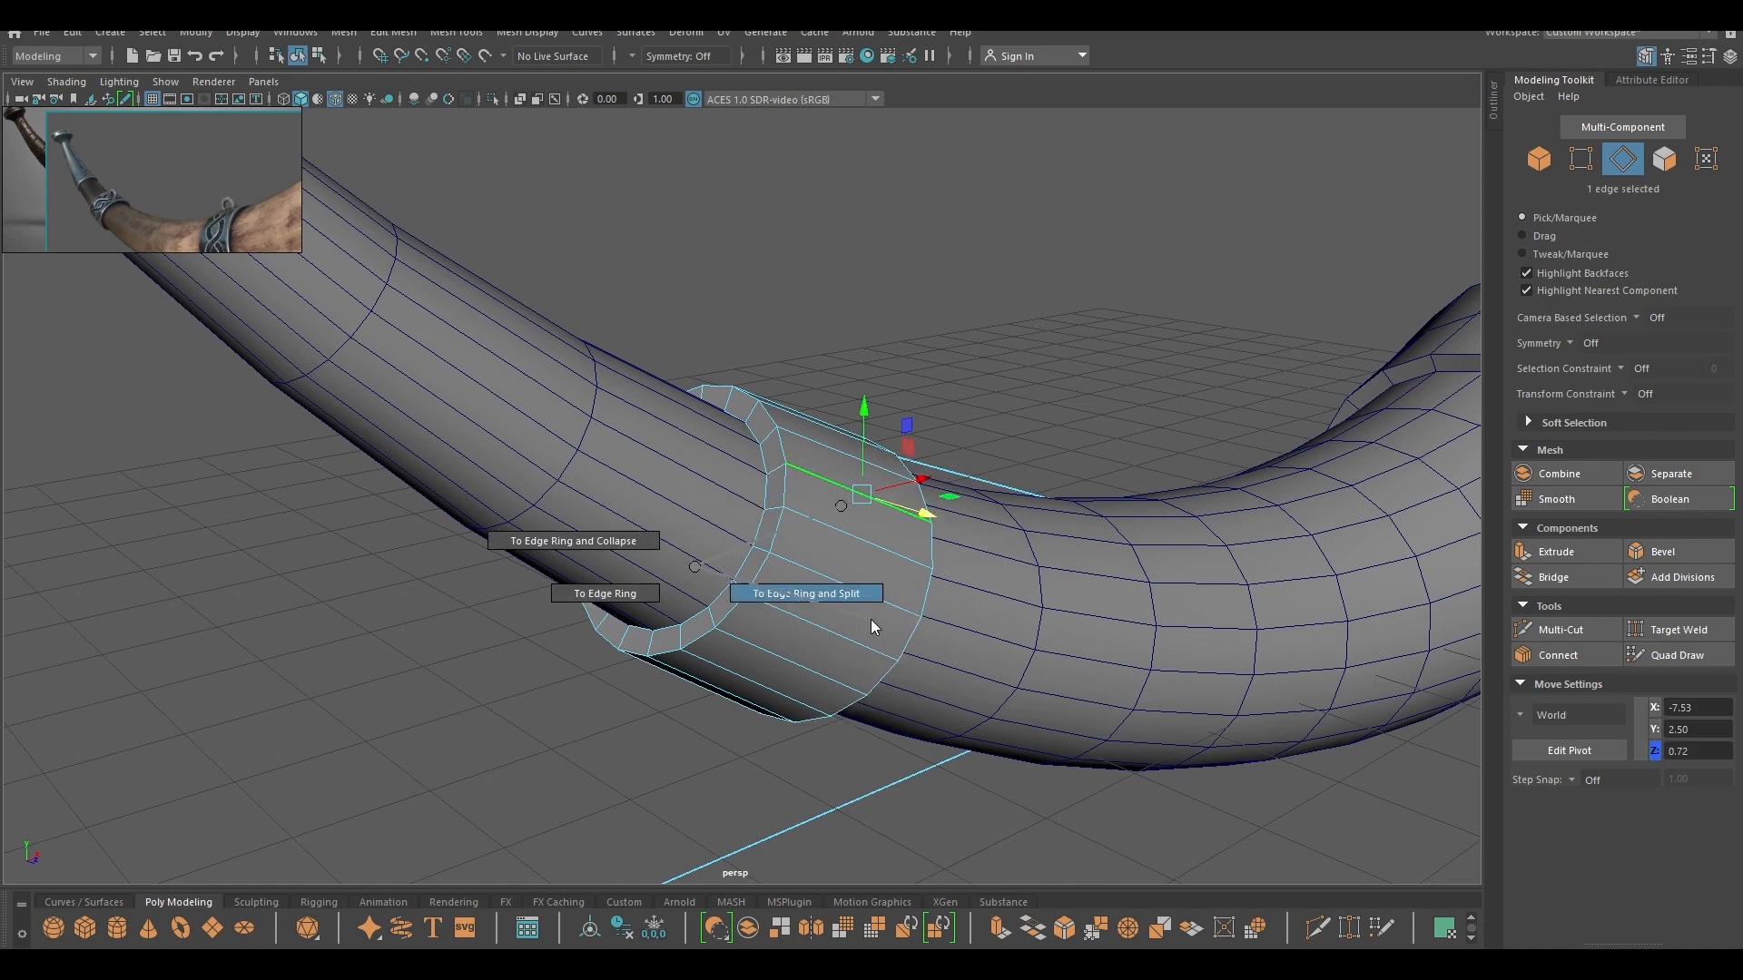
- Split a new edge loop around the narrow piece and build the face ring into a thick separate band
click(806, 592)
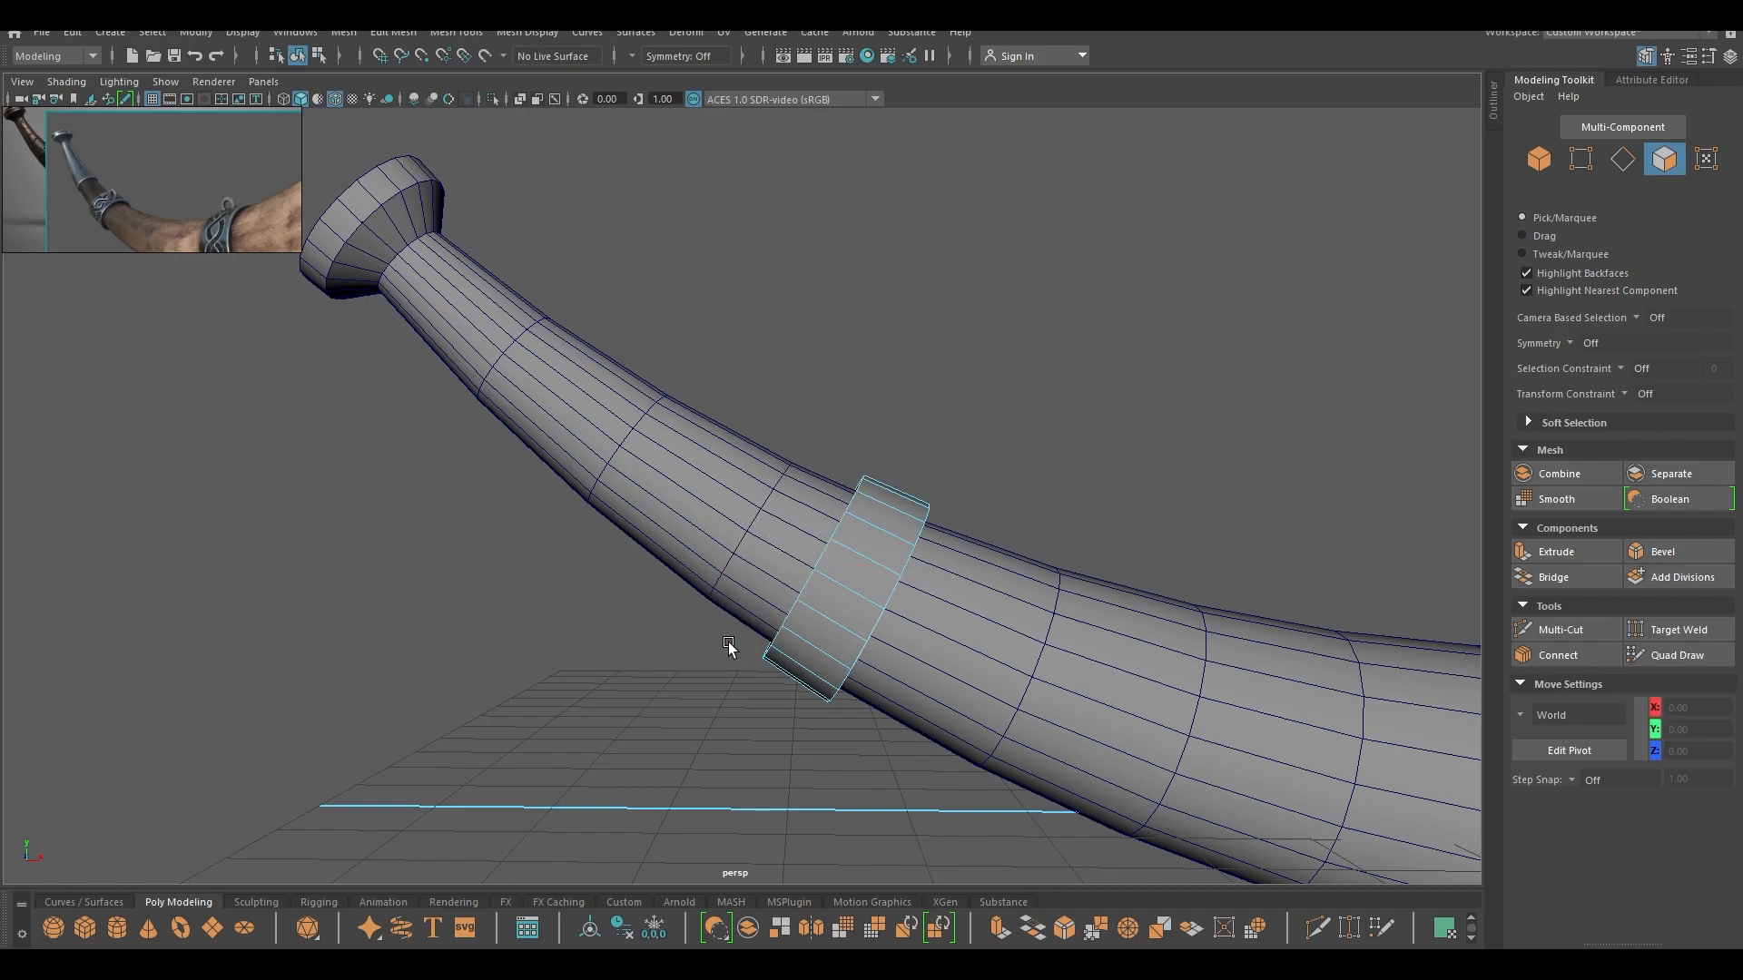
drag(728, 648, 1042, 652)
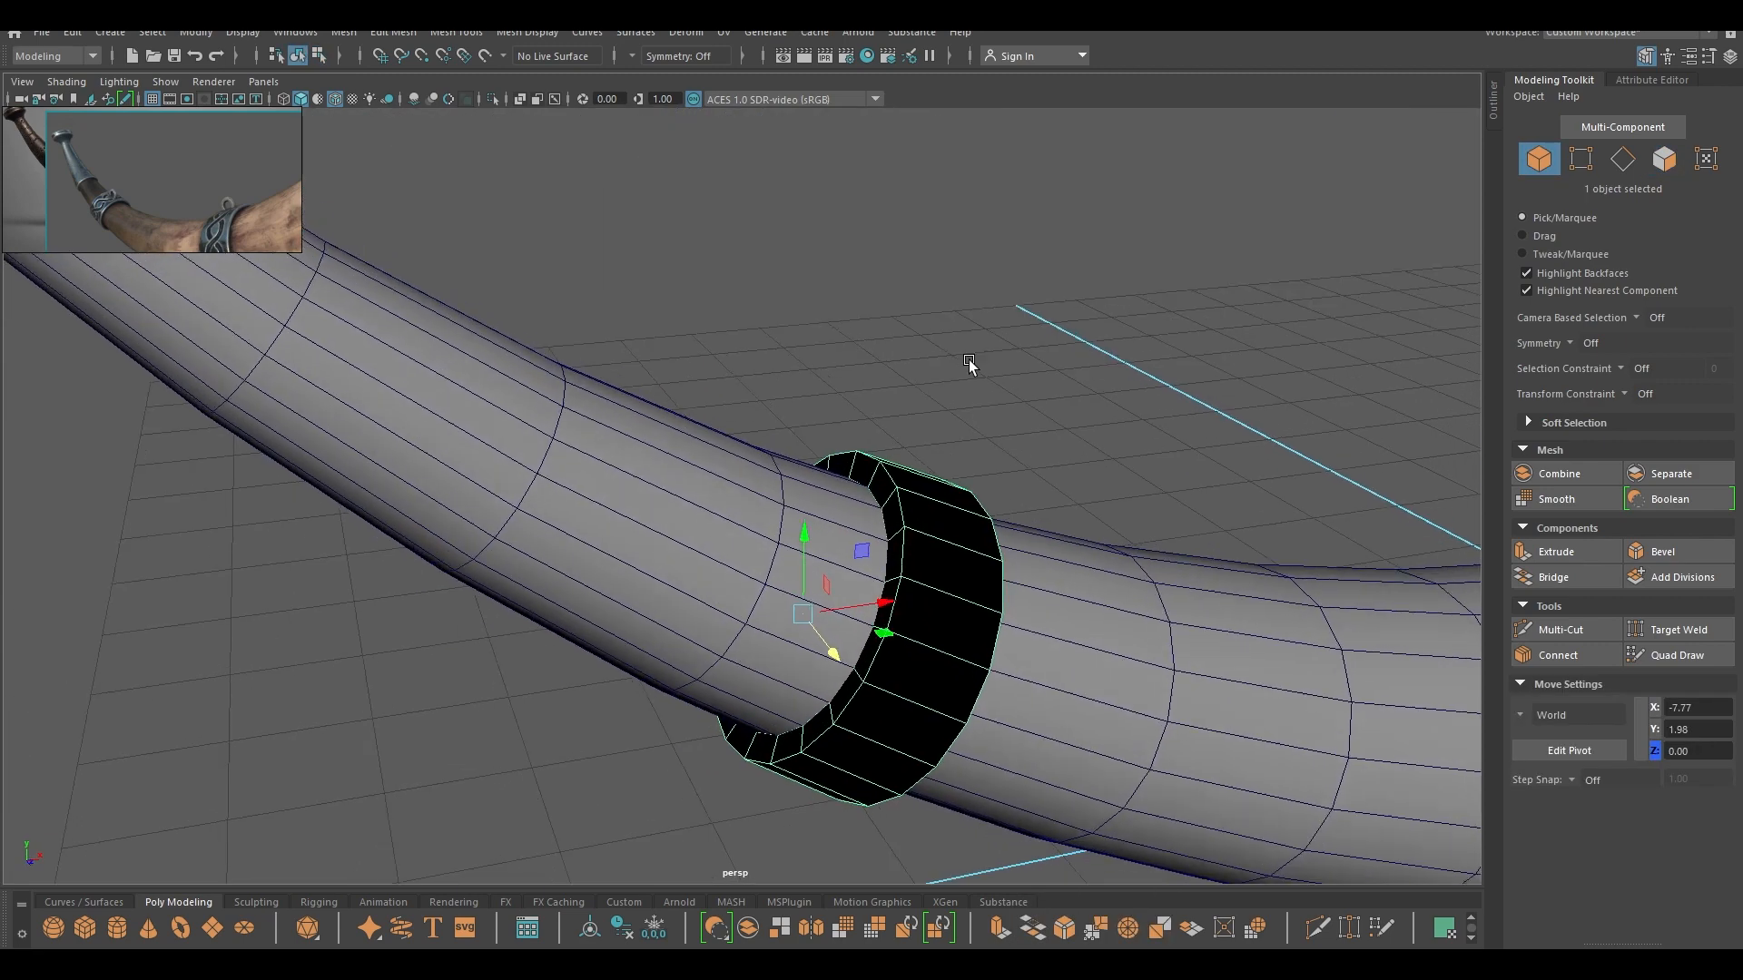
- Reverse the ring band's normals via Mesh Display so it shades correctly instead of black
drag(968, 365, 968, 564)
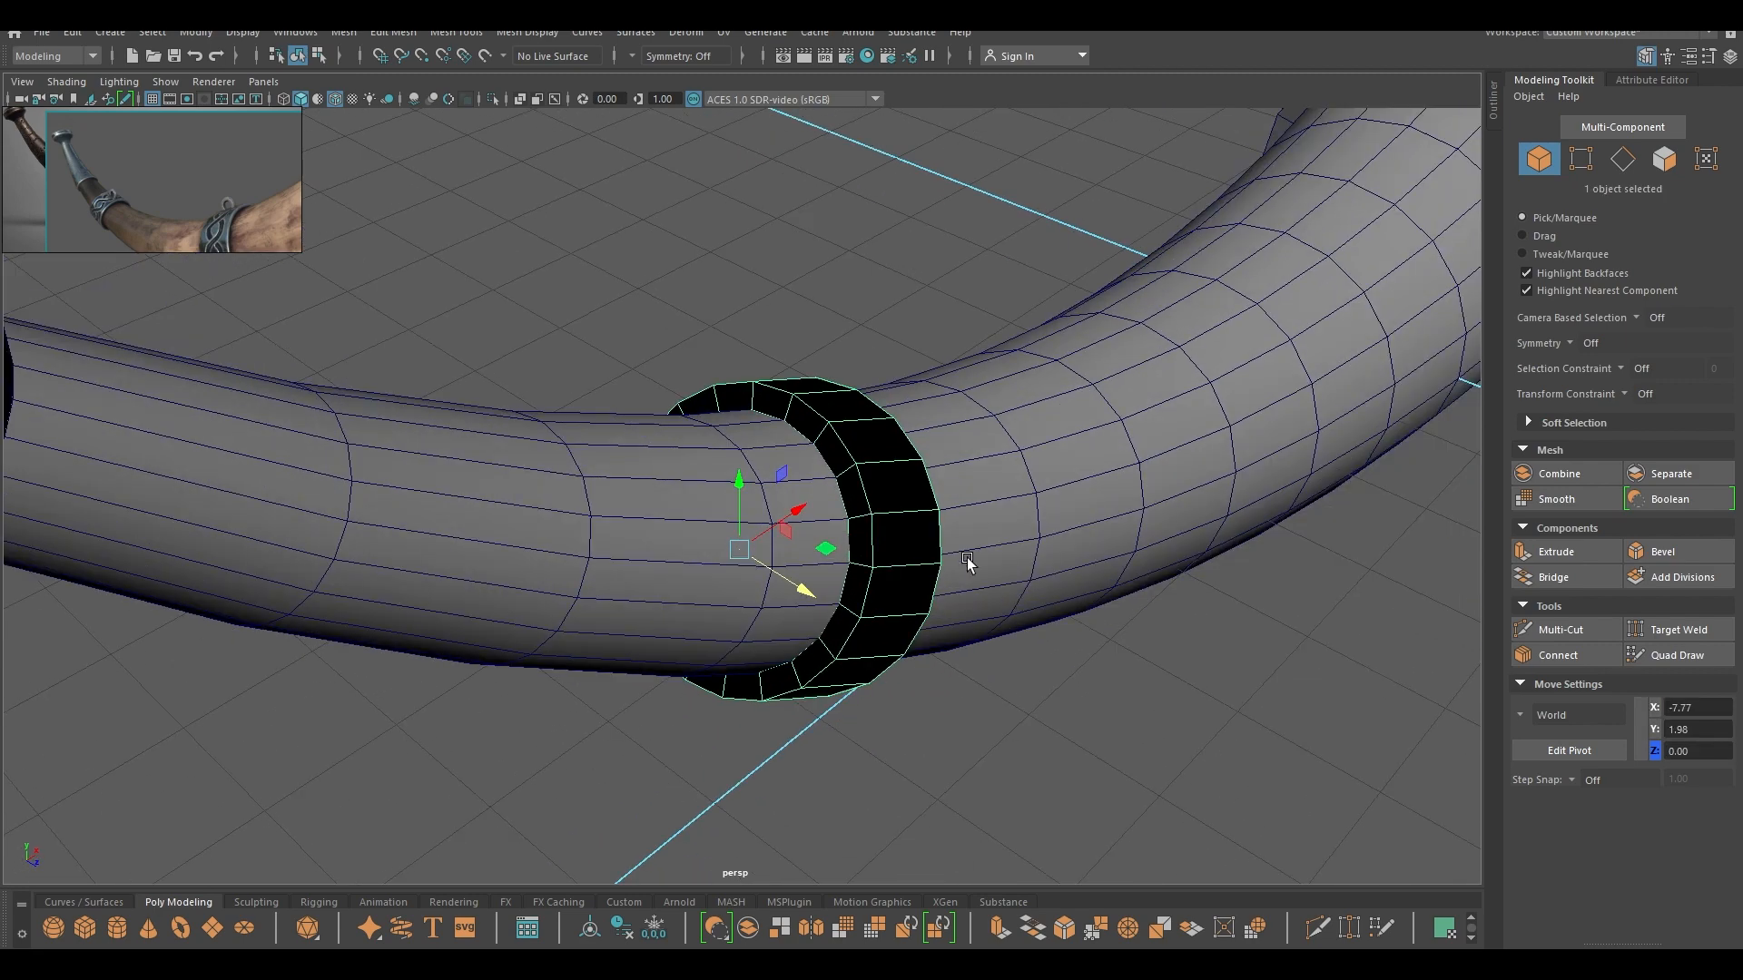
click(526, 31)
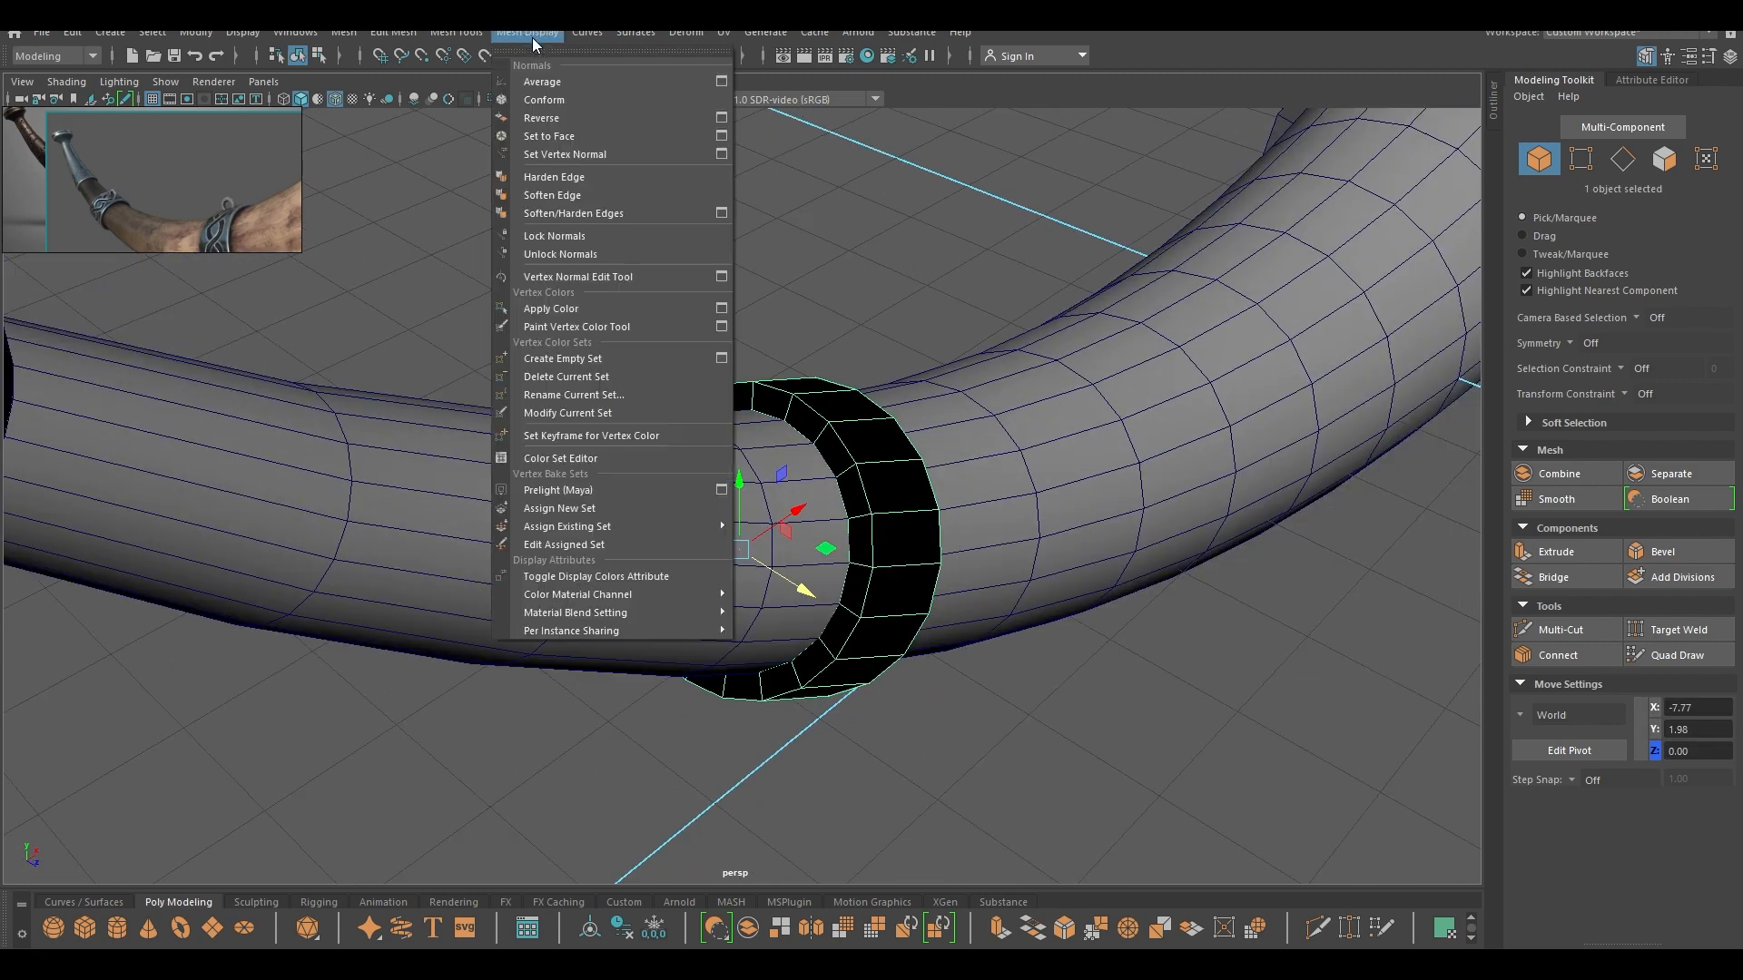
mouse_move(567, 118)
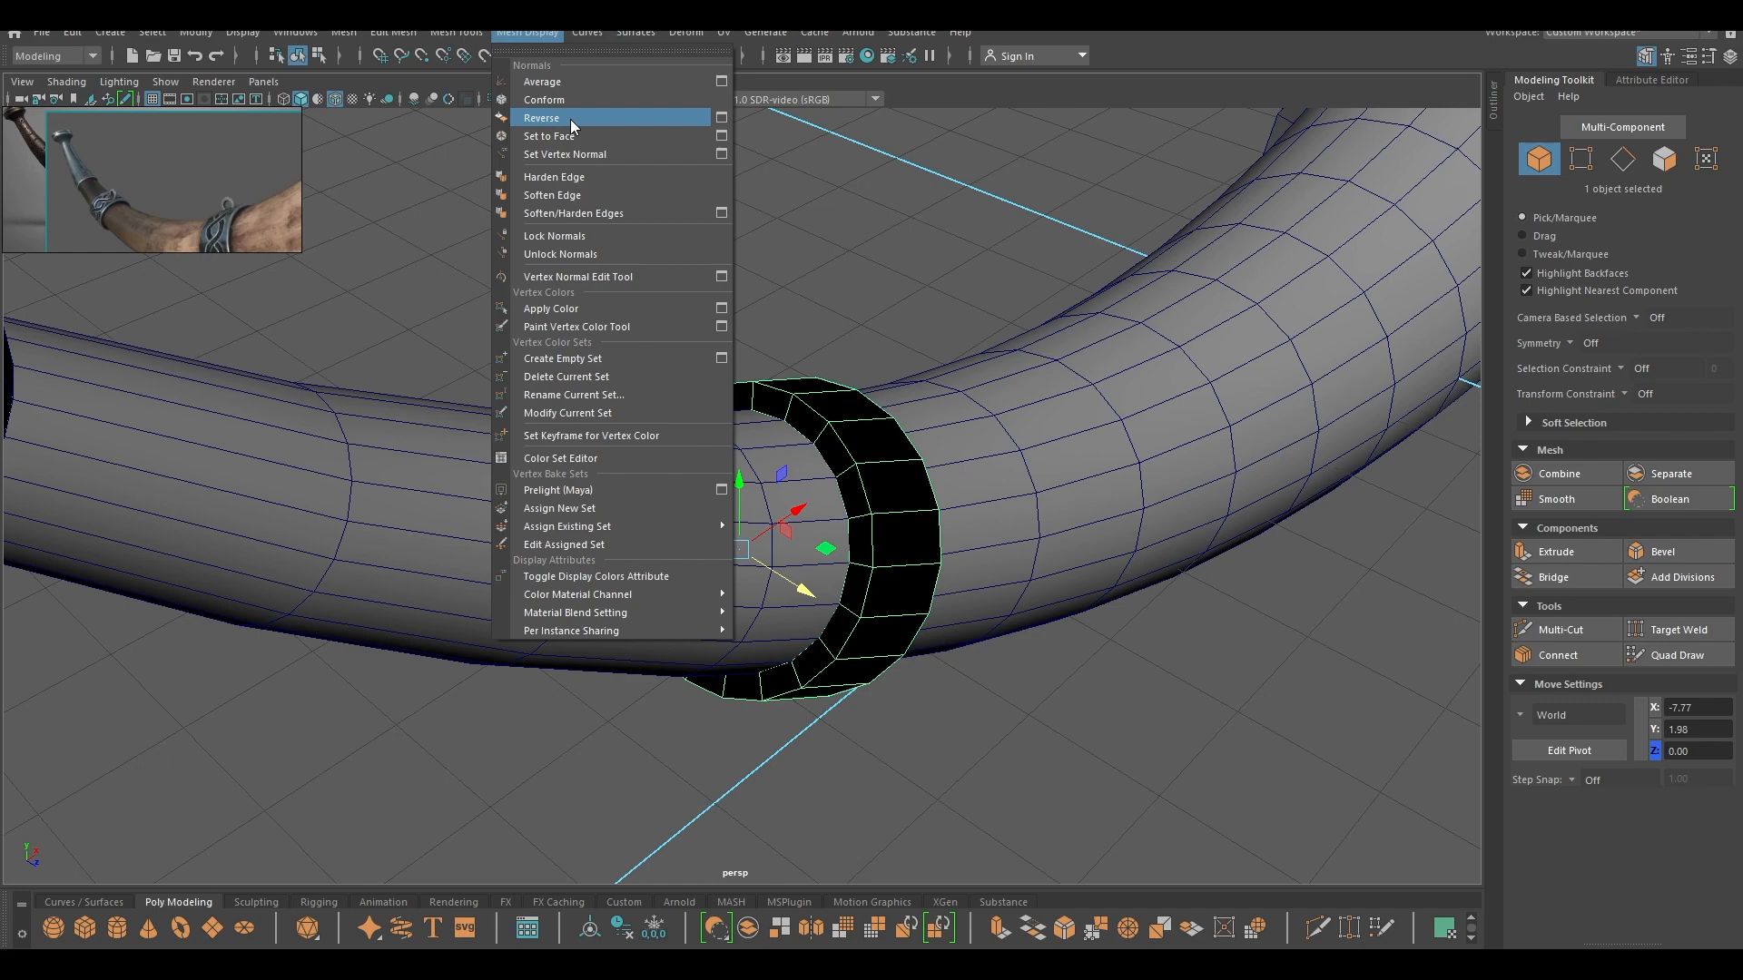
click(540, 118)
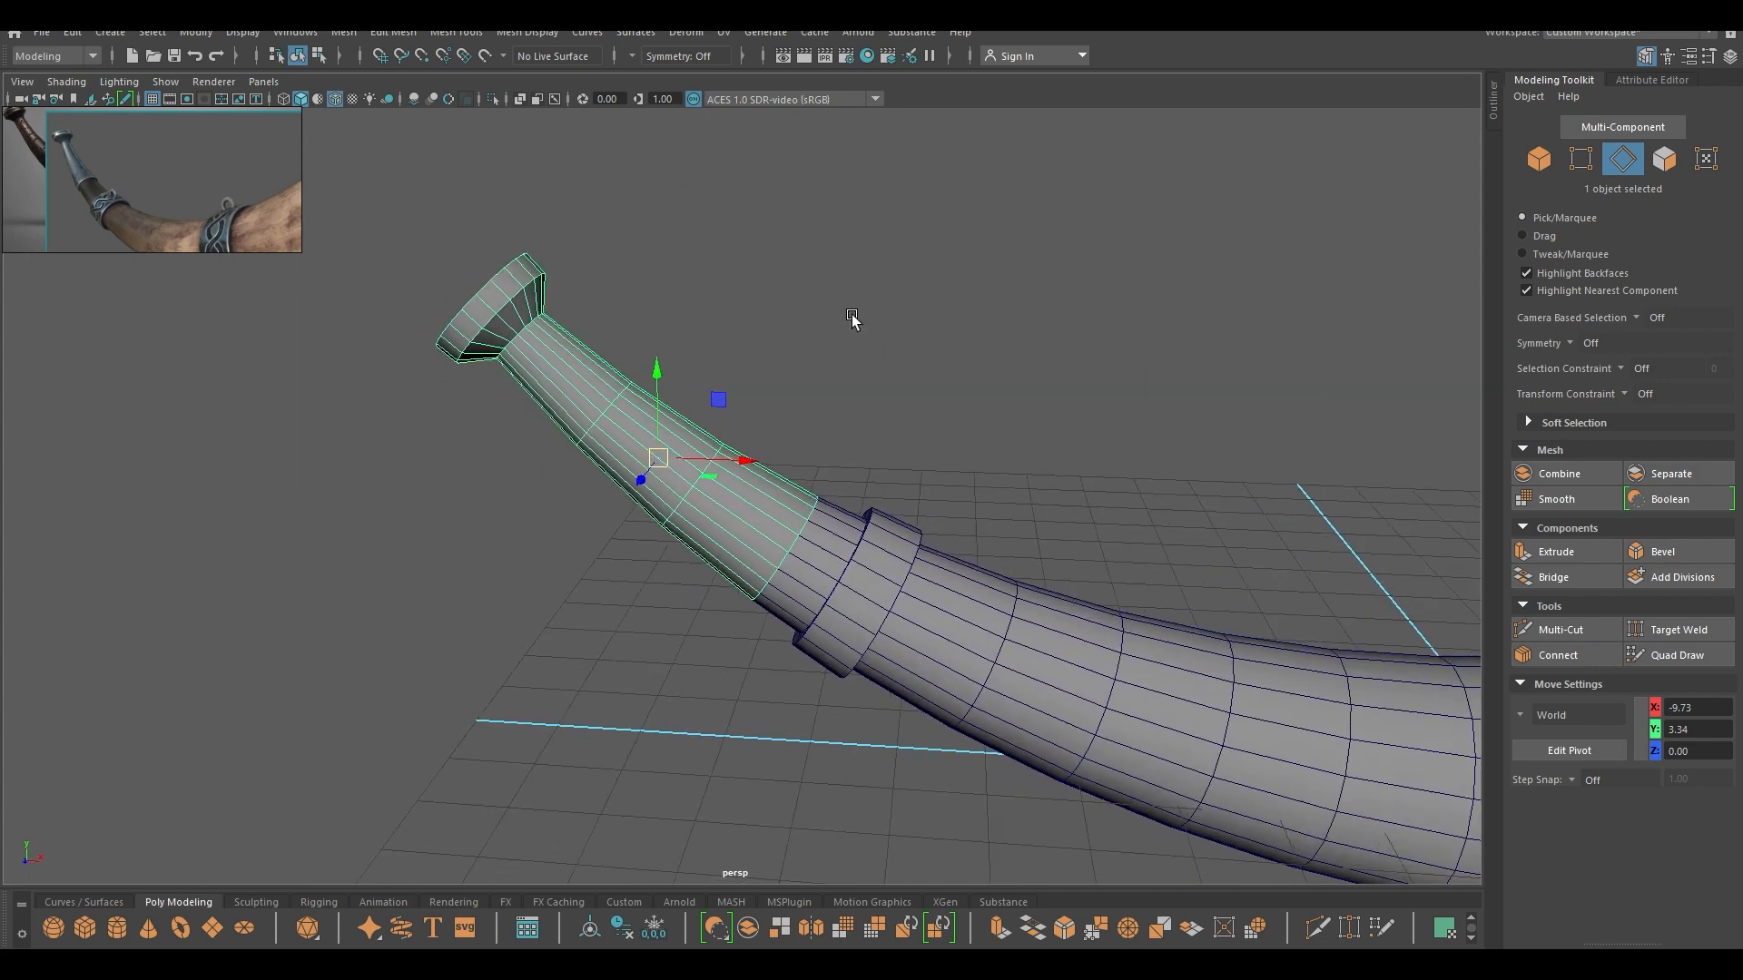
- Extrude the mouthpiece faces with Thickness 0.1 to give the section a wall
click(1555, 552)
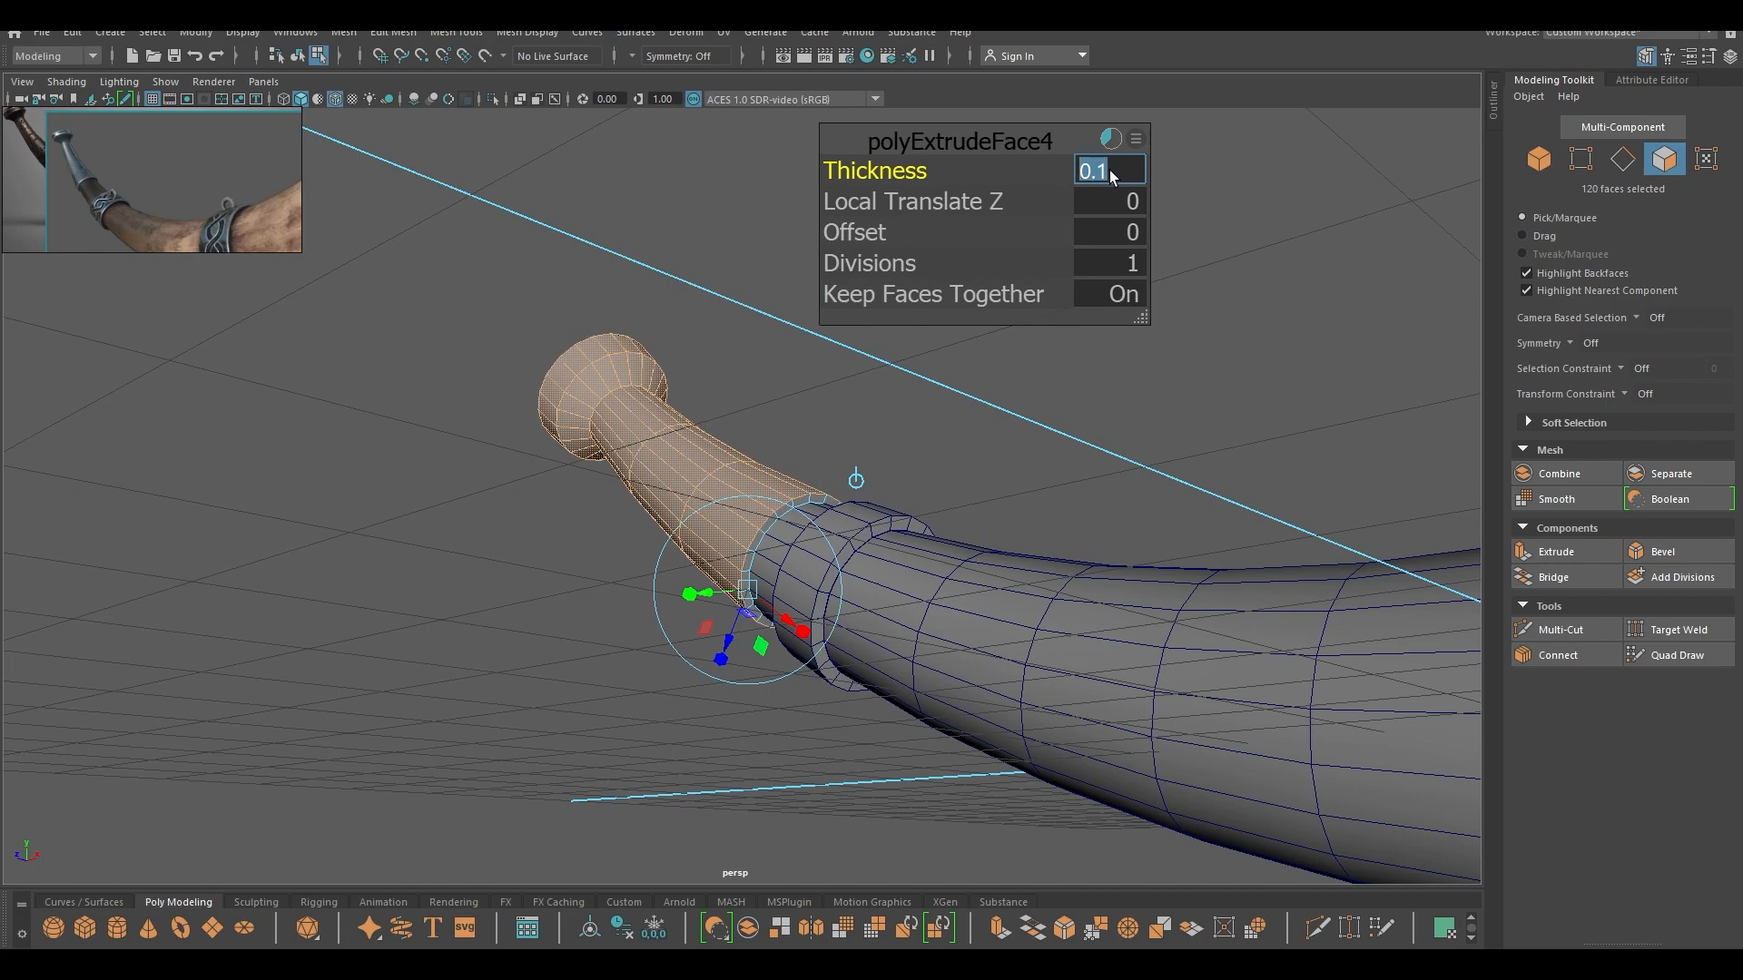
click(964, 482)
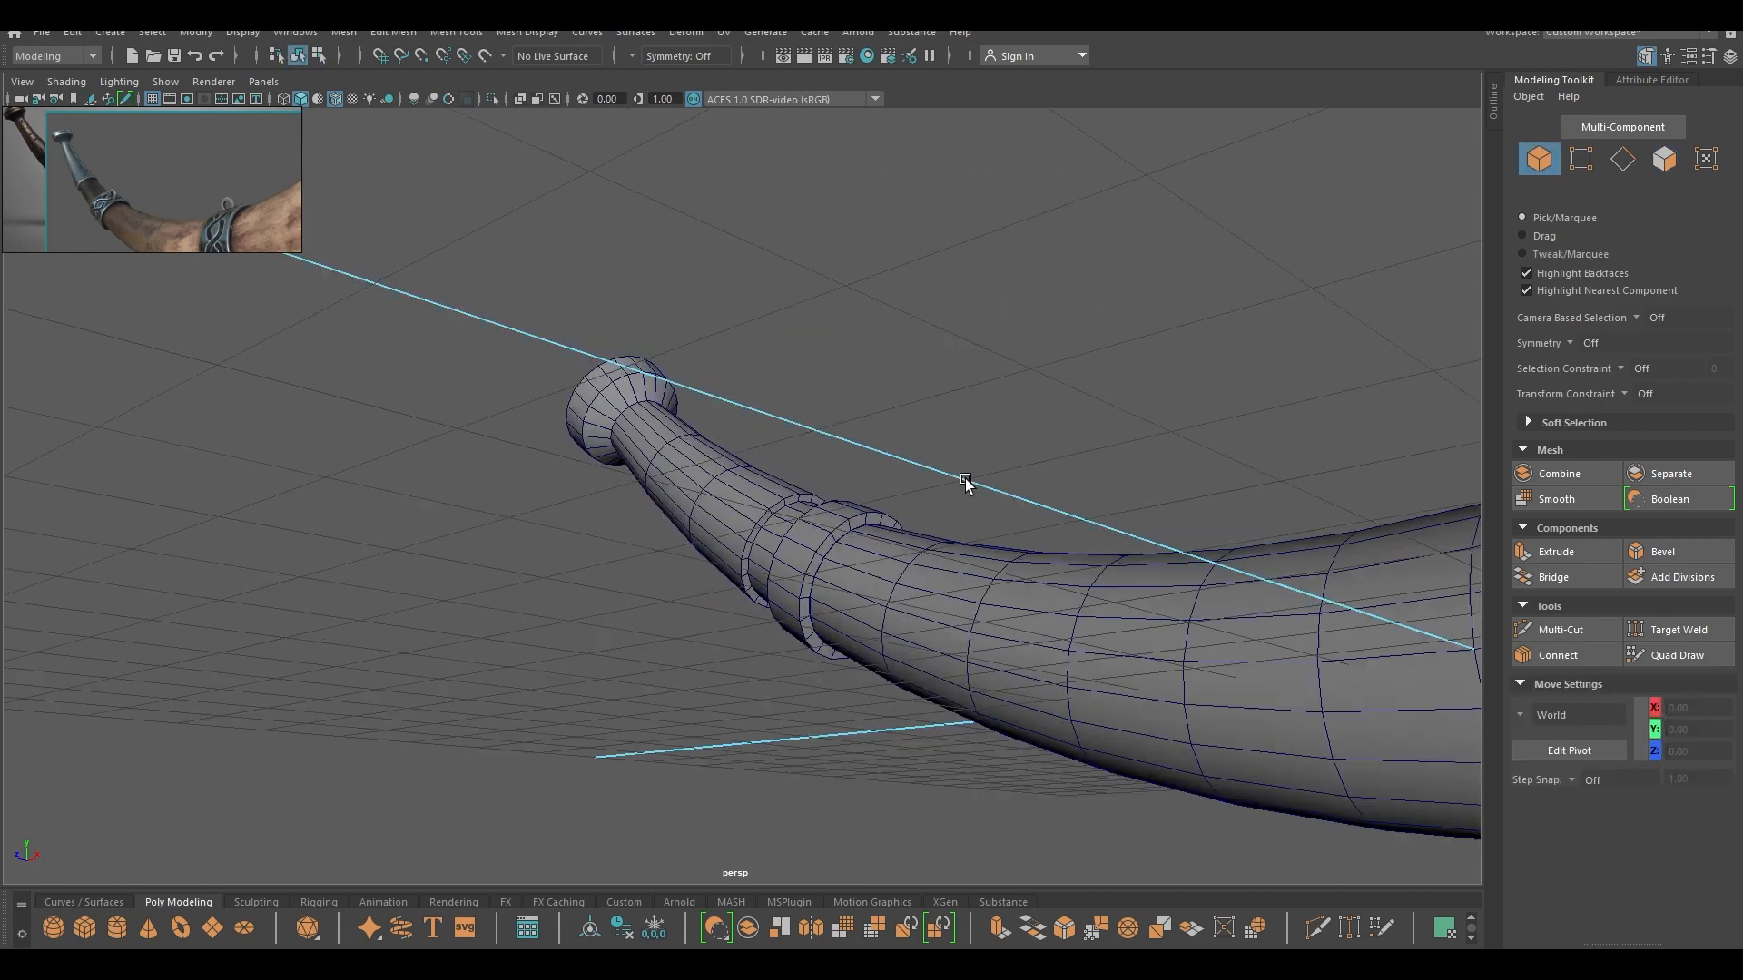
drag(964, 484, 719, 566)
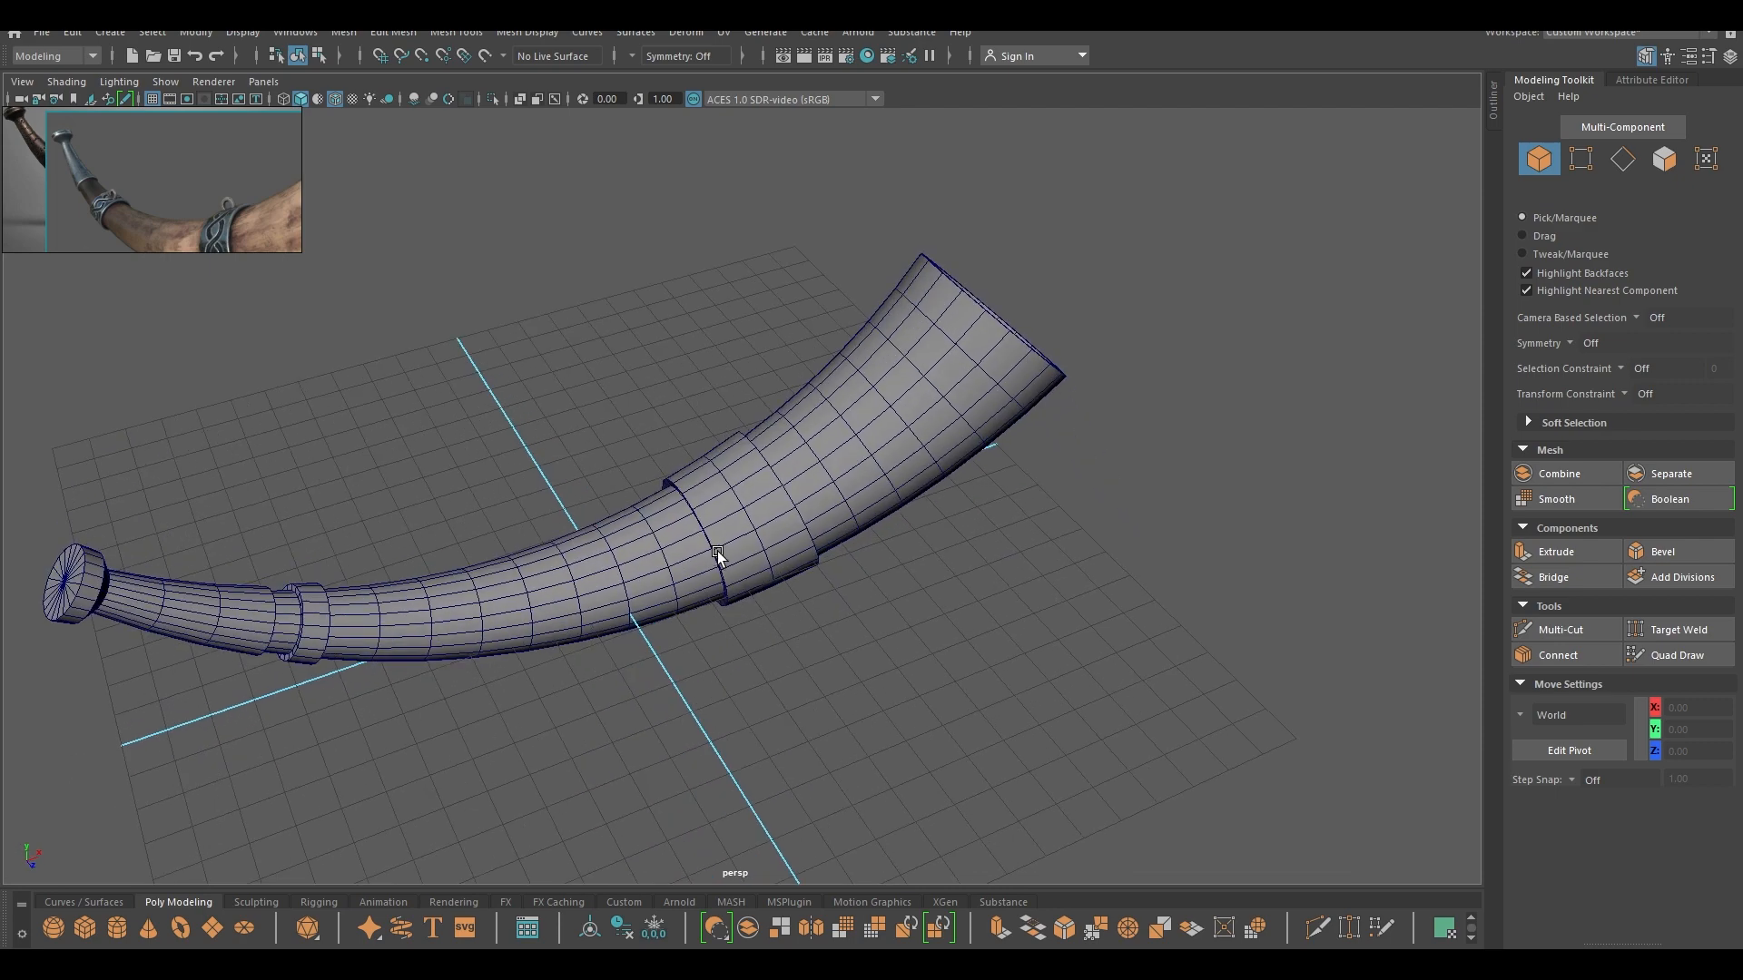
mouse_move(733, 546)
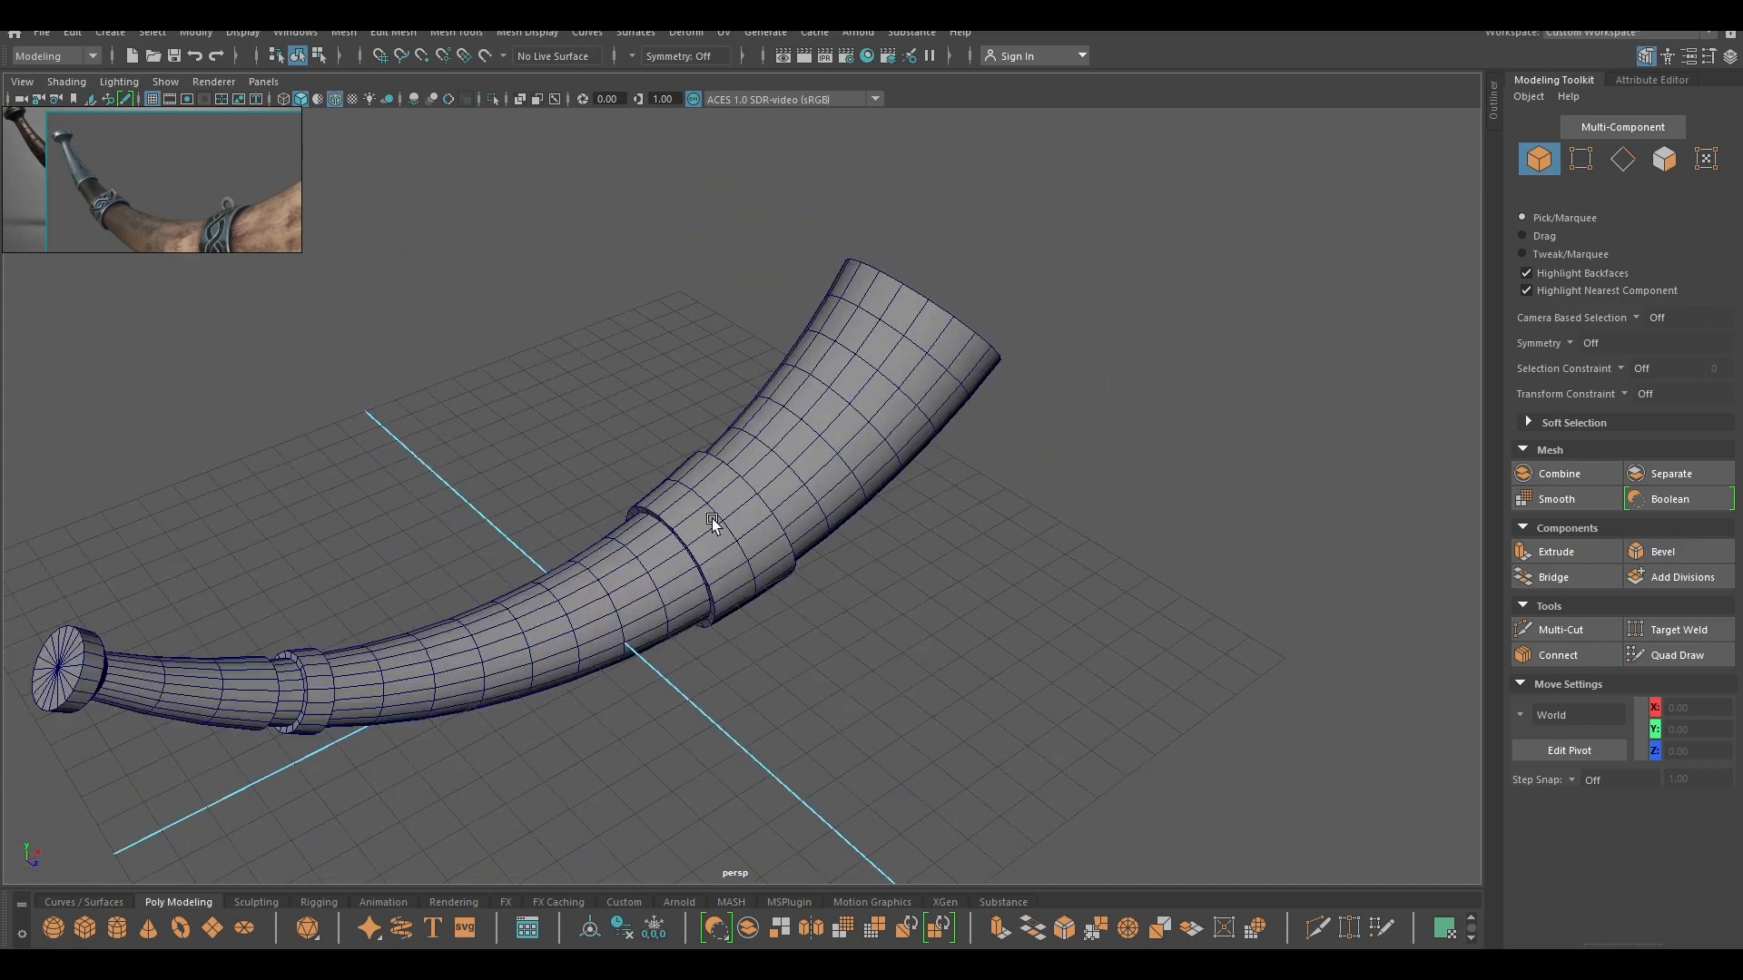
- Orbit along the horn to inspect the wide ring band near the bell
drag(712, 522, 544, 461)
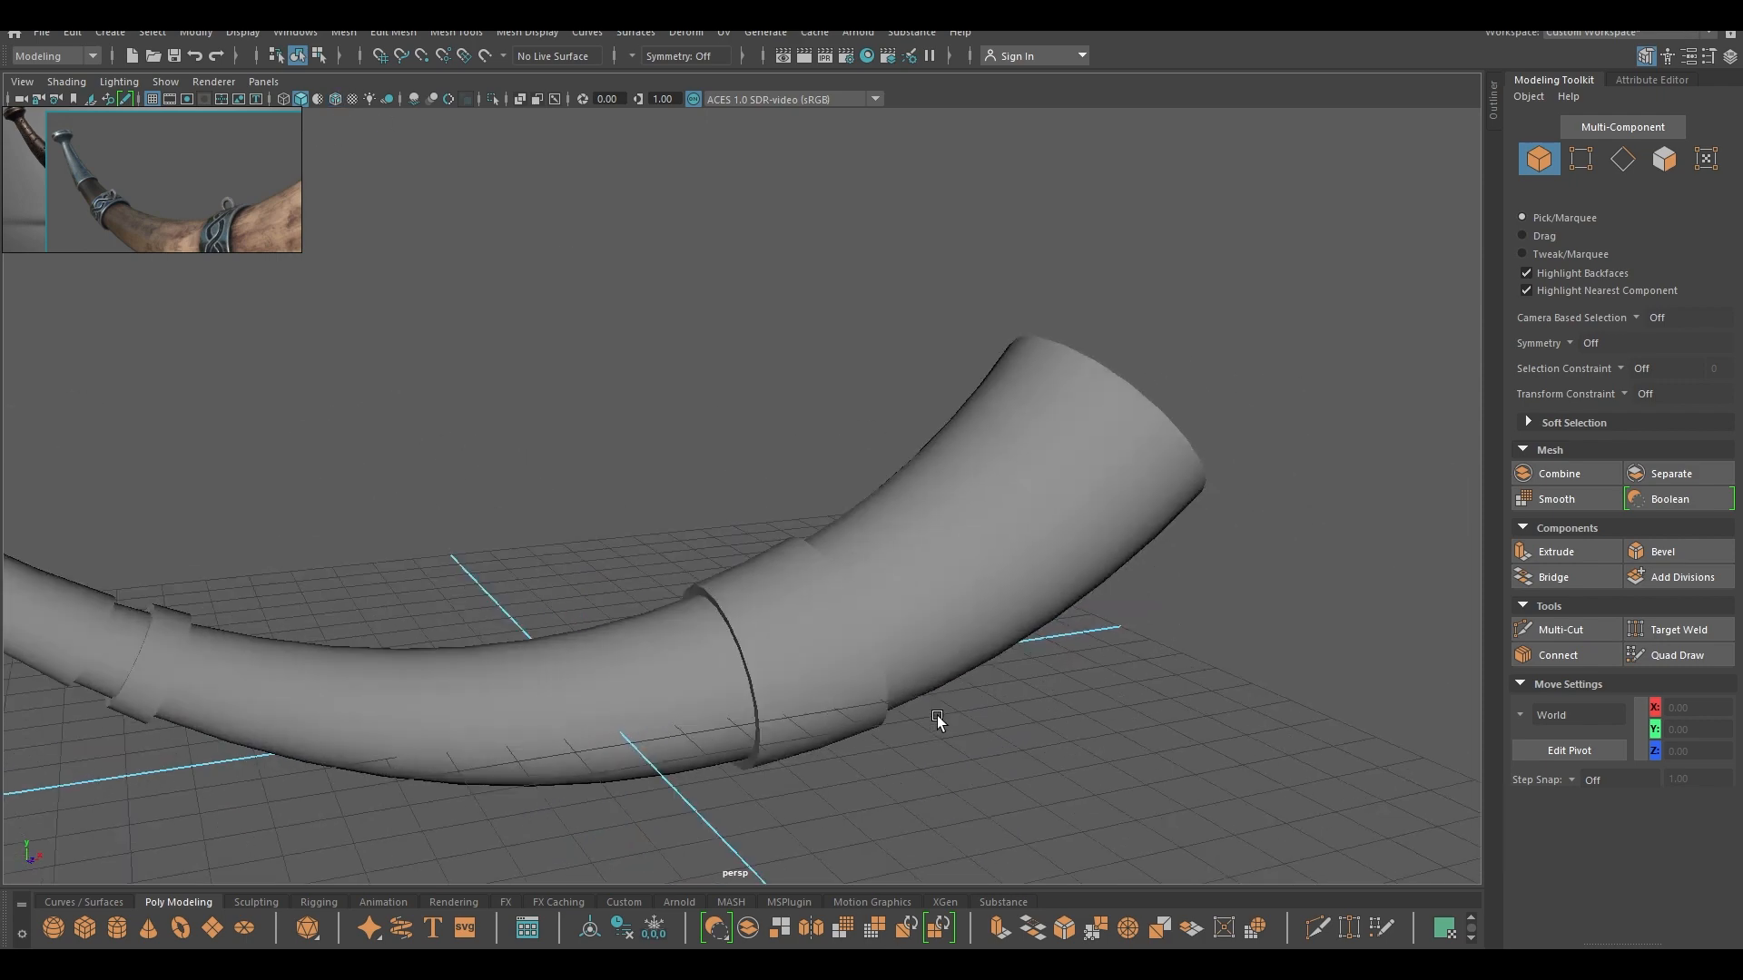
drag(936, 719, 869, 576)
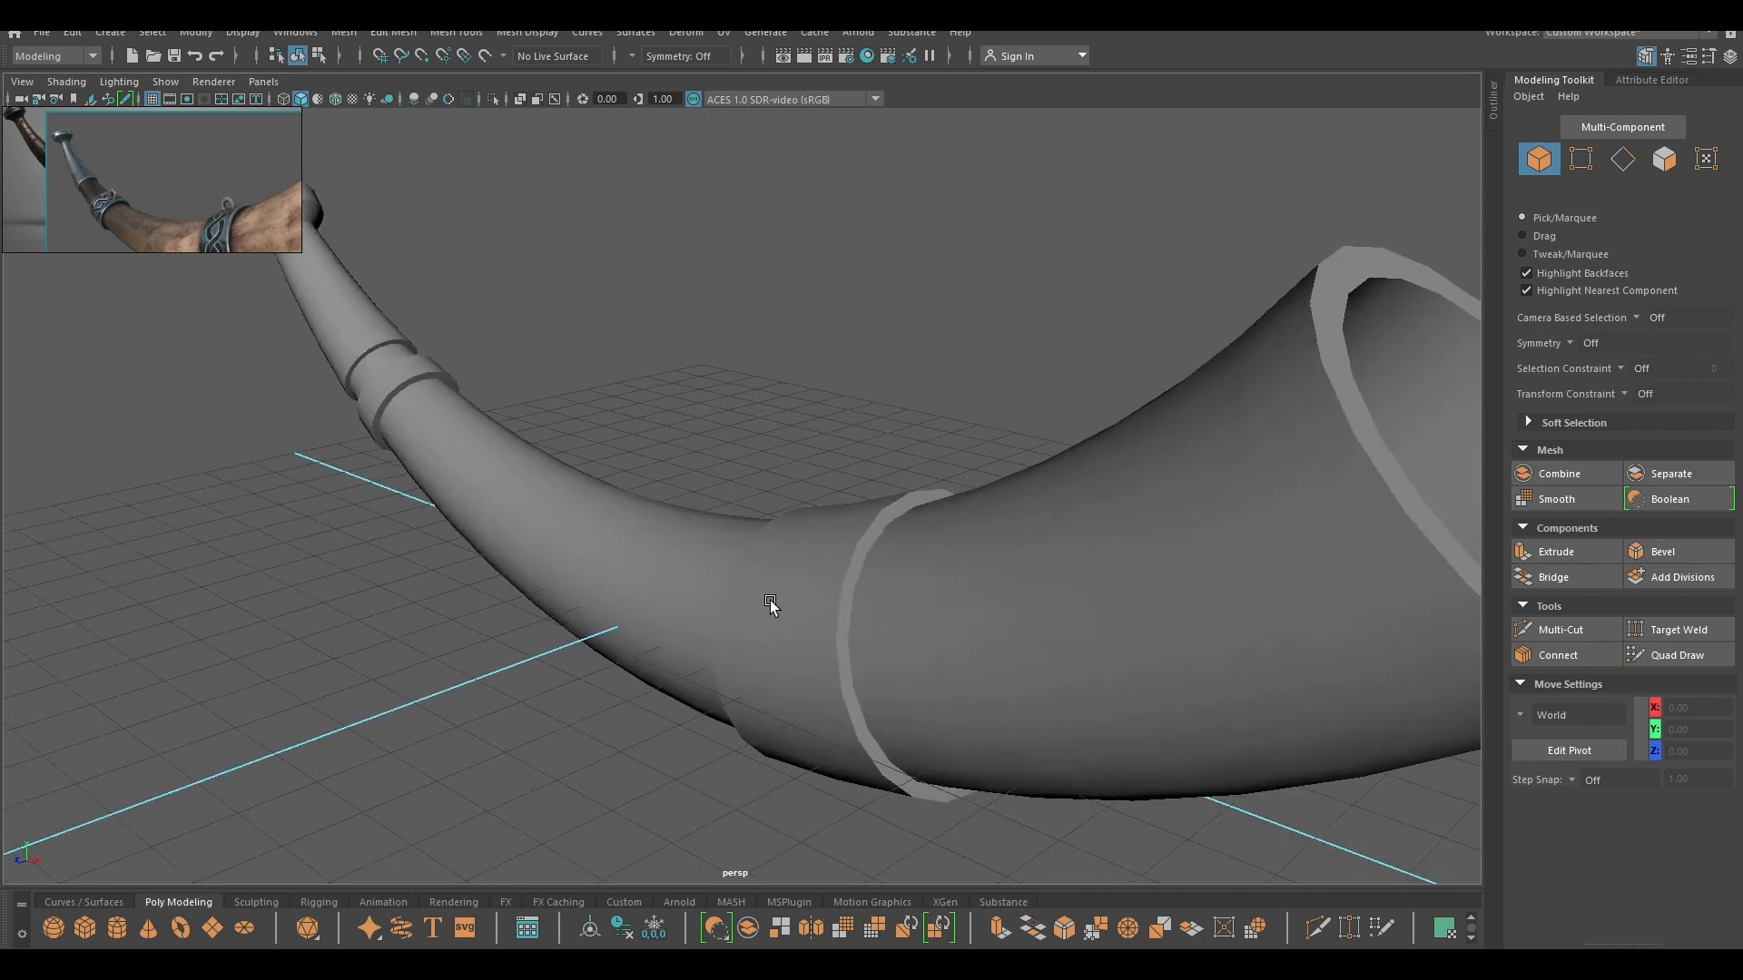
drag(769, 606, 873, 588)
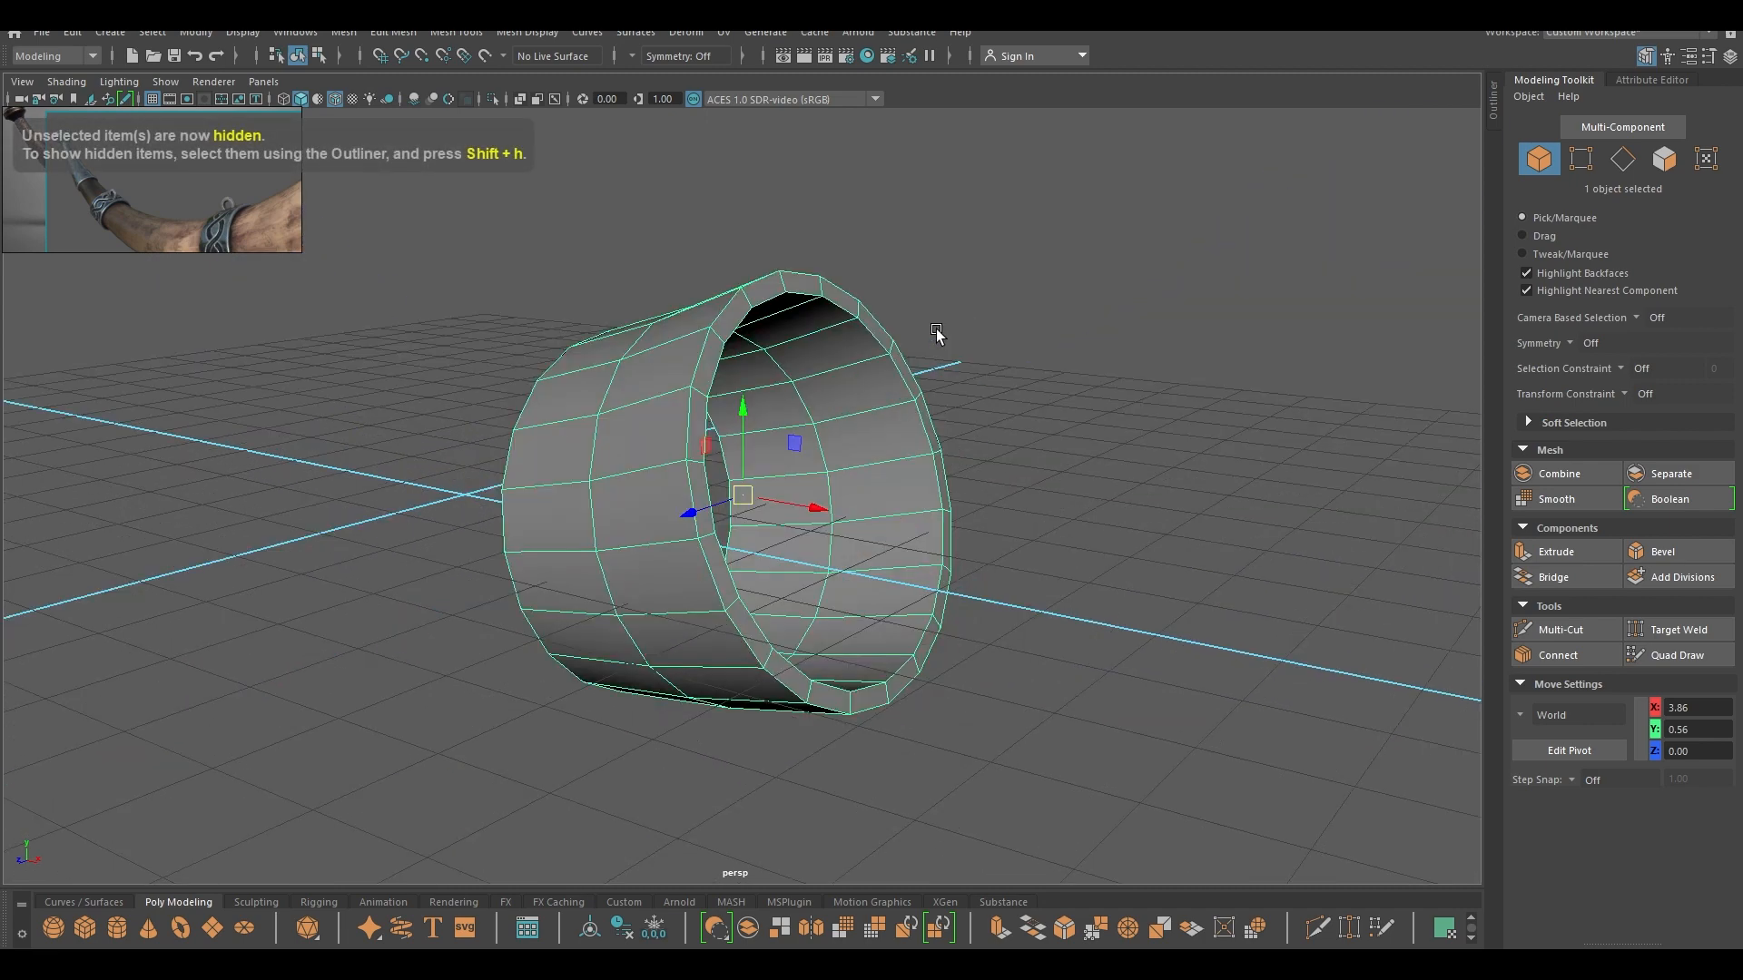
- Bevel the ring band's edge loops with Fraction 0.46 and 2 segments
click(1620, 158)
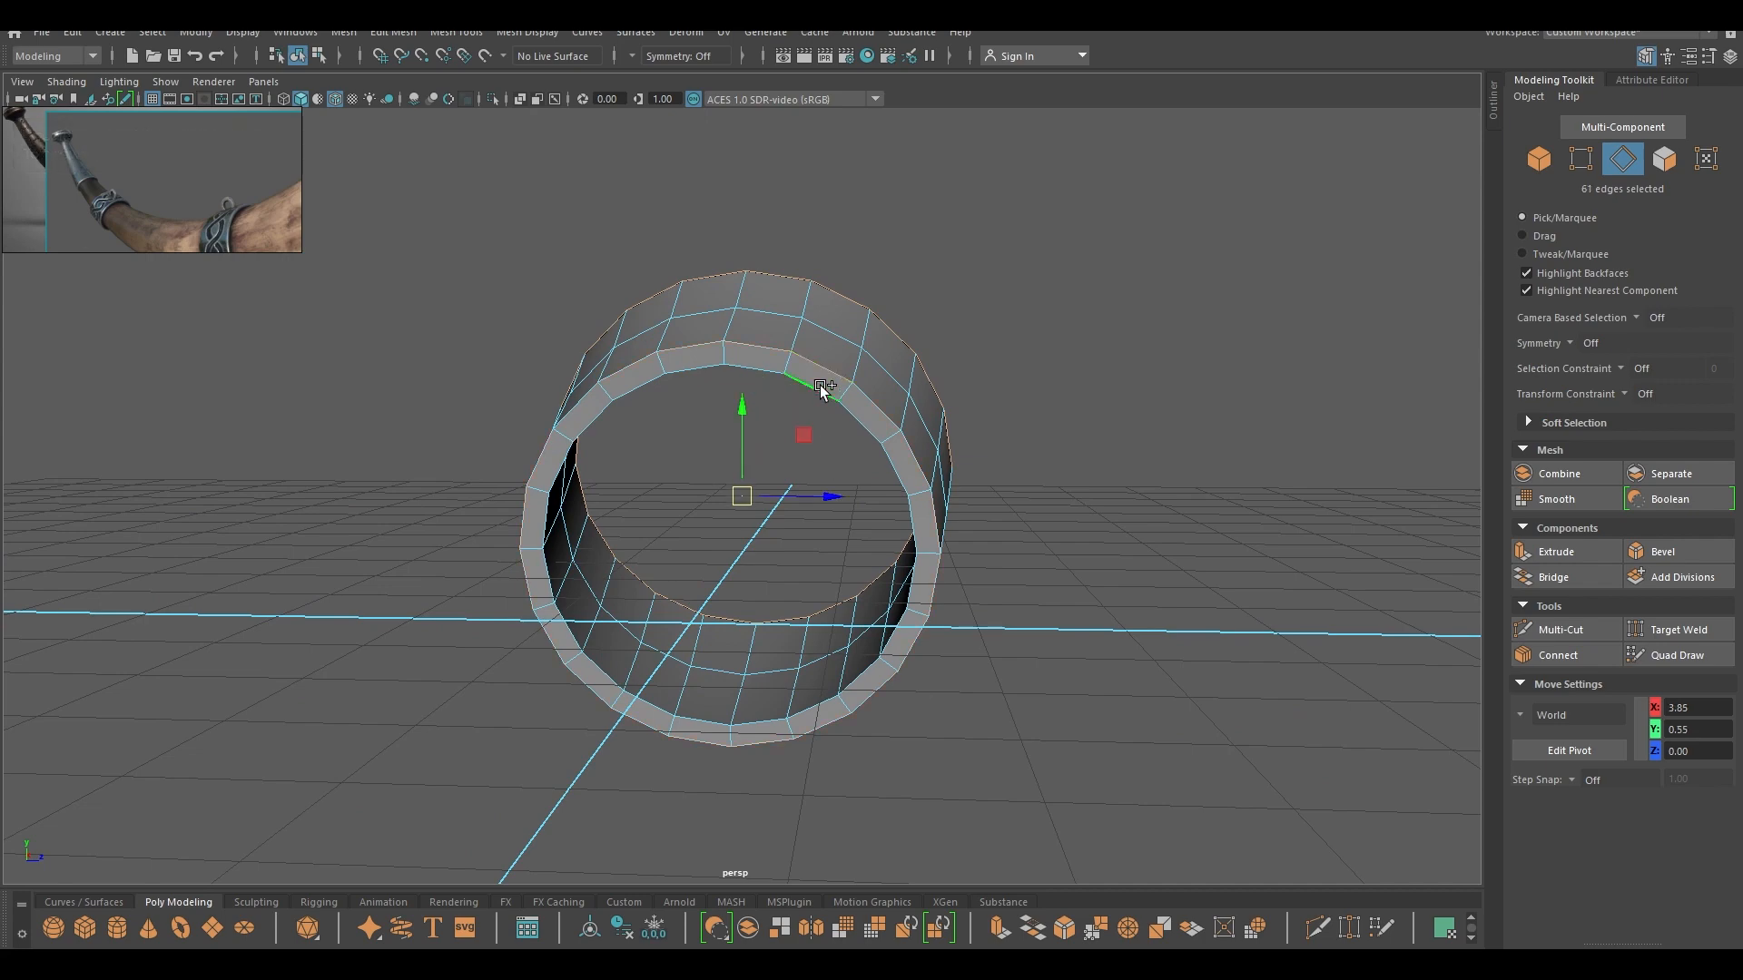
click(1662, 552)
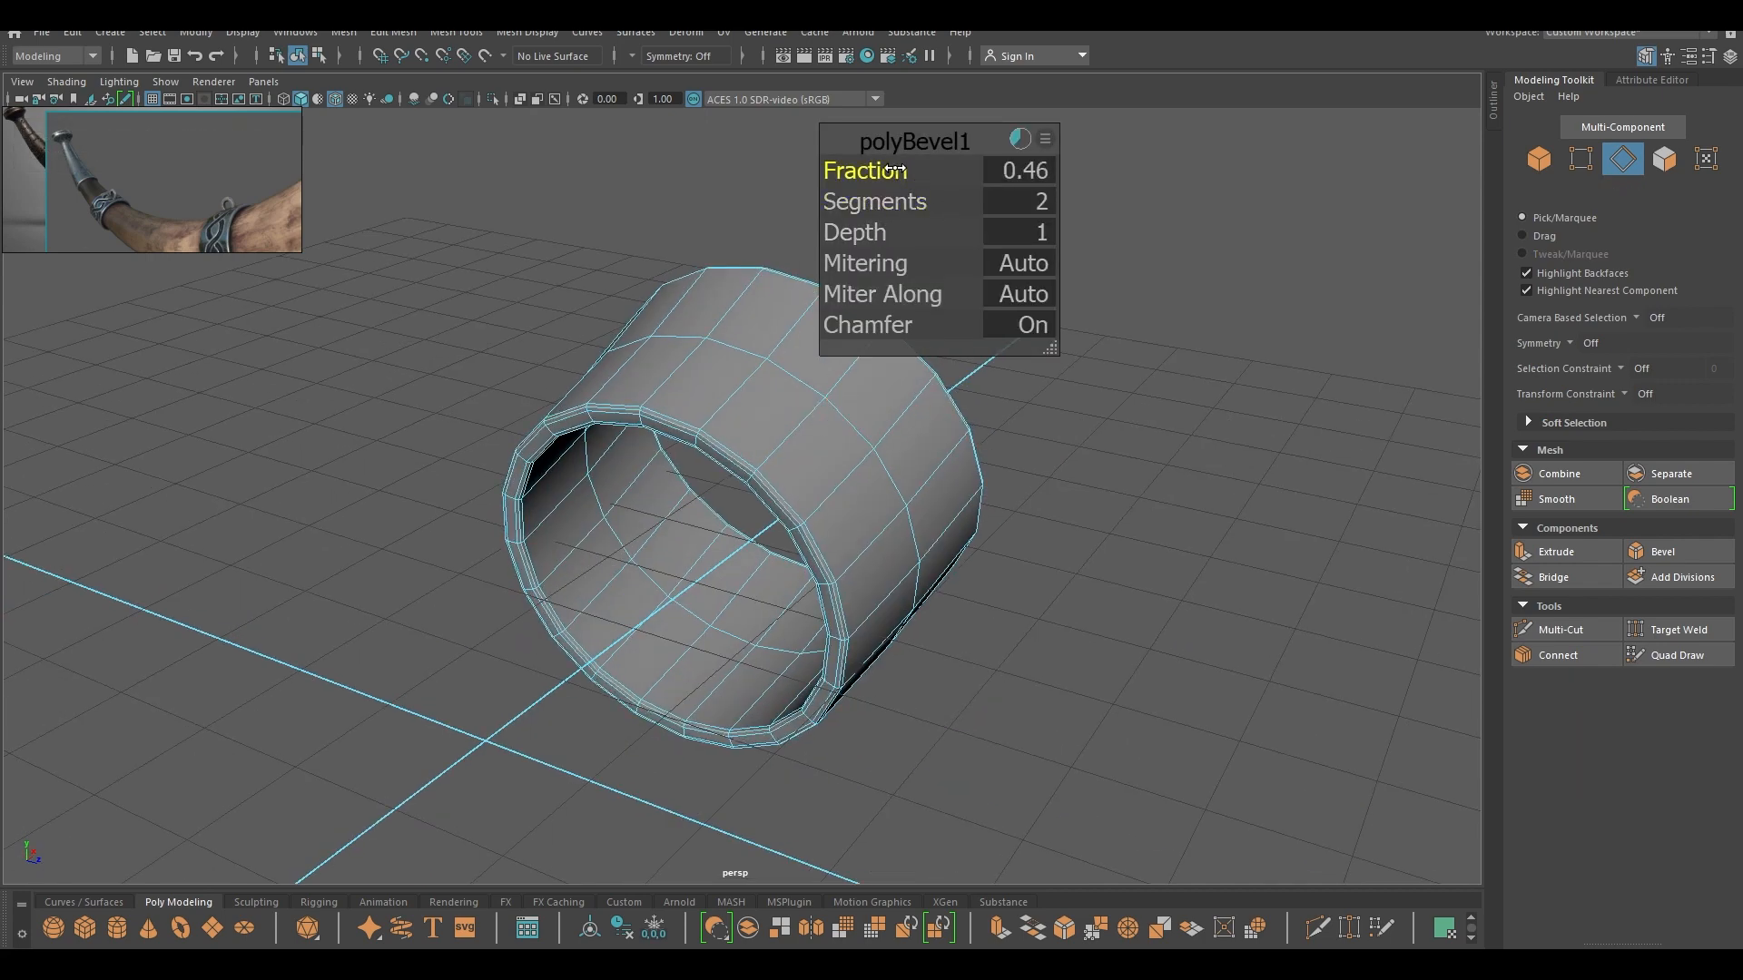
drag(1020, 169, 989, 169)
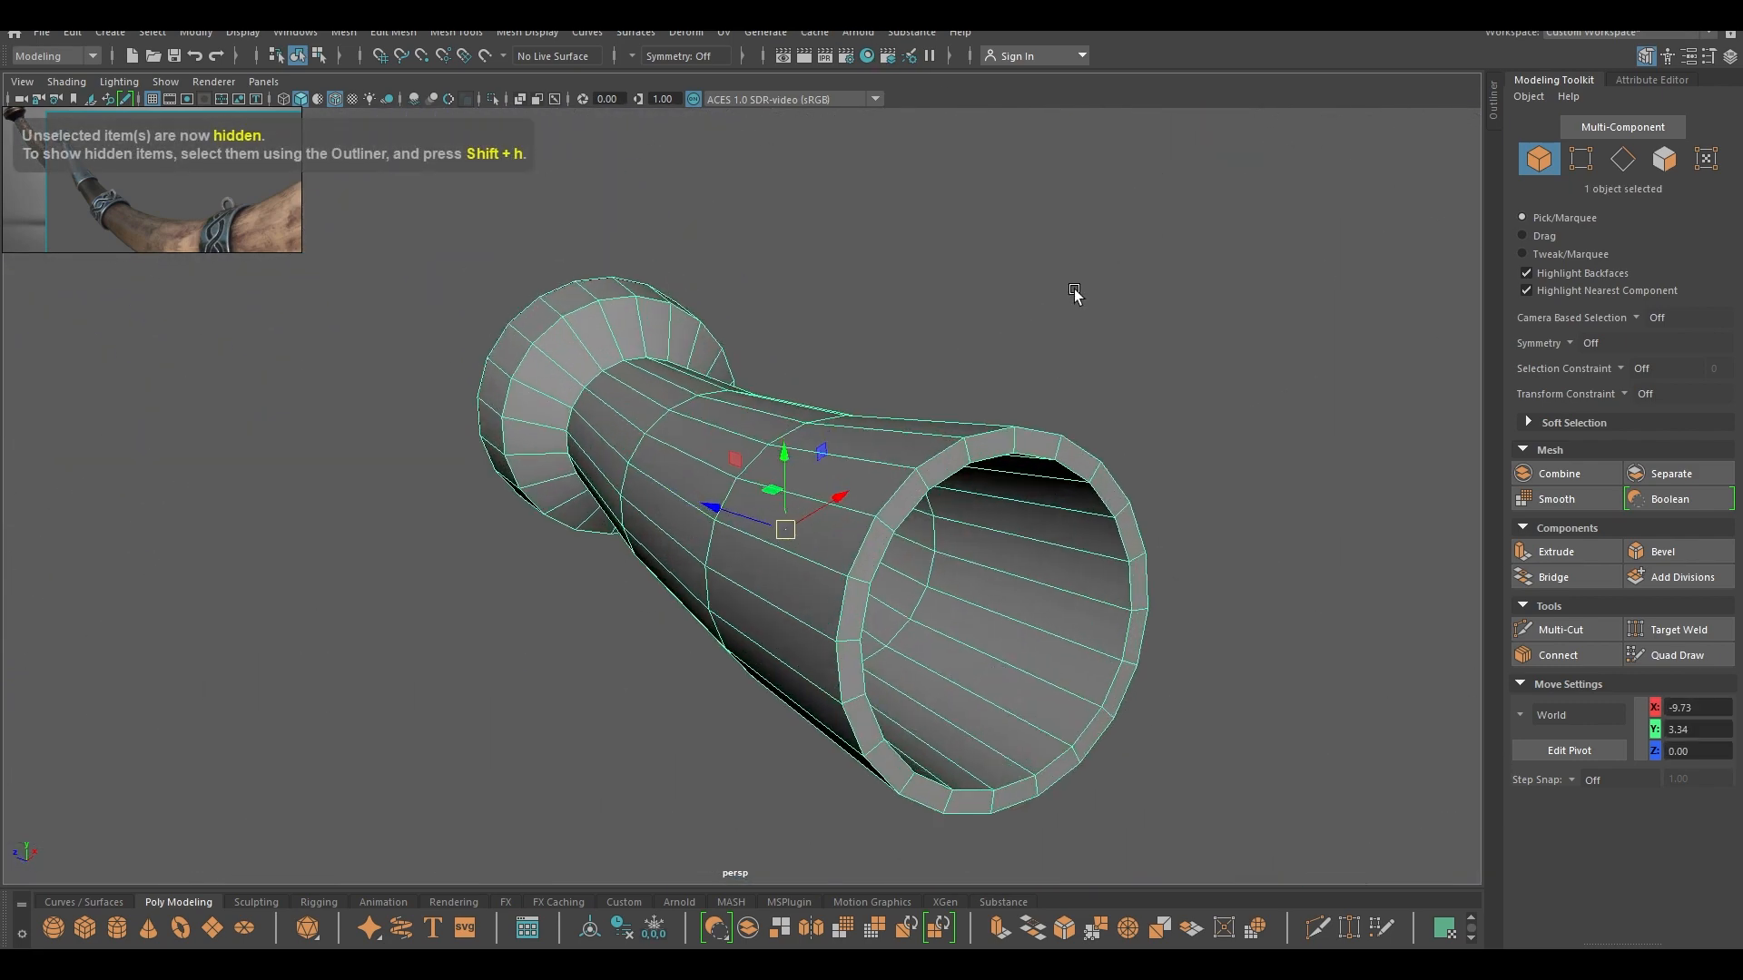
- Bevel the mouthpiece cap and rim edge loops, then clear the selection
click(1621, 158)
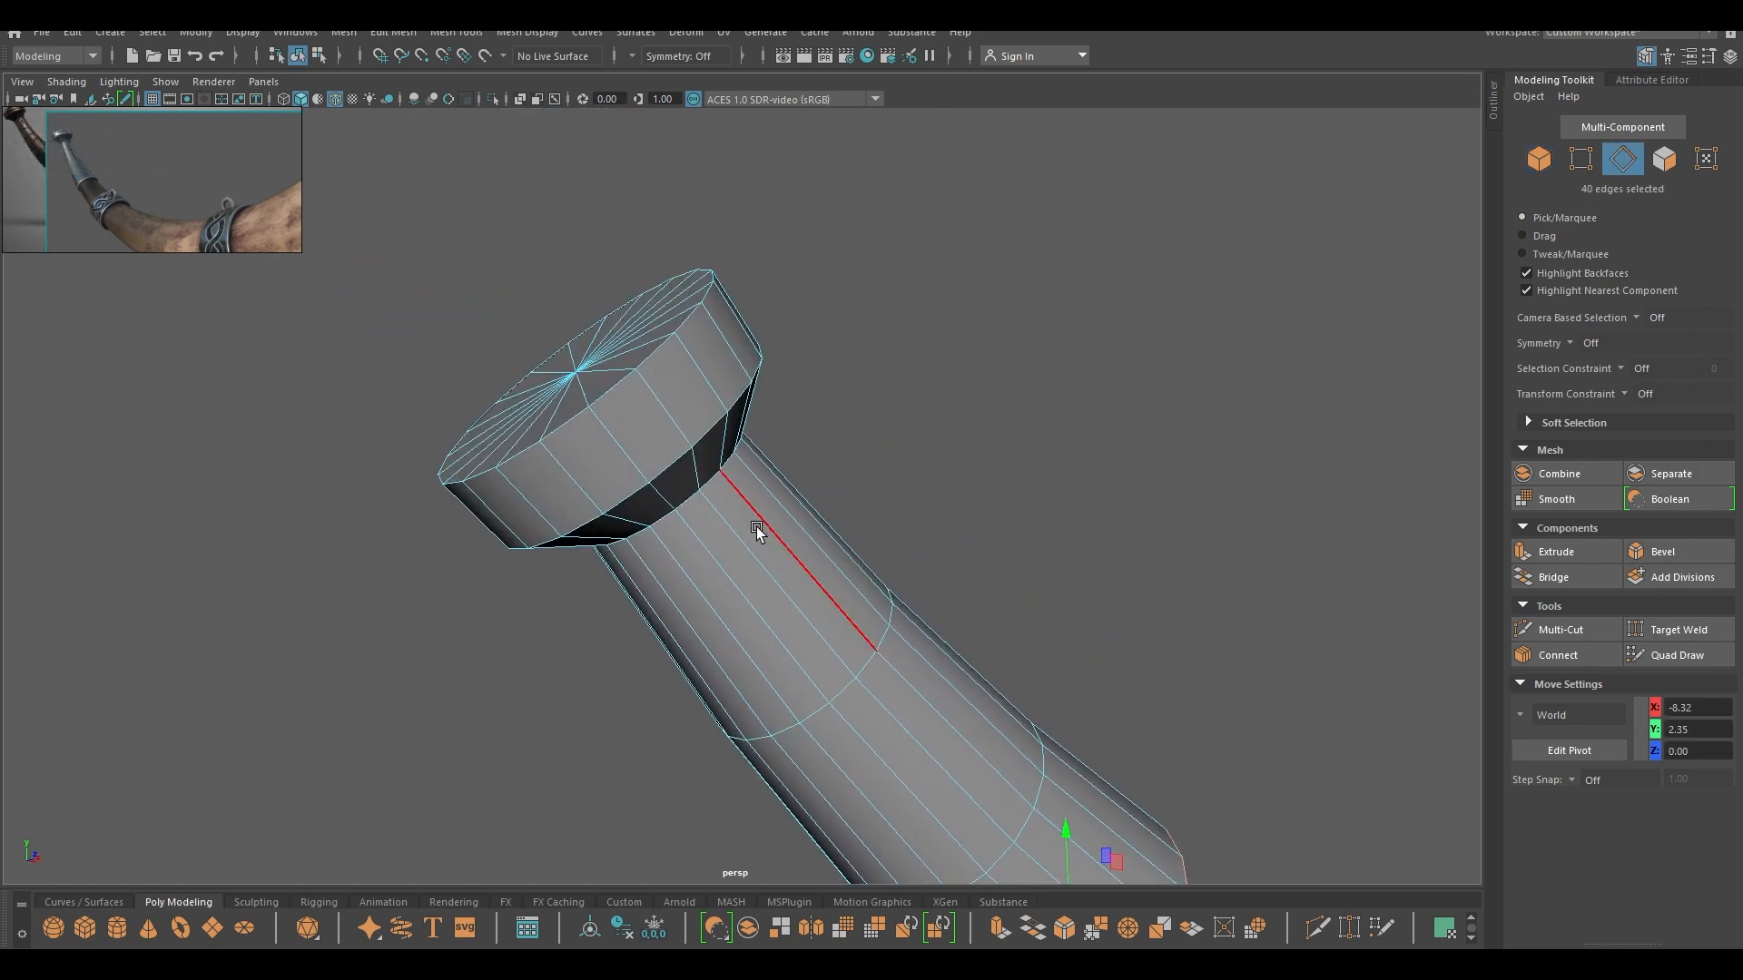
click(656, 454)
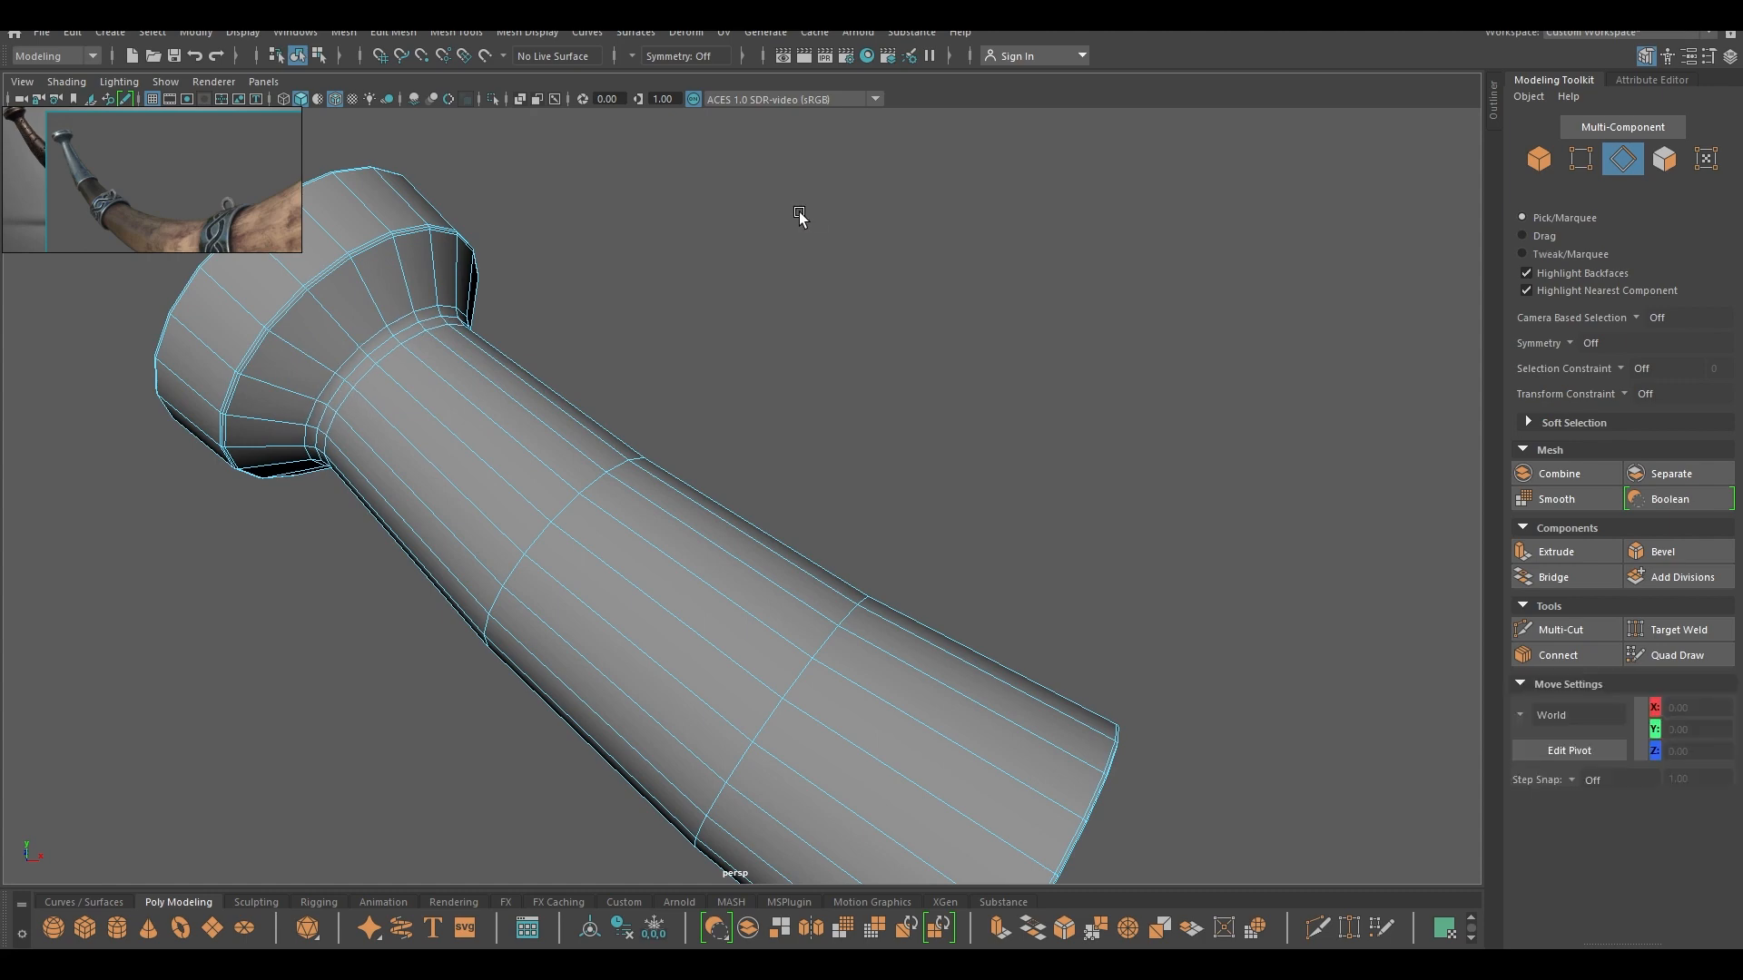
click(1538, 160)
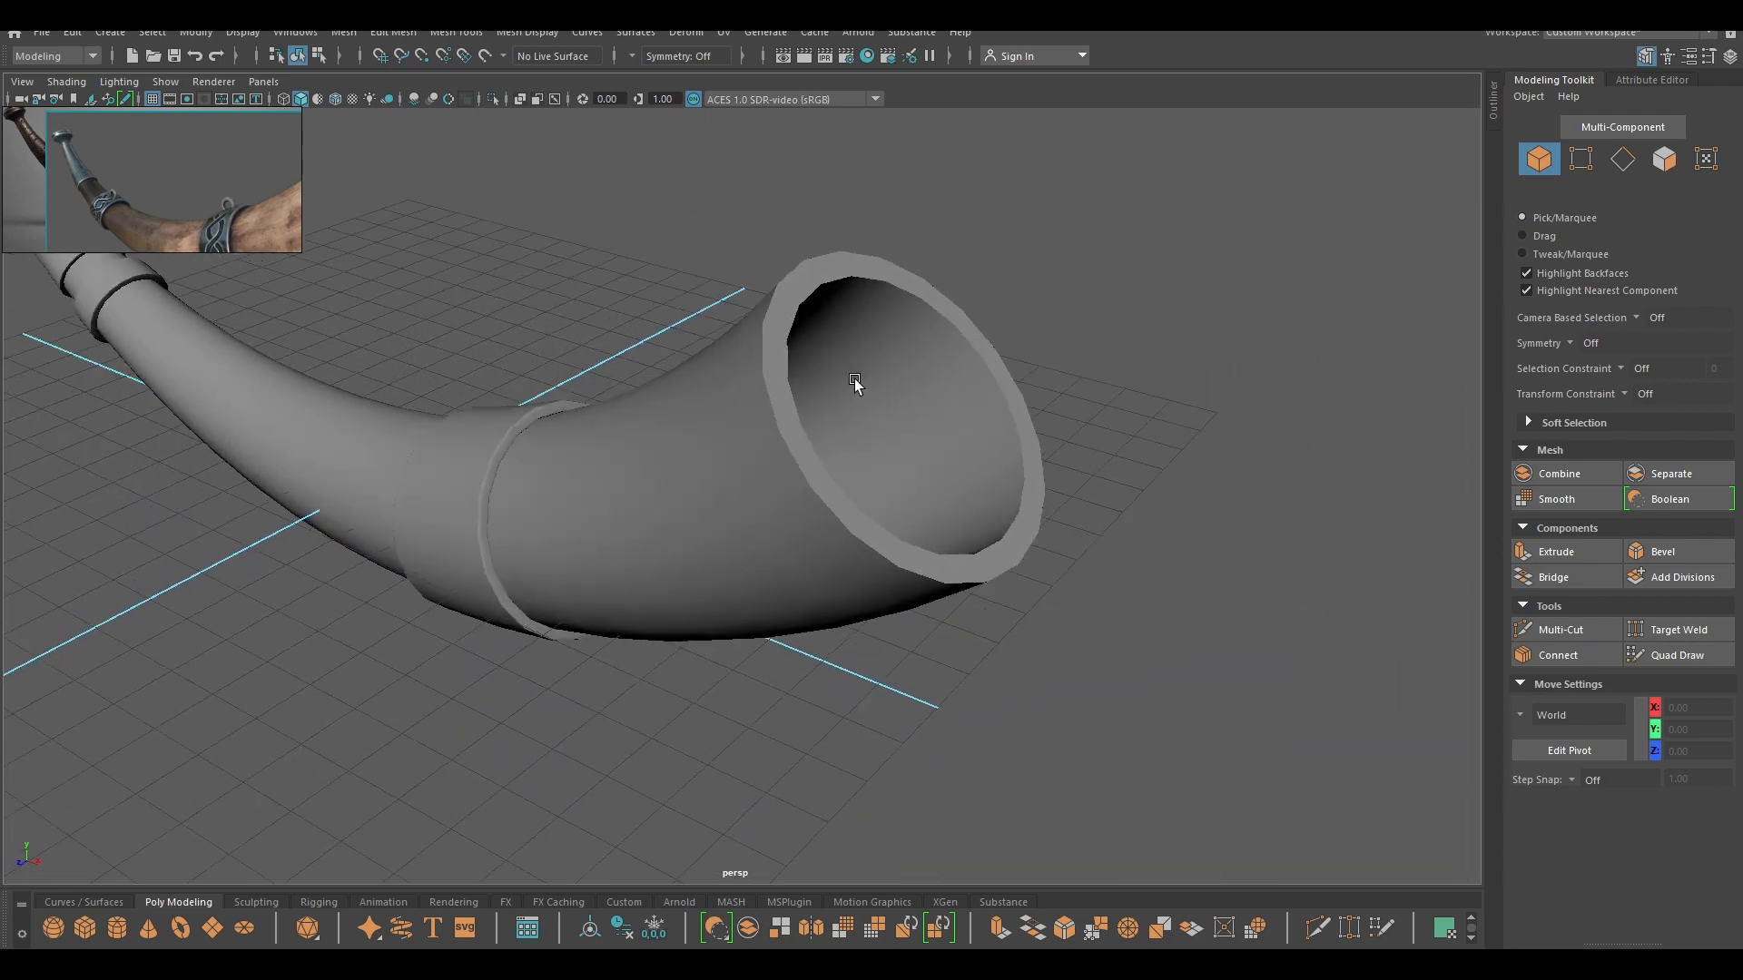
- Select the bell's rim edge loops in Edge mode for beveling the lip
right_click(853, 379)
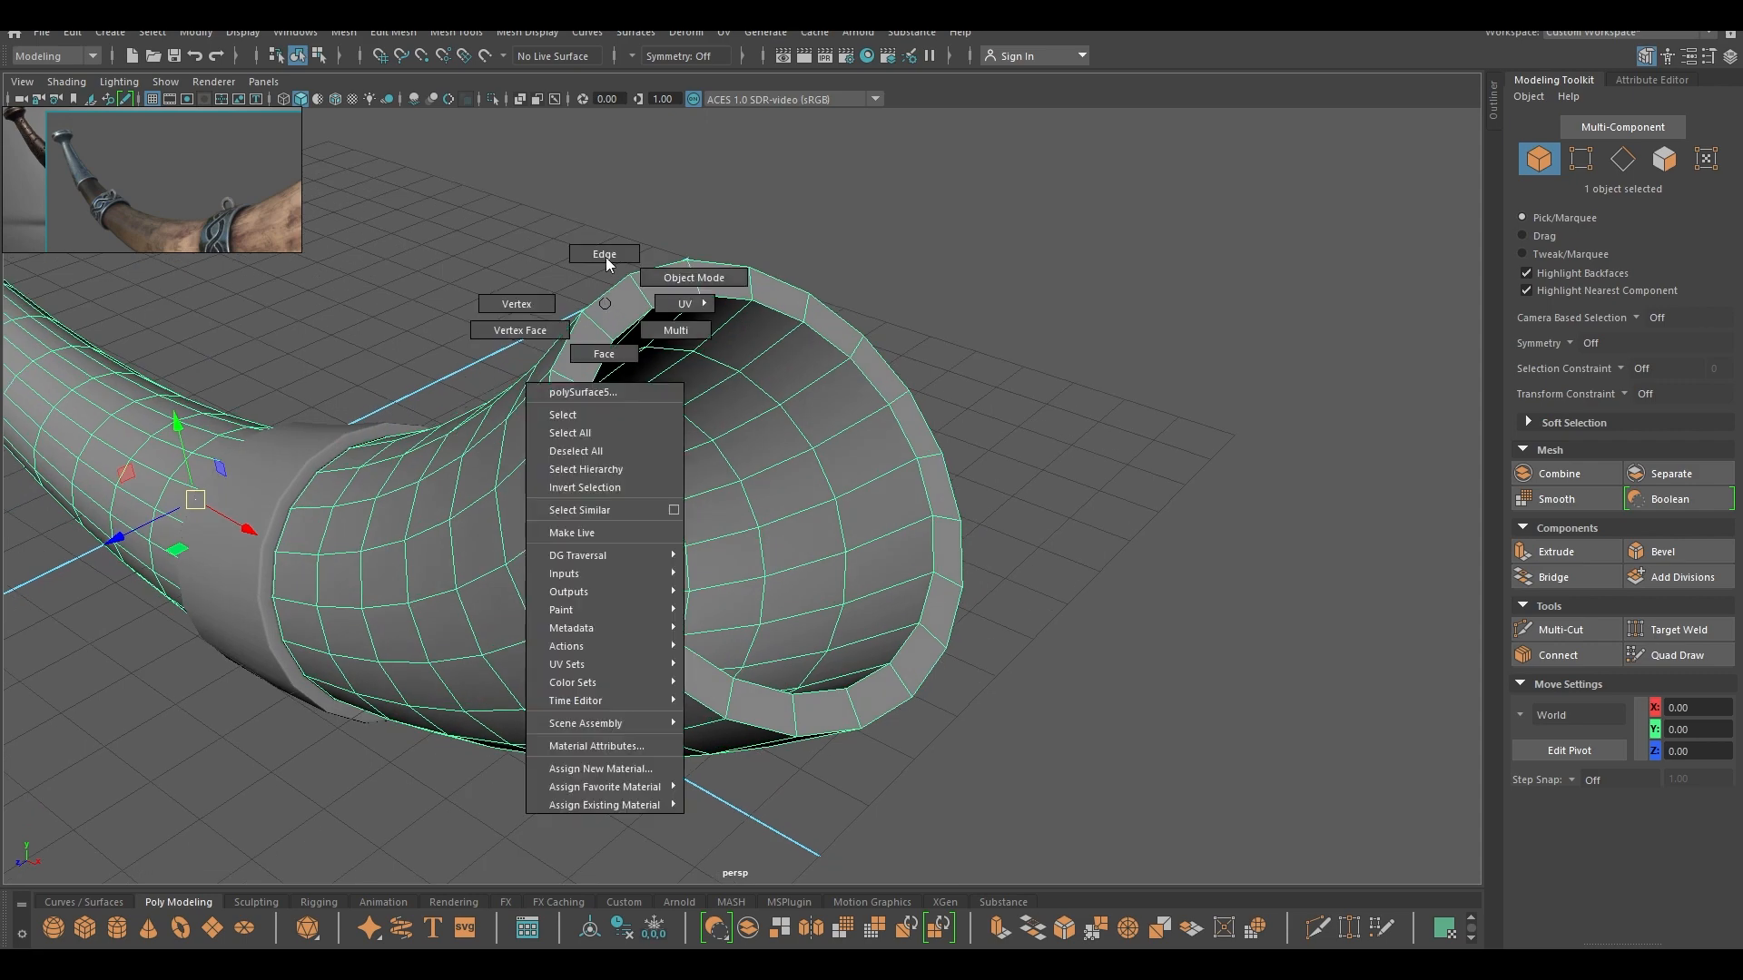
click(603, 255)
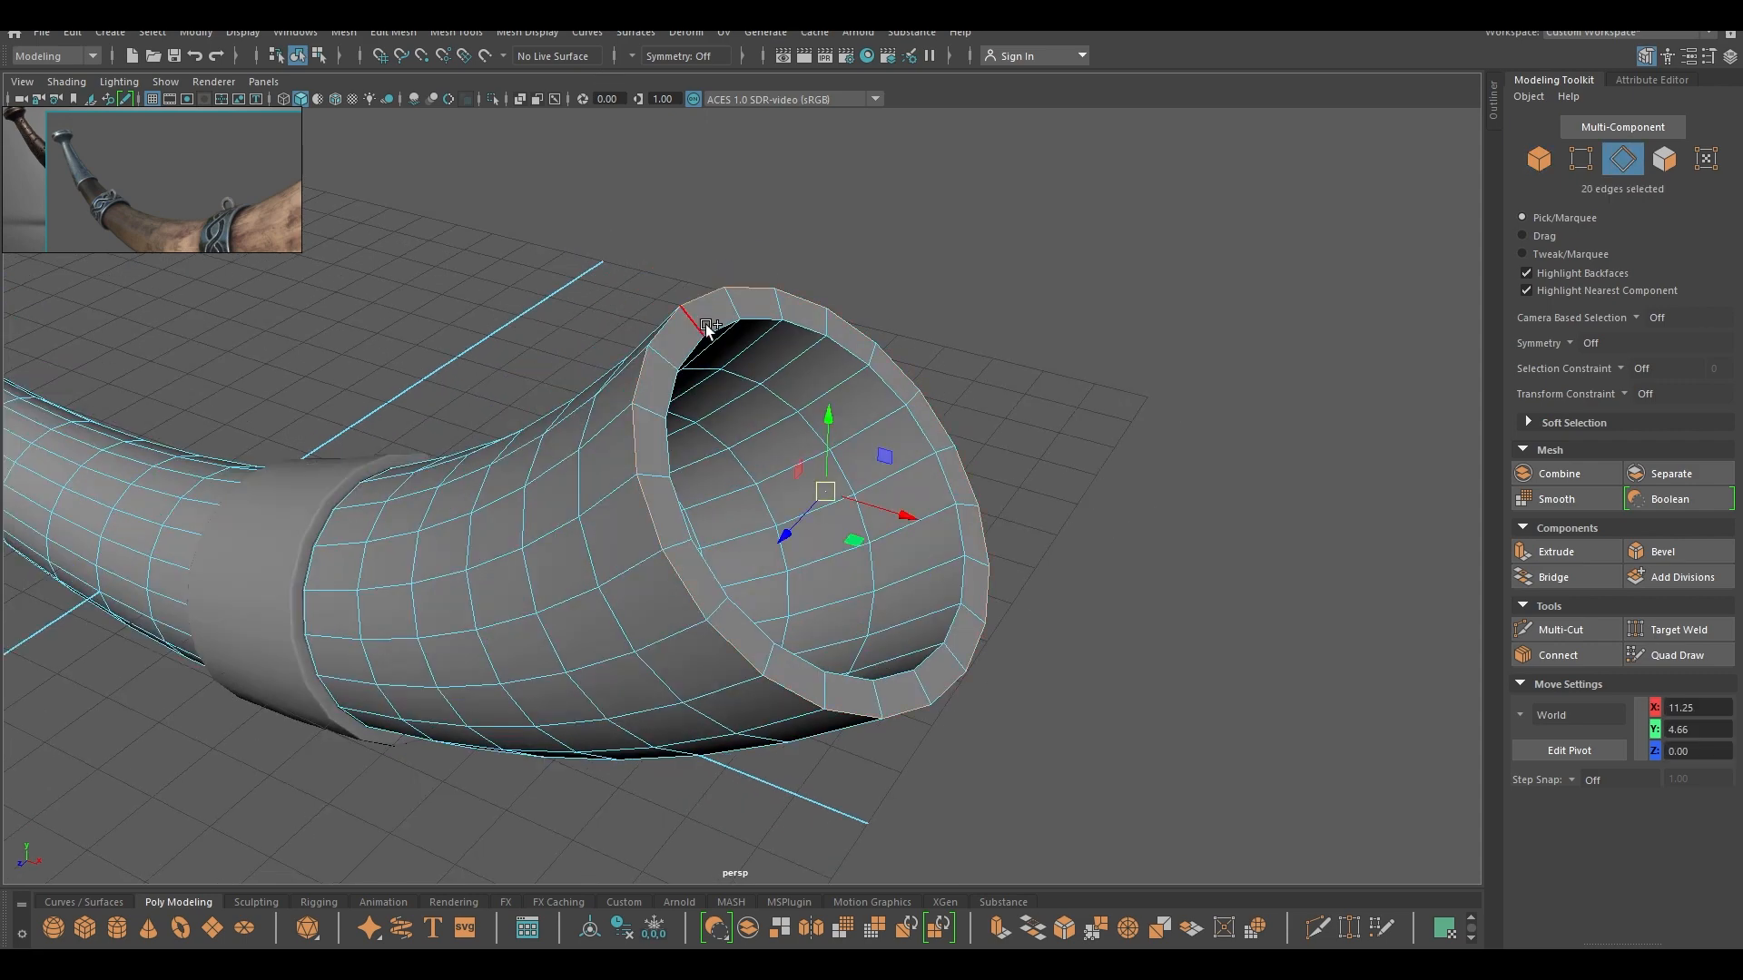
click(711, 329)
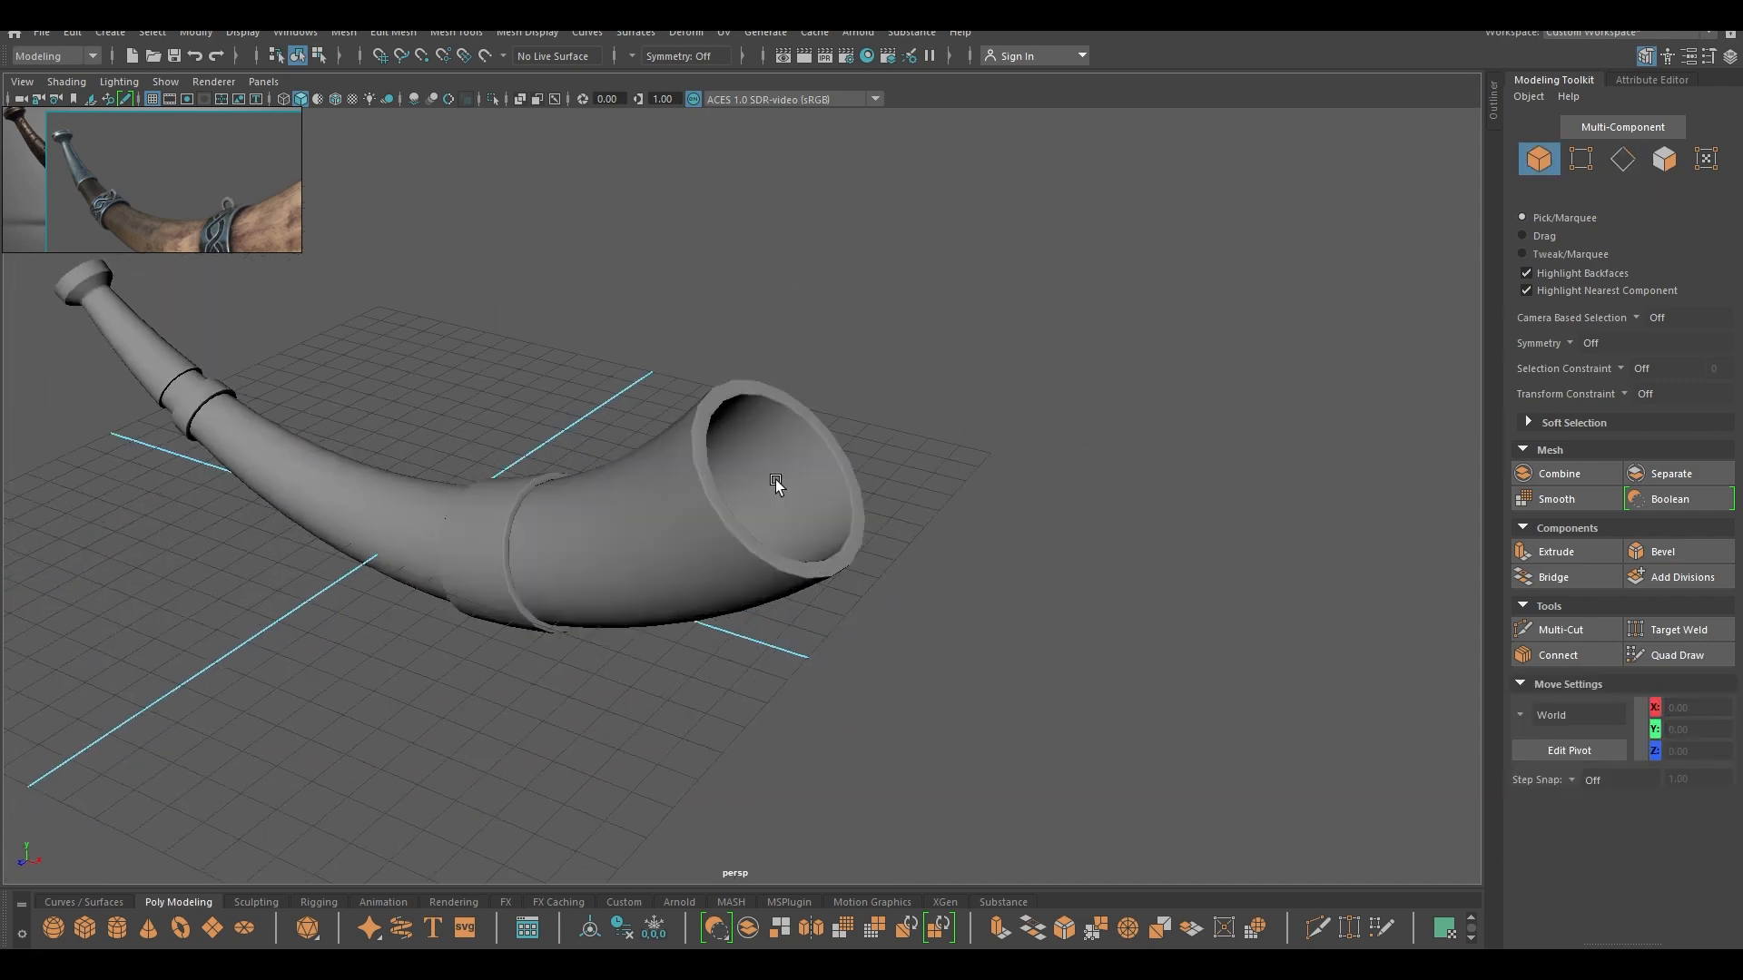
drag(779, 483, 819, 607)
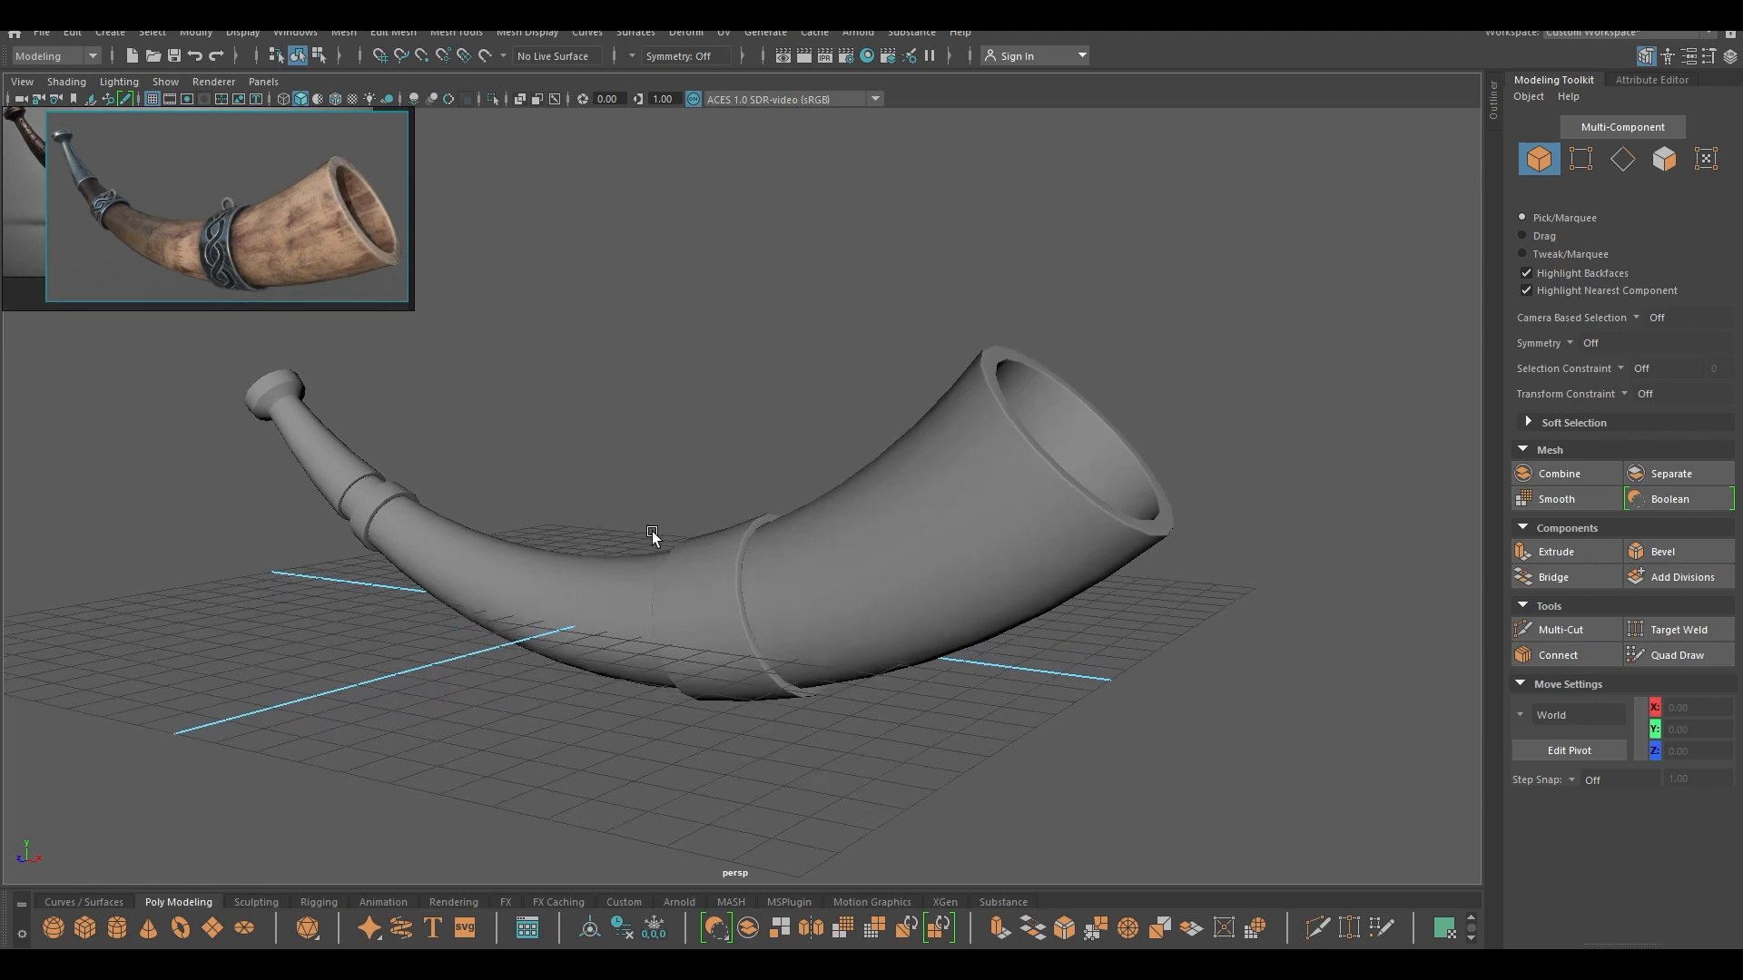
mouse_move(750, 534)
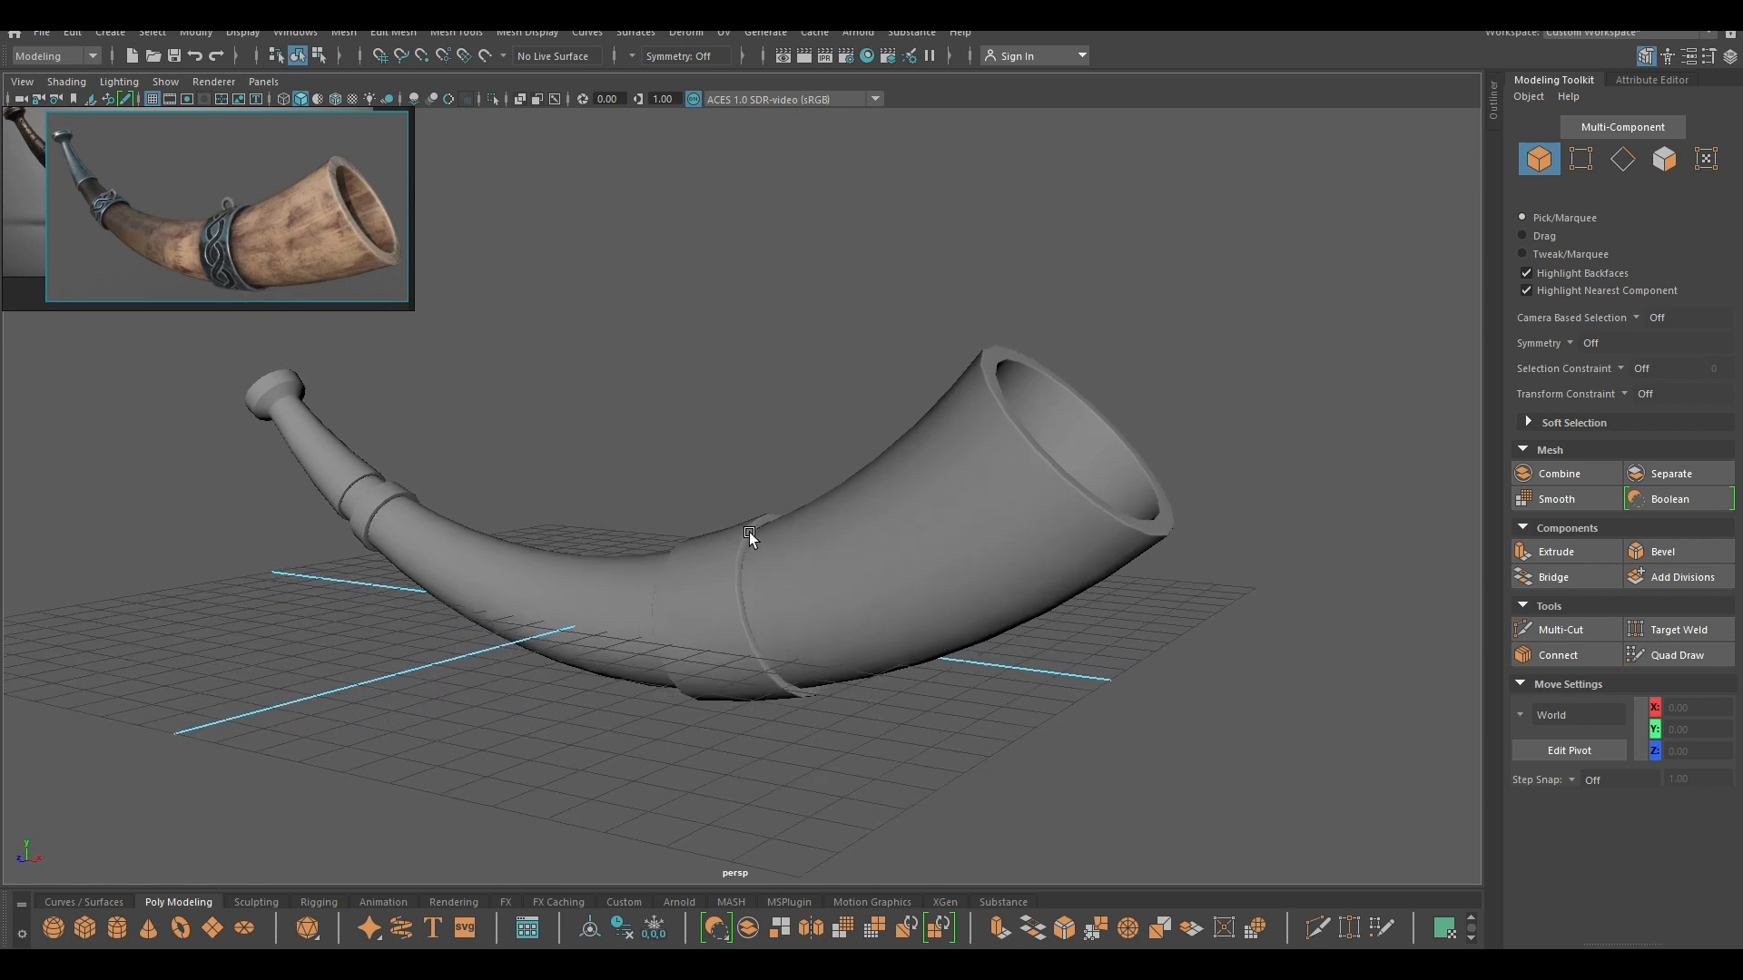
mouse_move(764, 489)
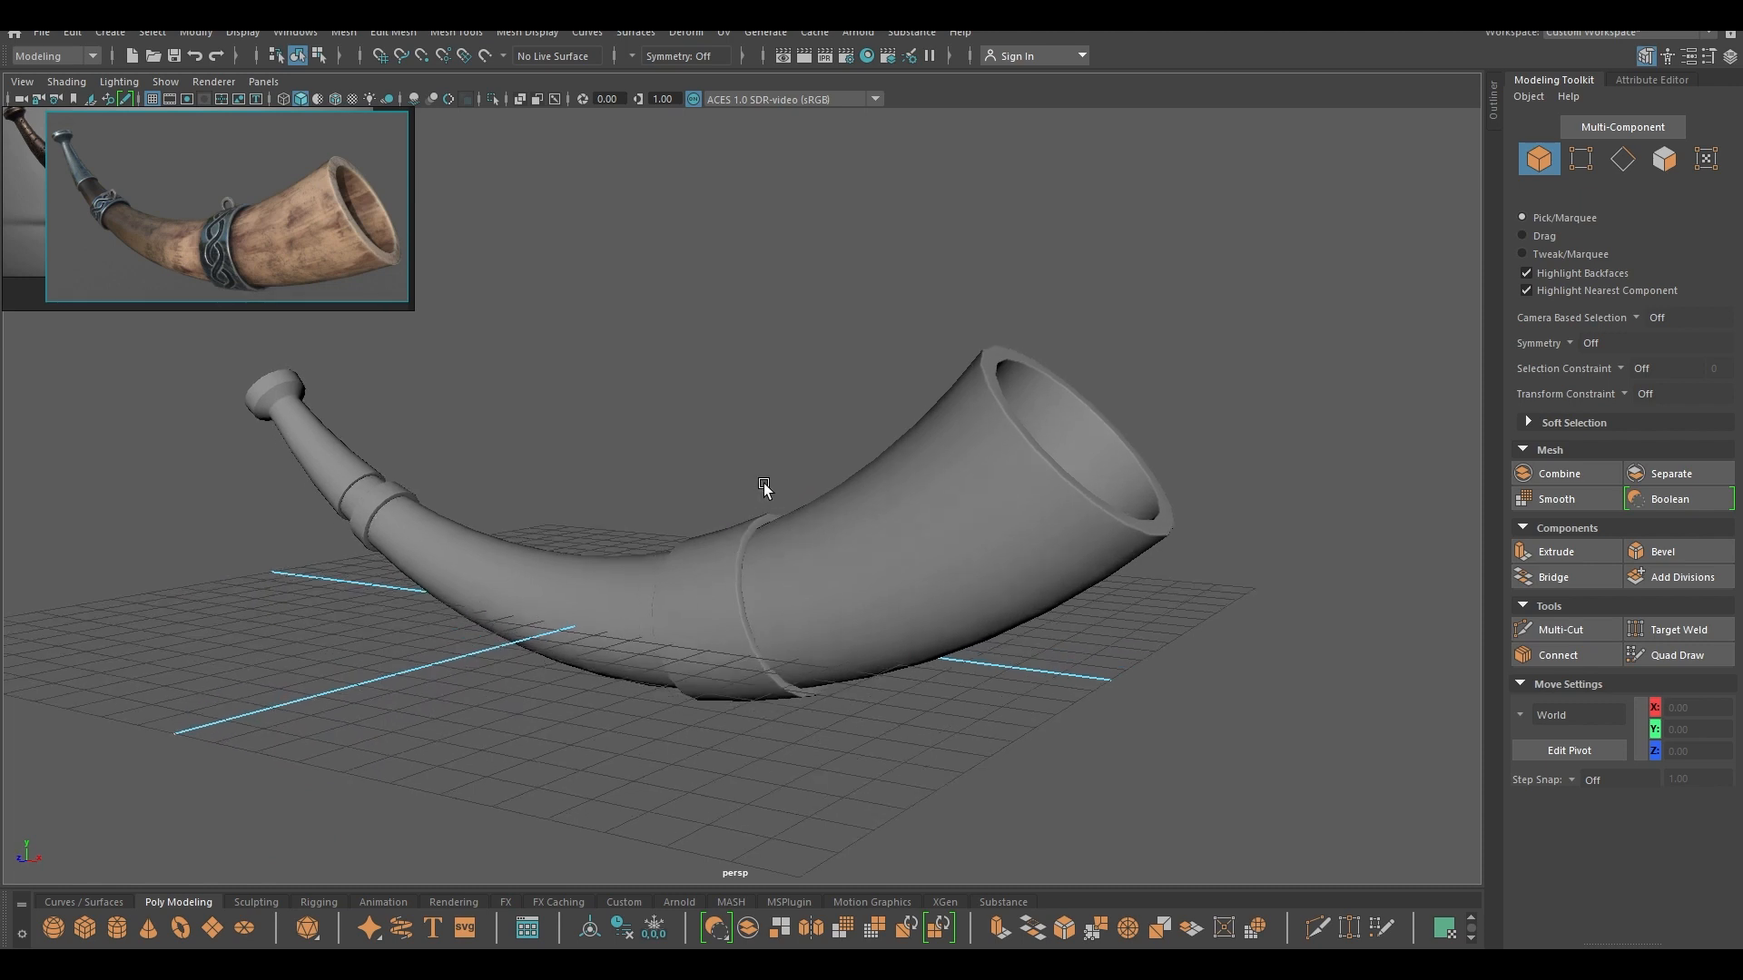